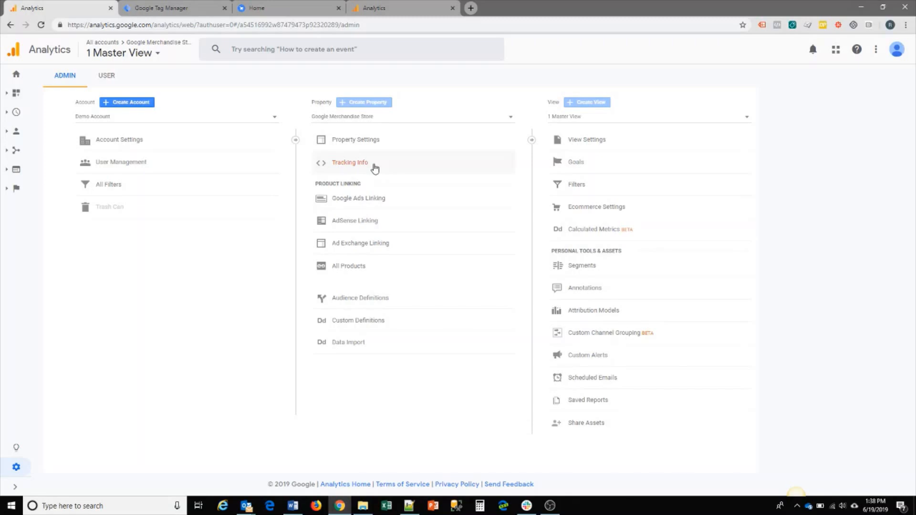
mouse_move(506, 371)
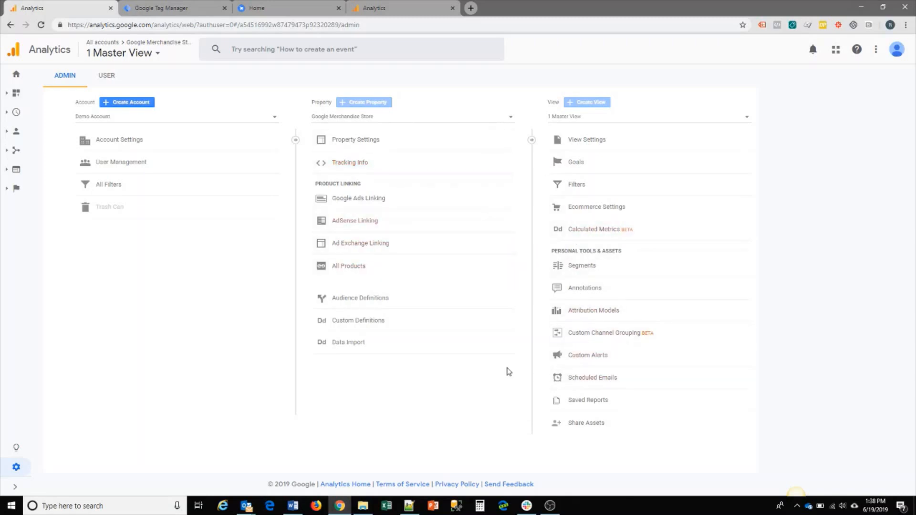
mouse_move(477, 239)
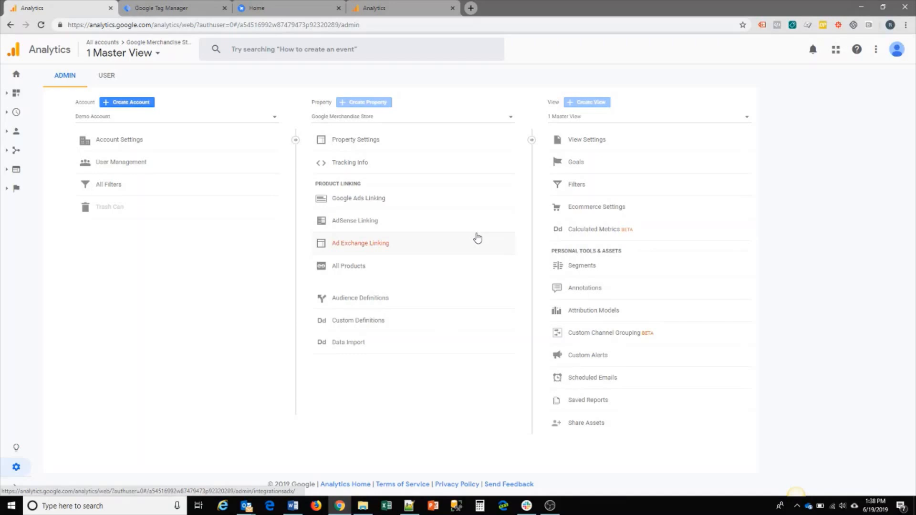
mouse_move(168, 308)
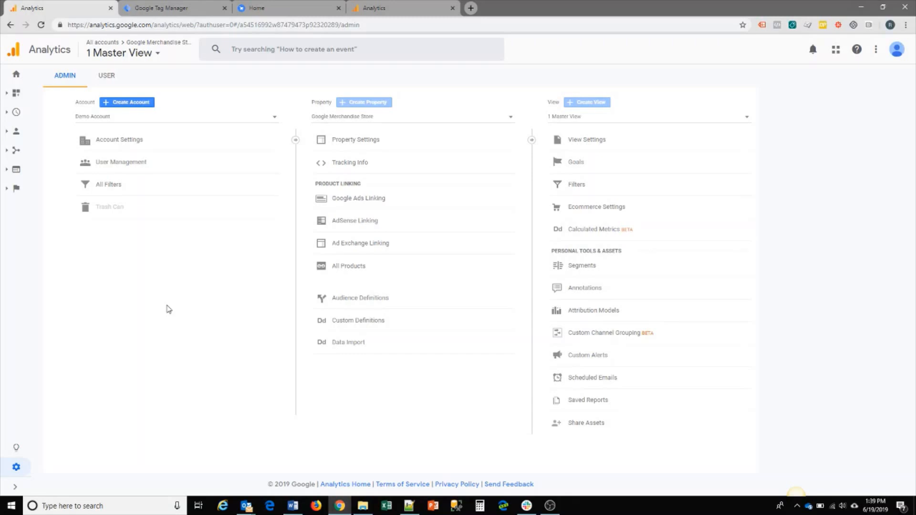
mouse_move(249, 373)
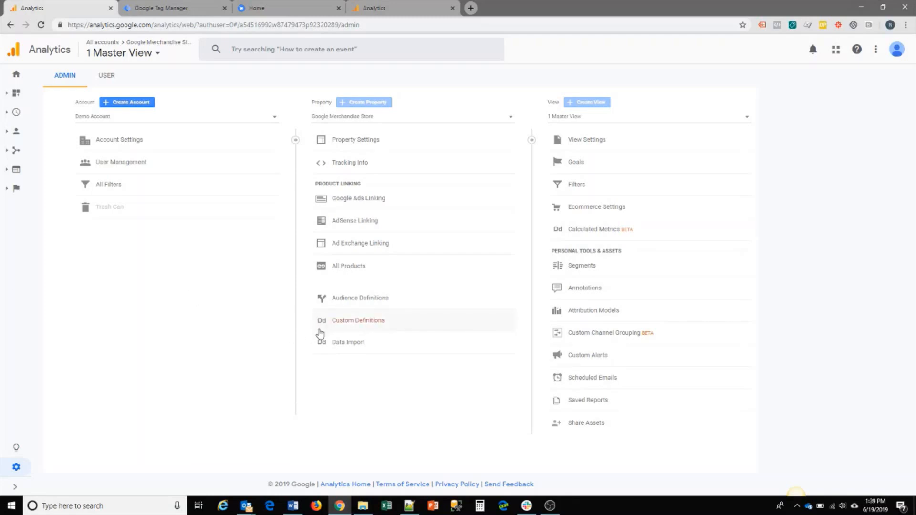
mouse_move(254, 337)
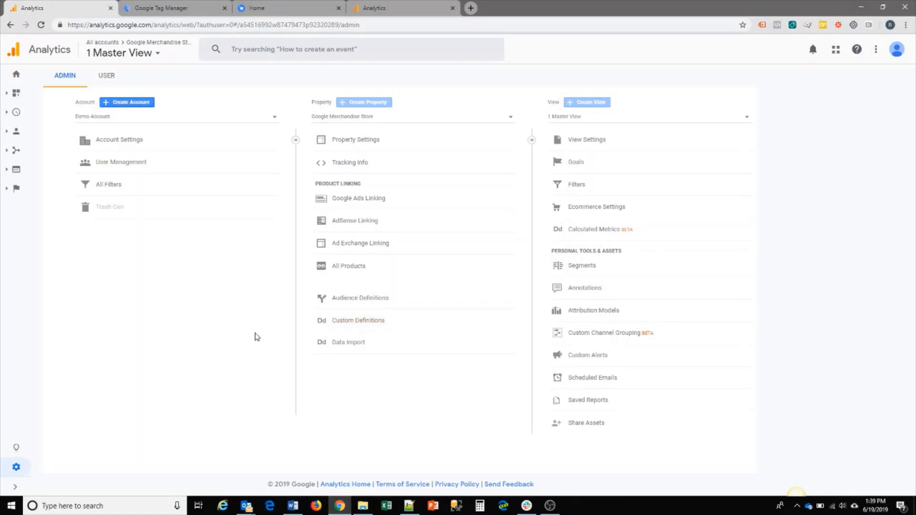
mouse_move(226, 316)
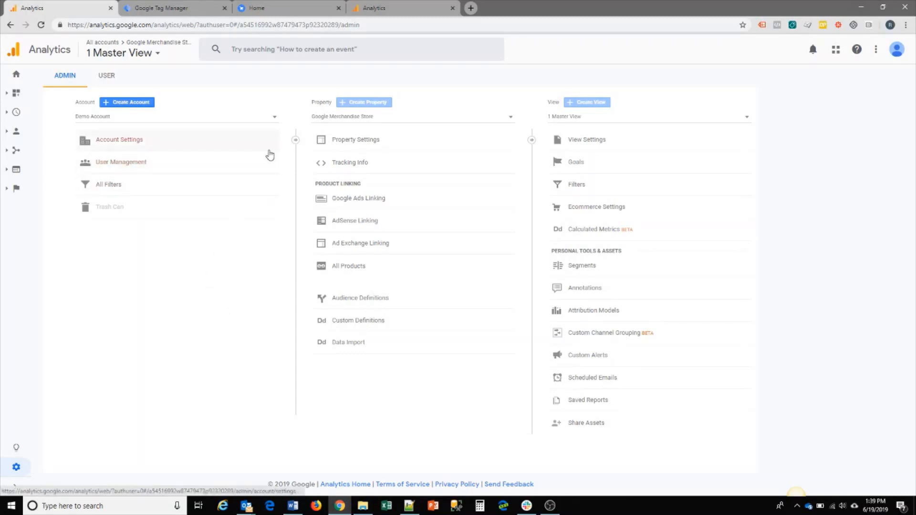
mouse_move(224, 77)
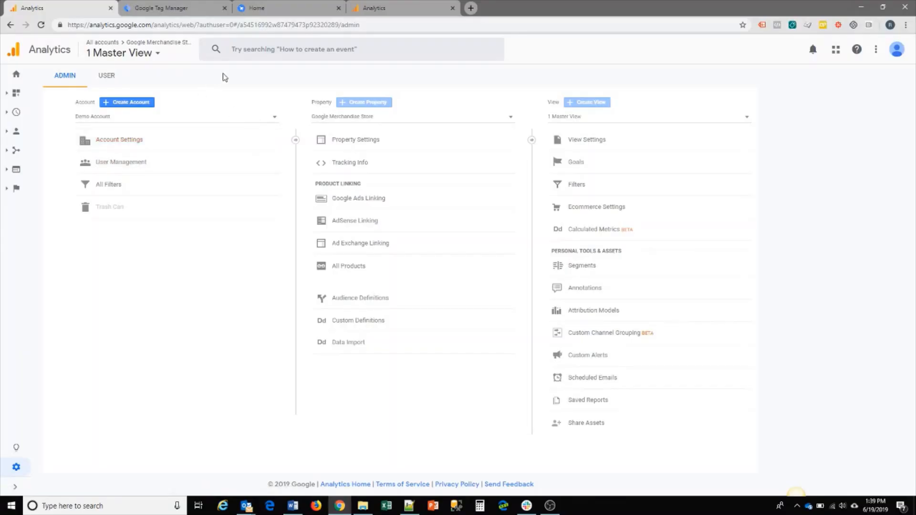
mouse_move(237, 127)
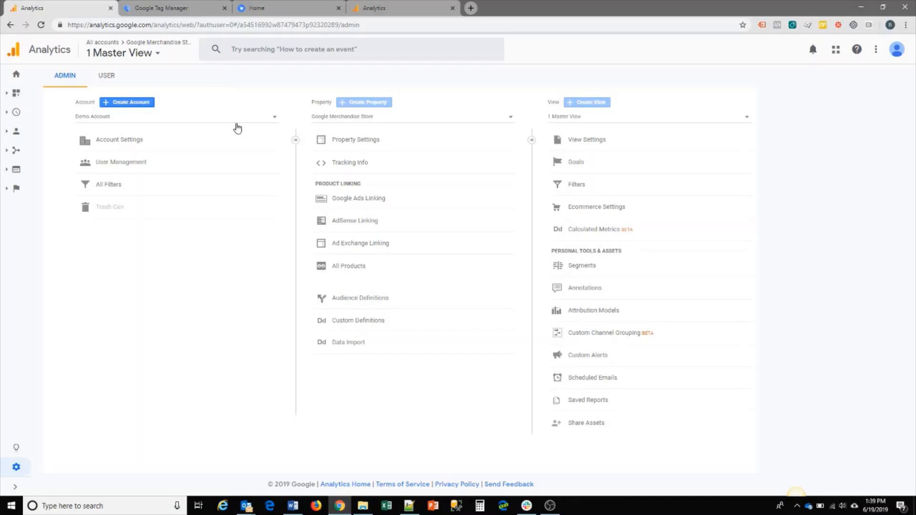
mouse_move(198, 211)
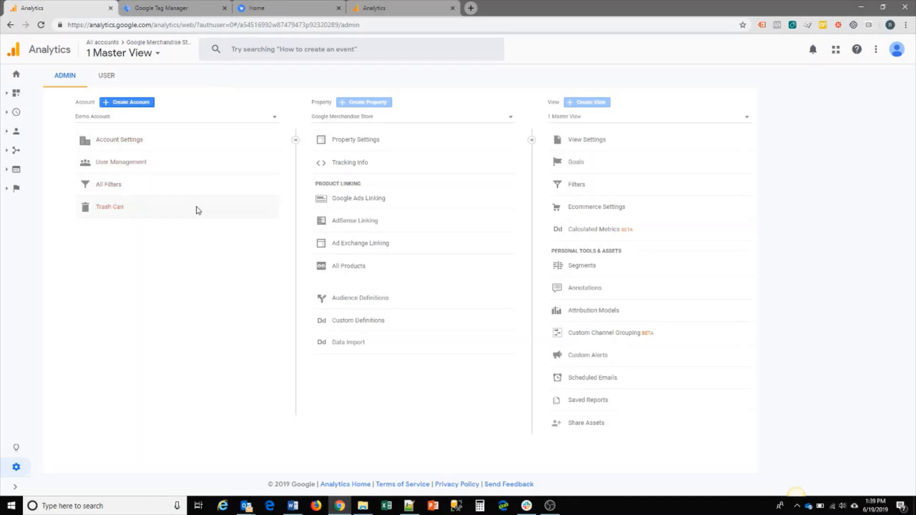
mouse_move(173, 64)
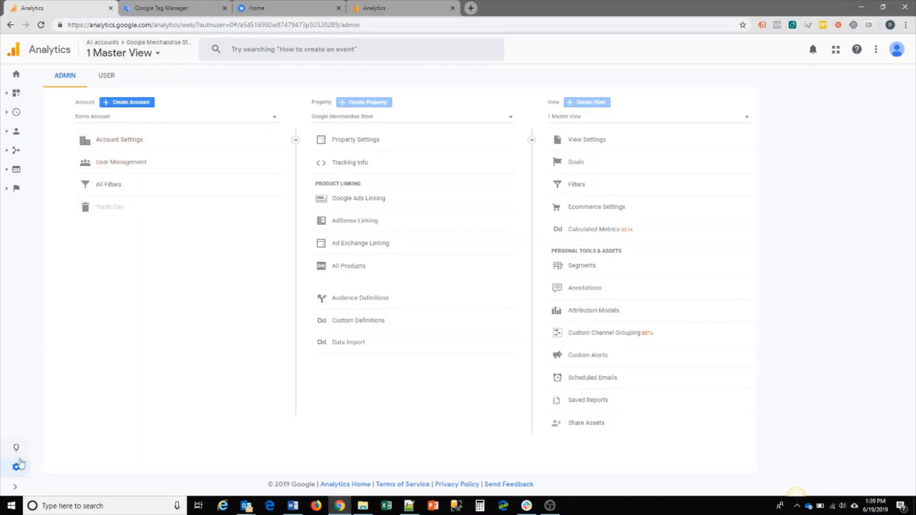
mouse_move(16, 468)
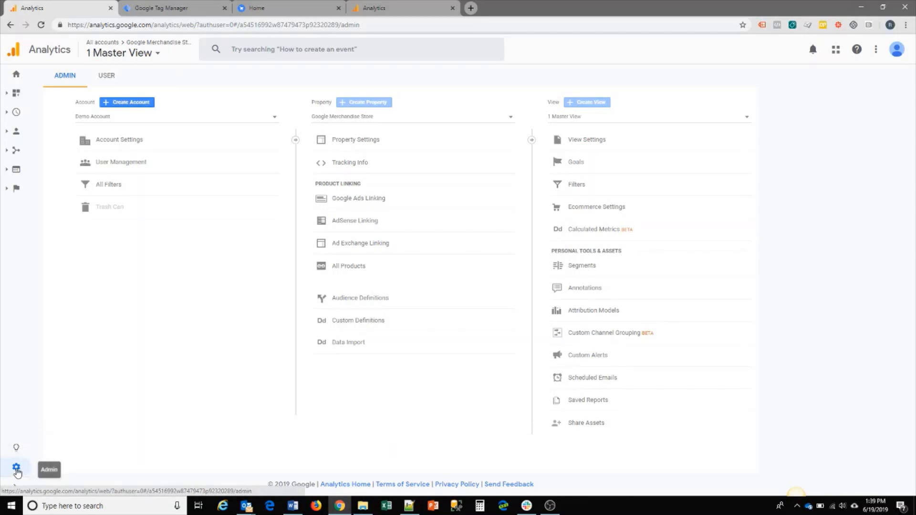
mouse_move(319, 179)
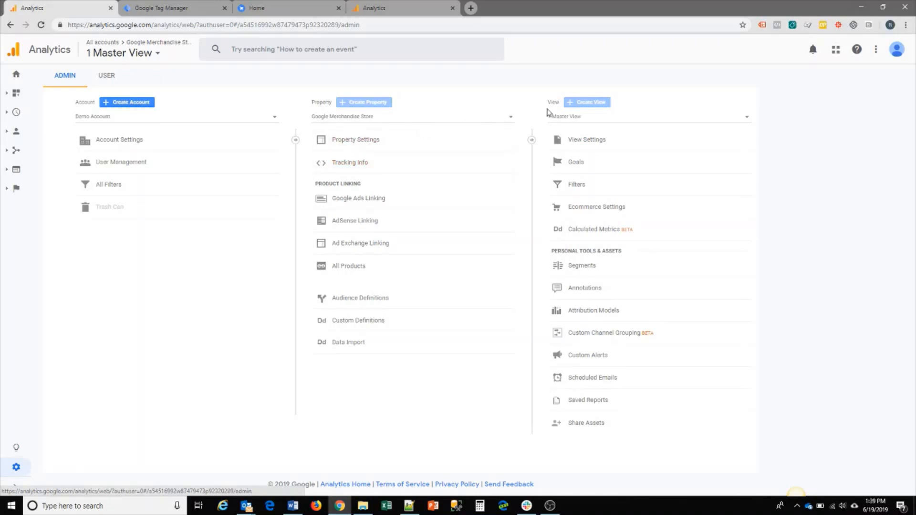
mouse_move(634, 122)
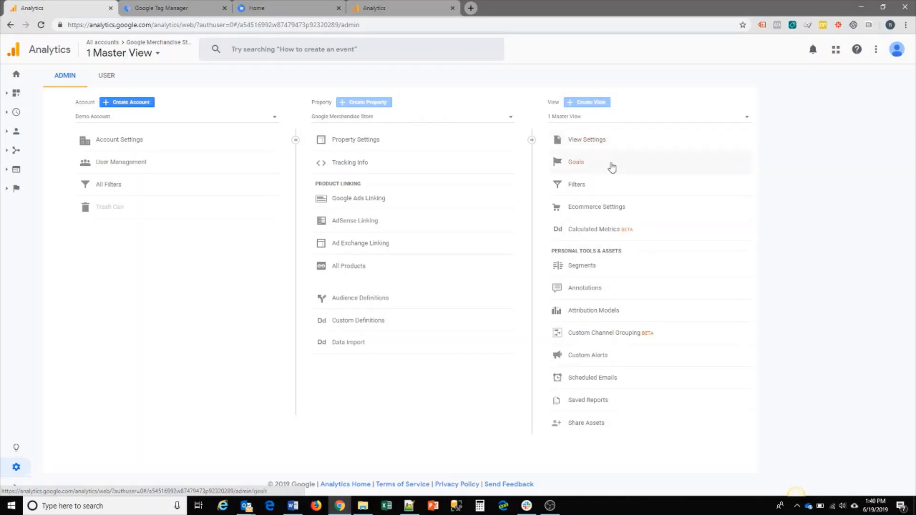
mouse_move(596, 206)
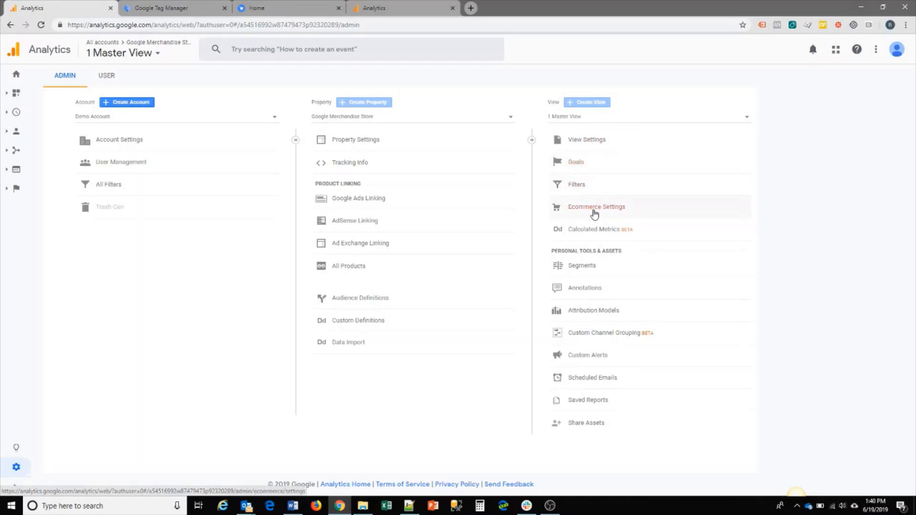
Show Ecommerce Settings with Ecommerce and Enhanced Ecommerce Reporting both ON.
click(595, 206)
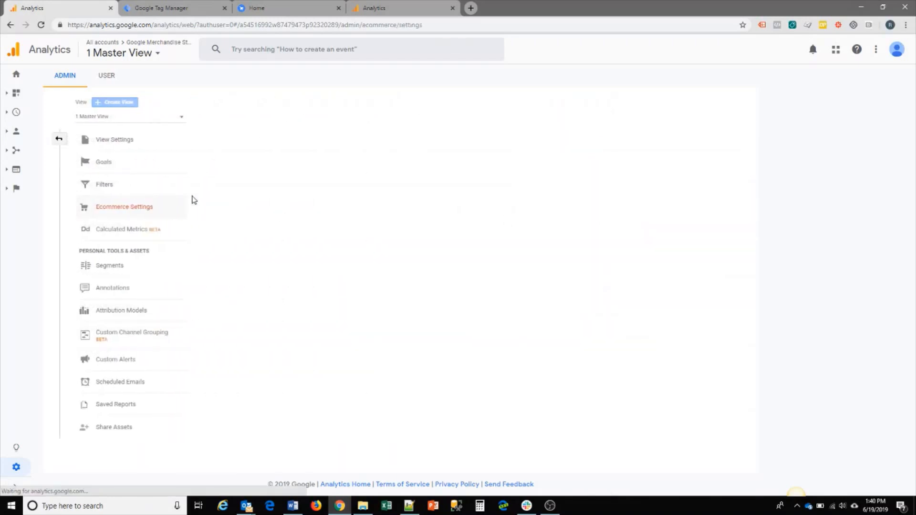
click(124, 207)
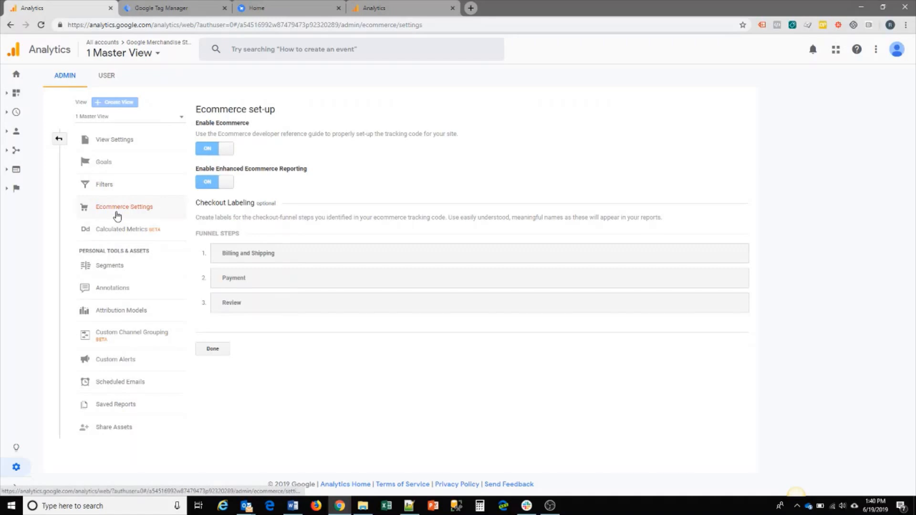
mouse_move(234, 145)
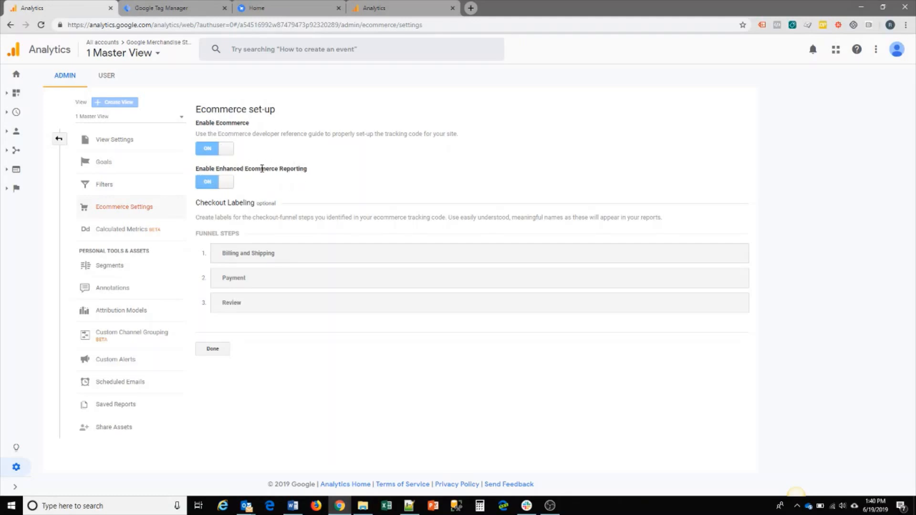
mouse_move(245, 163)
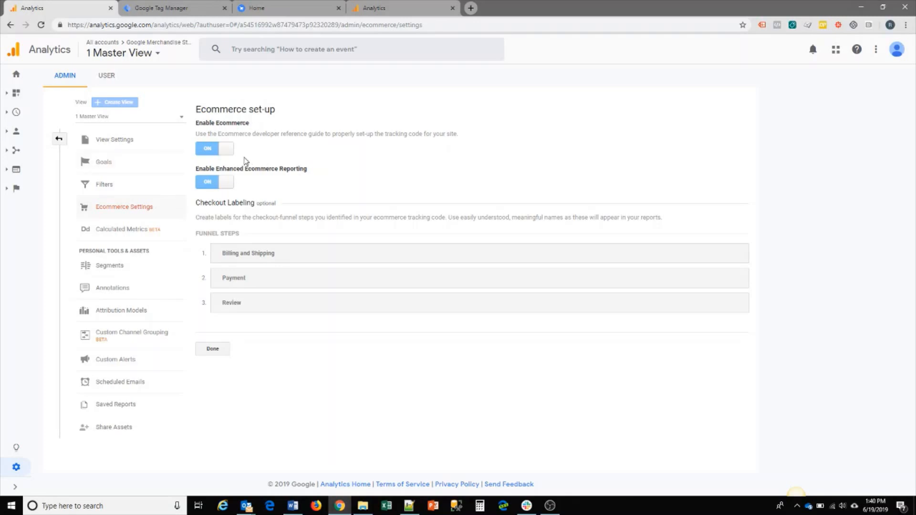
mouse_move(260, 160)
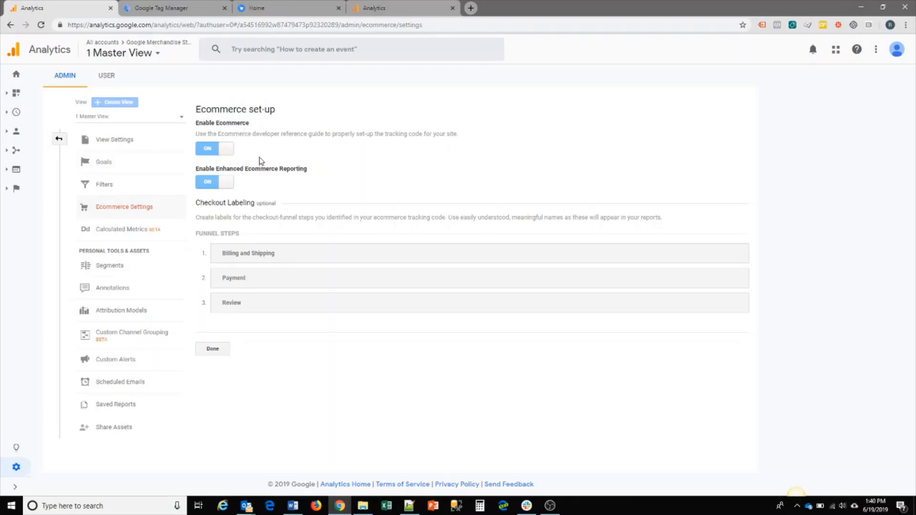
mouse_move(257, 130)
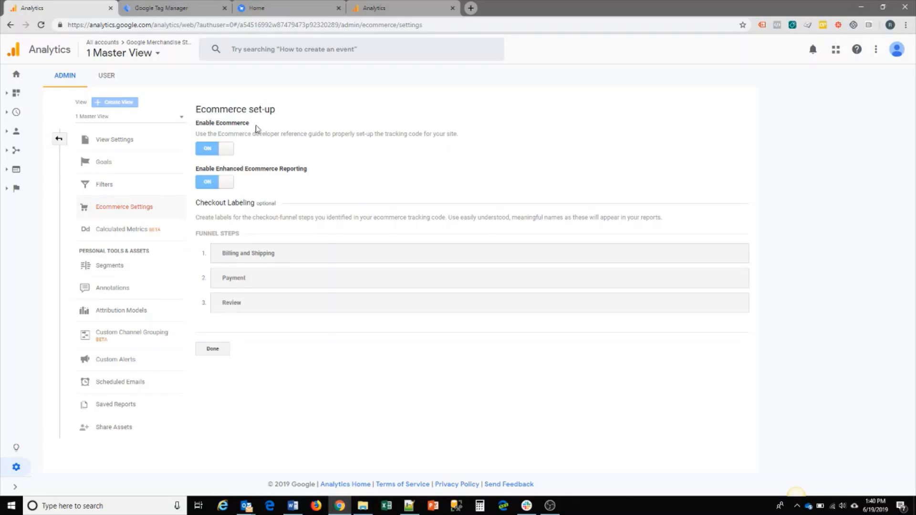
mouse_move(225, 149)
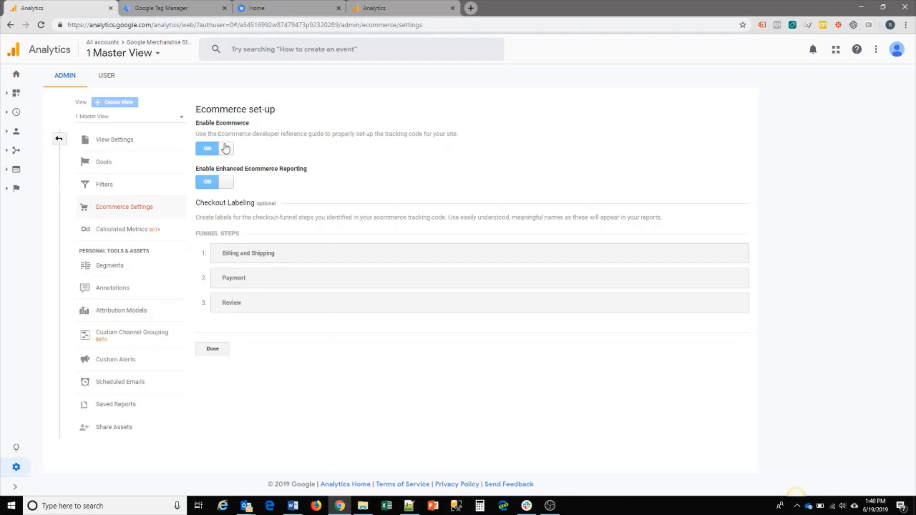
mouse_move(199, 202)
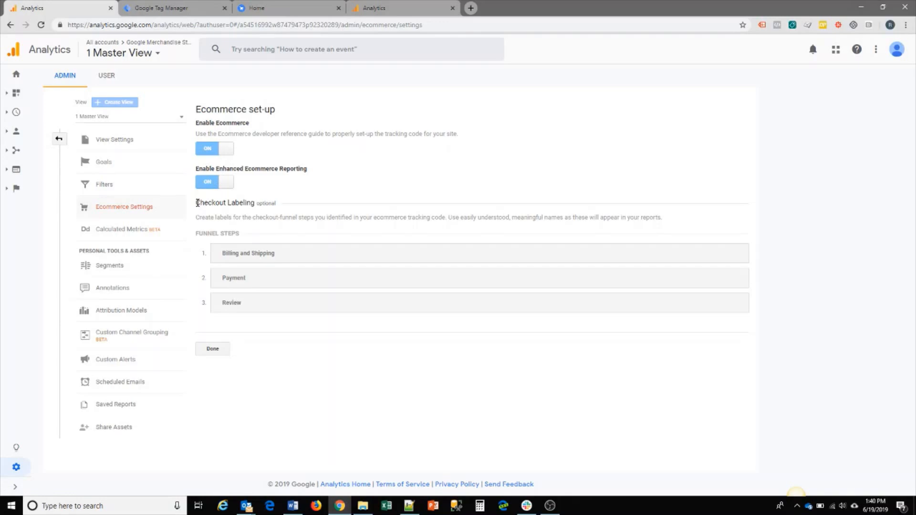
mouse_move(215, 216)
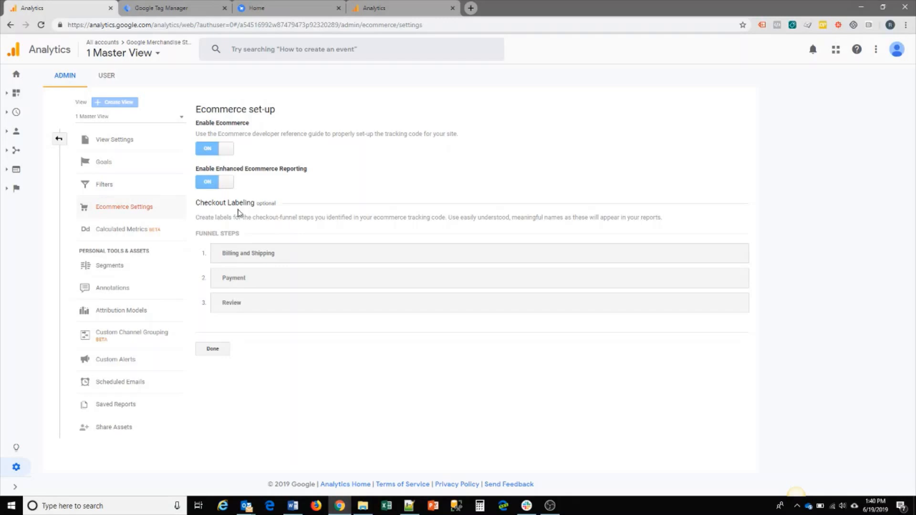
mouse_move(245, 233)
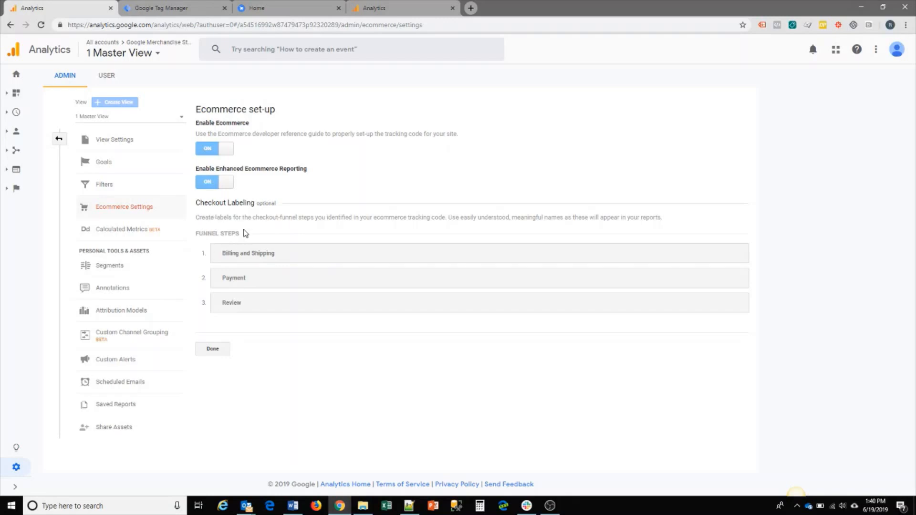
mouse_move(246, 228)
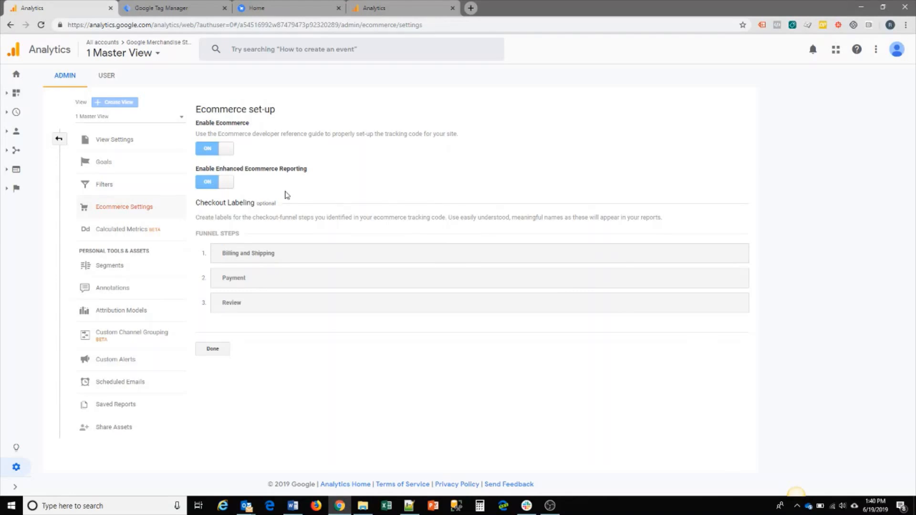
mouse_move(227, 130)
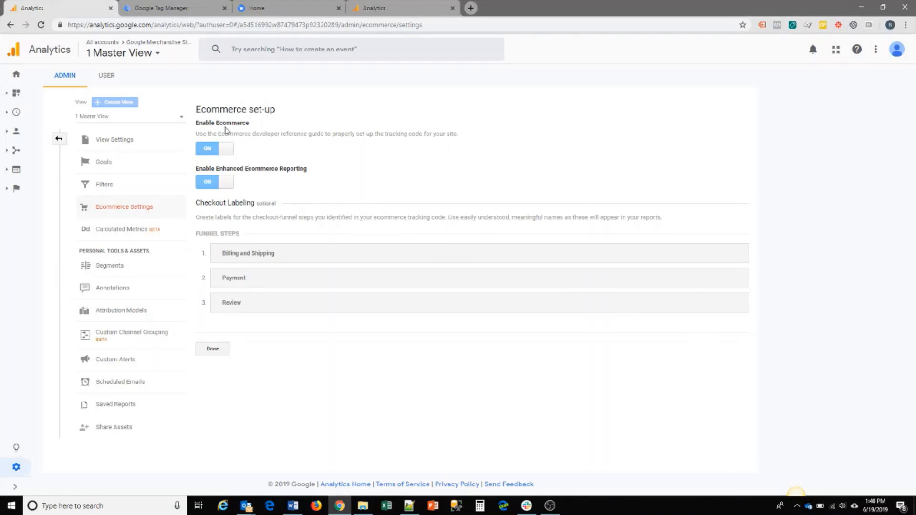
mouse_move(270, 166)
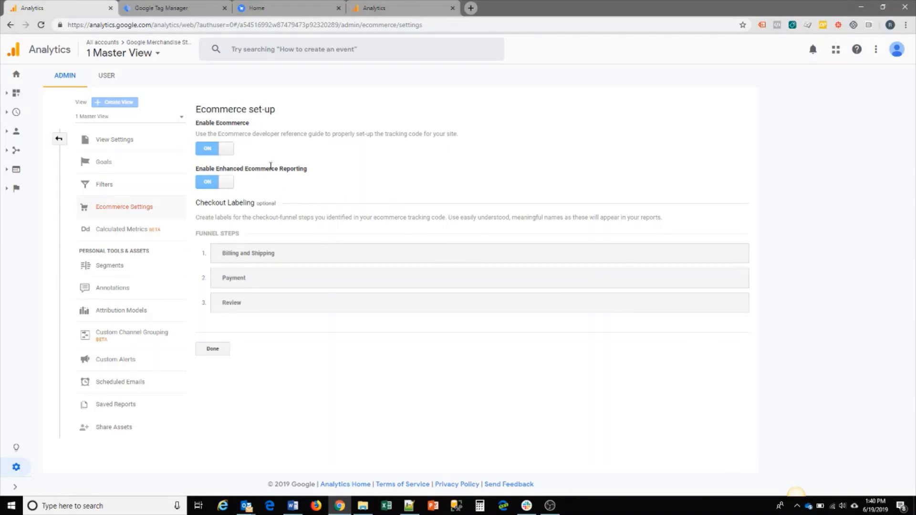
mouse_move(272, 153)
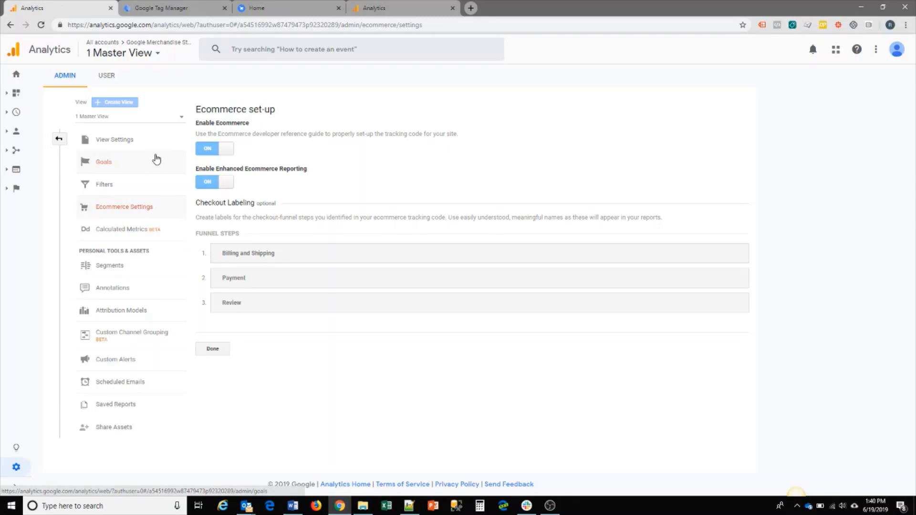
mouse_move(161, 160)
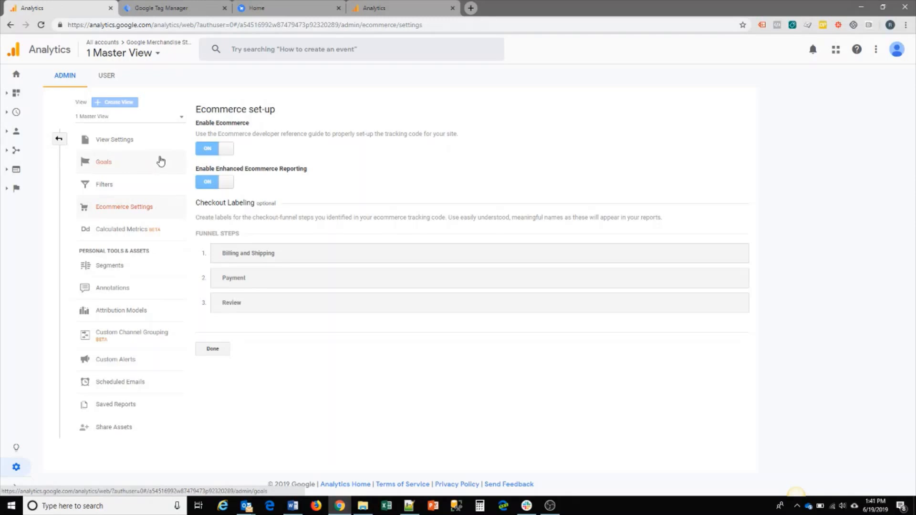
mouse_move(158, 164)
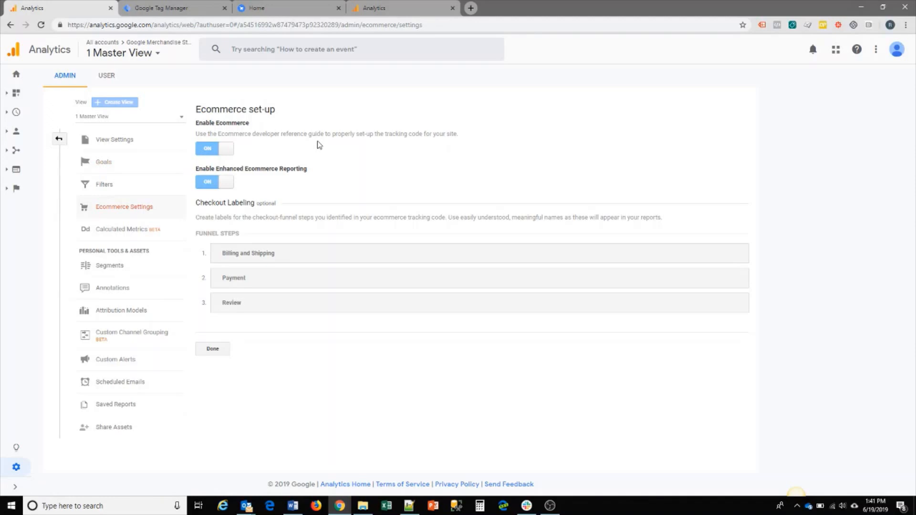
mouse_move(325, 201)
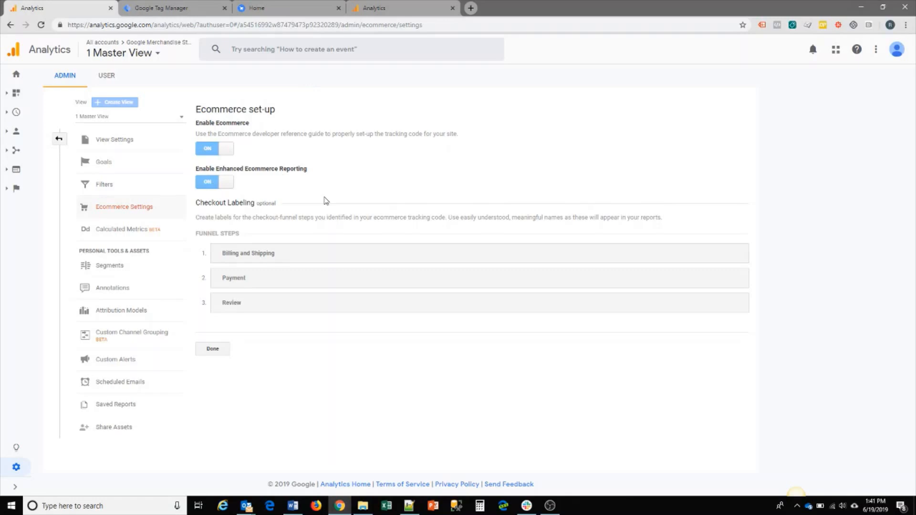
mouse_move(352, 175)
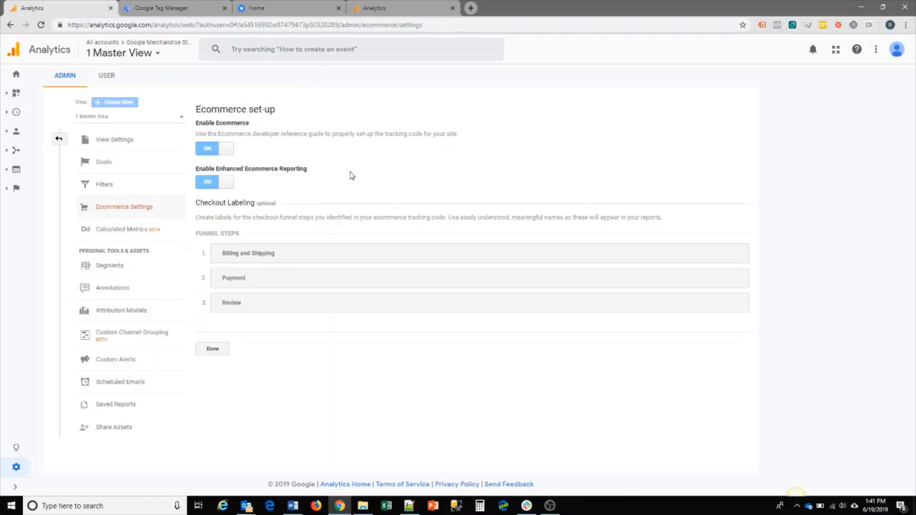
mouse_move(357, 164)
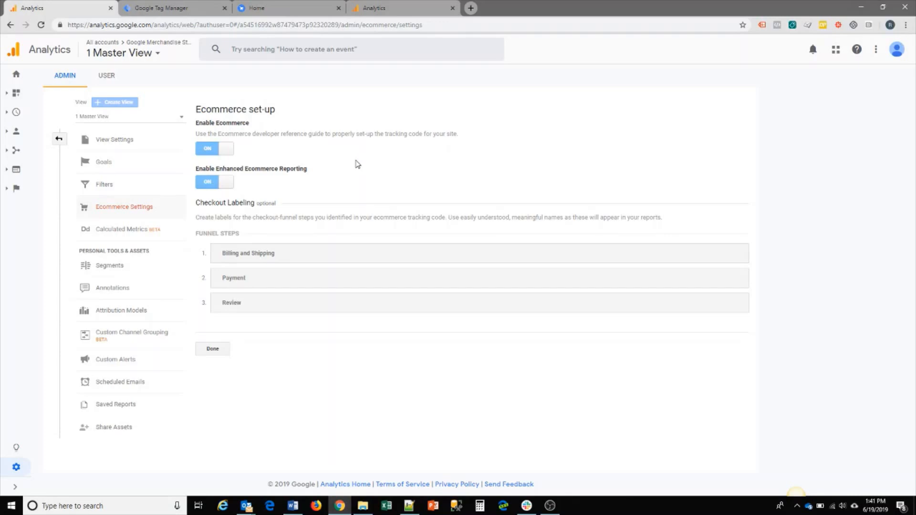
mouse_move(424, 189)
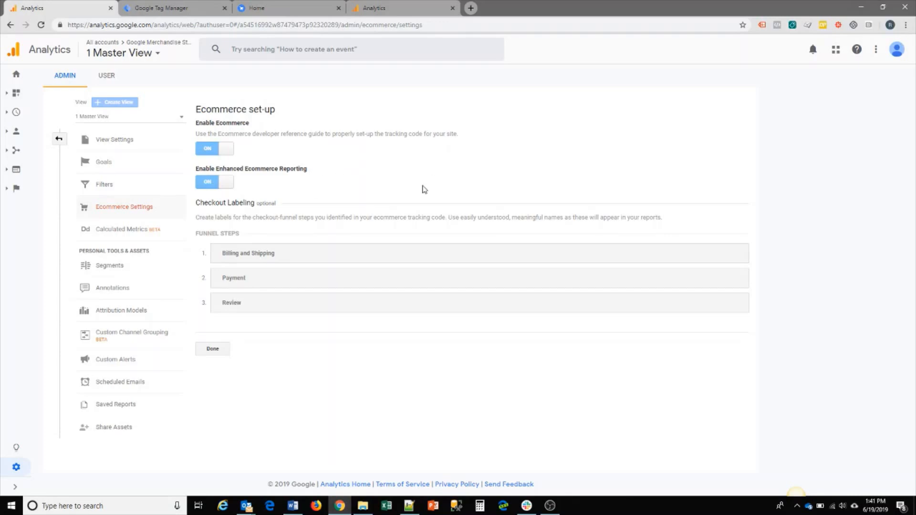
mouse_move(274, 134)
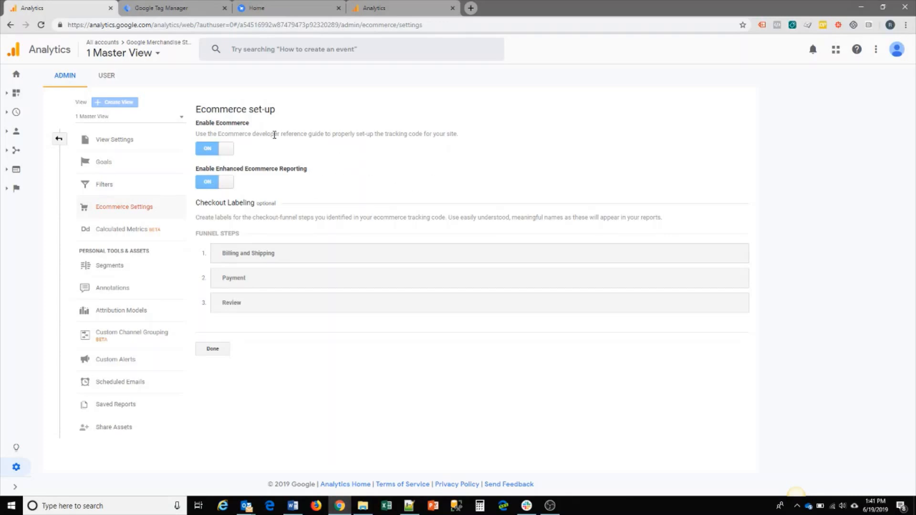
mouse_move(353, 106)
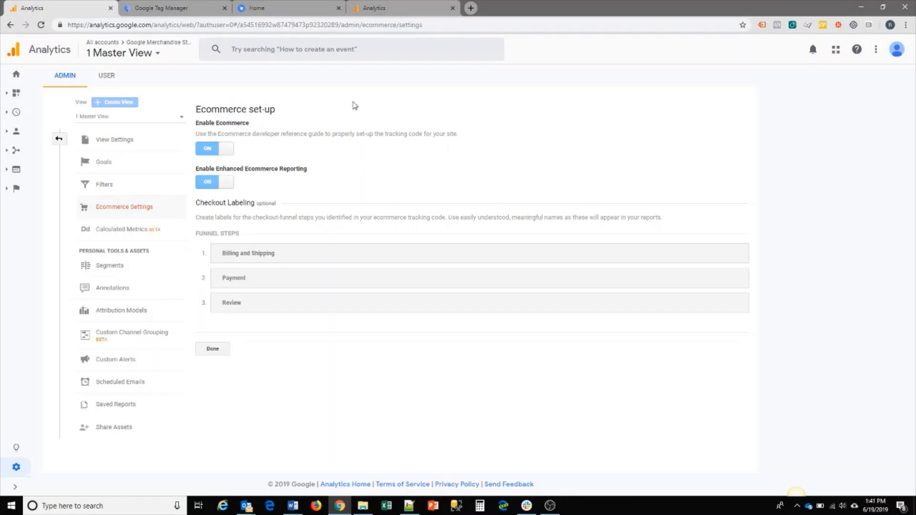
mouse_move(351, 107)
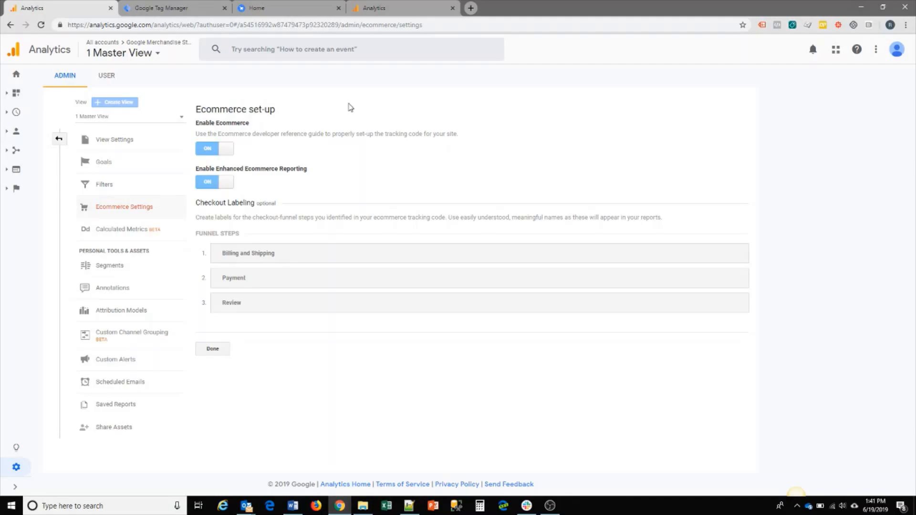
mouse_move(288, 8)
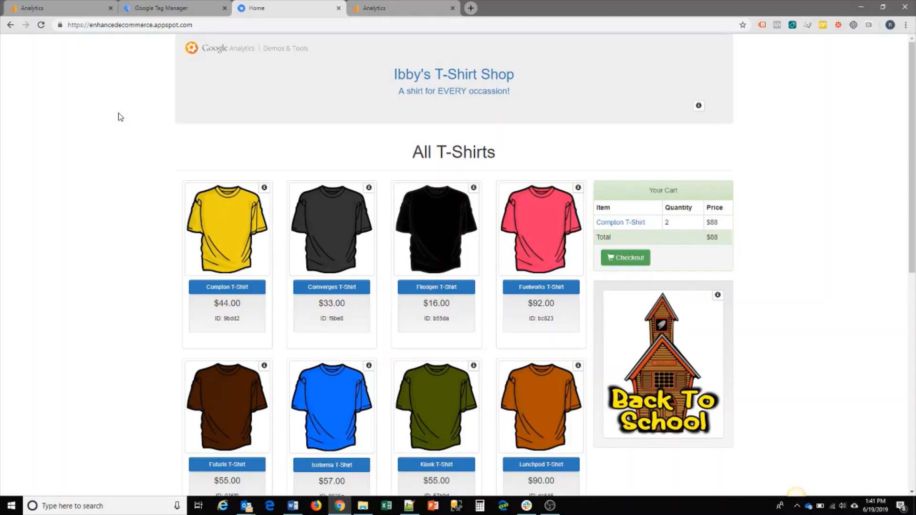
mouse_move(664, 142)
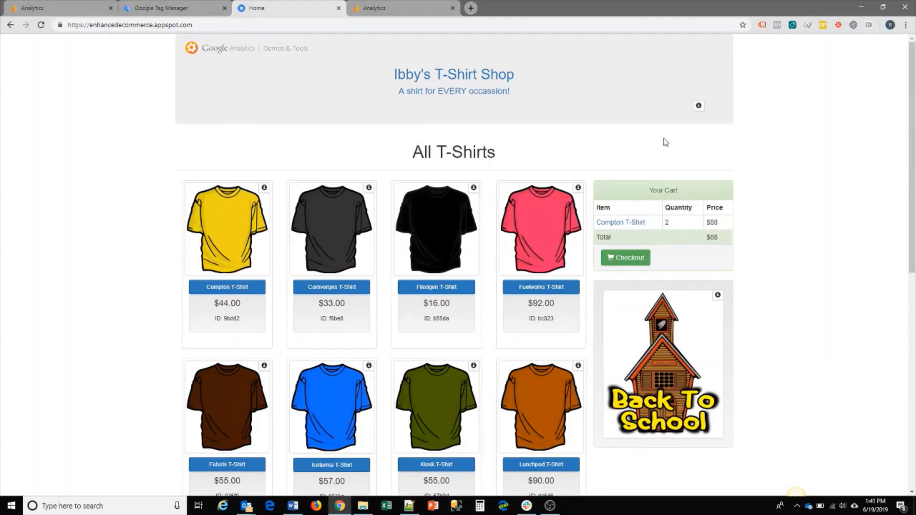
mouse_move(149, 178)
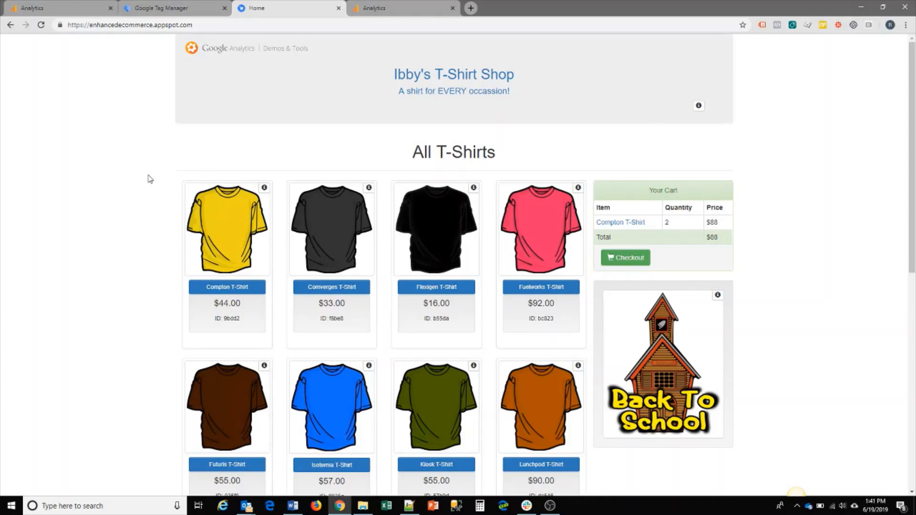
mouse_move(157, 142)
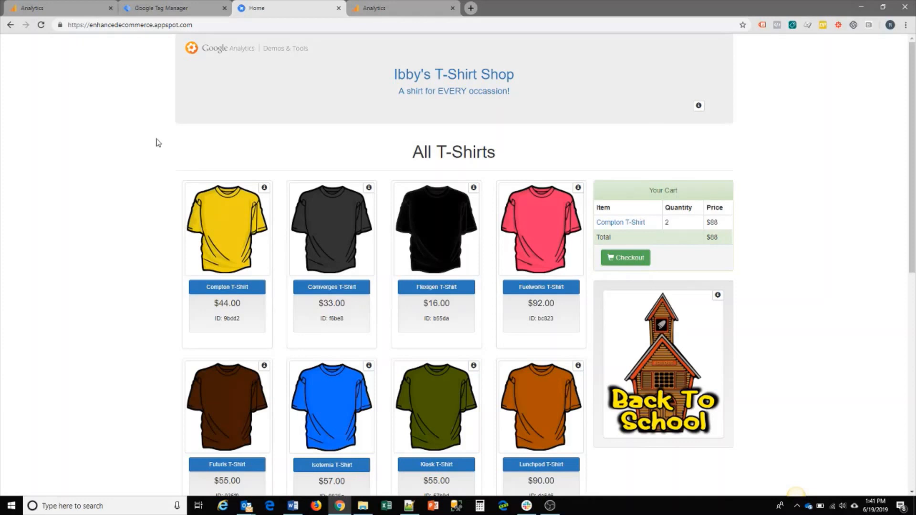
mouse_move(702, 116)
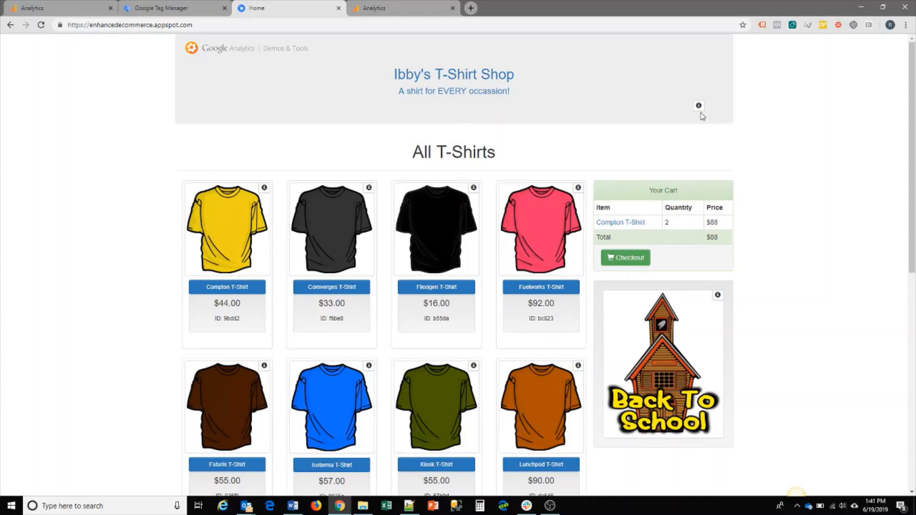
mouse_move(752, 94)
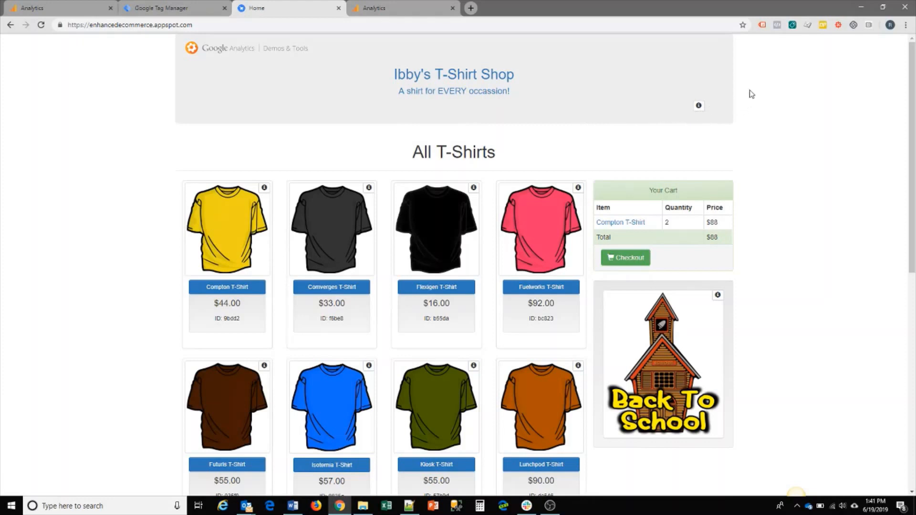
mouse_move(489, 170)
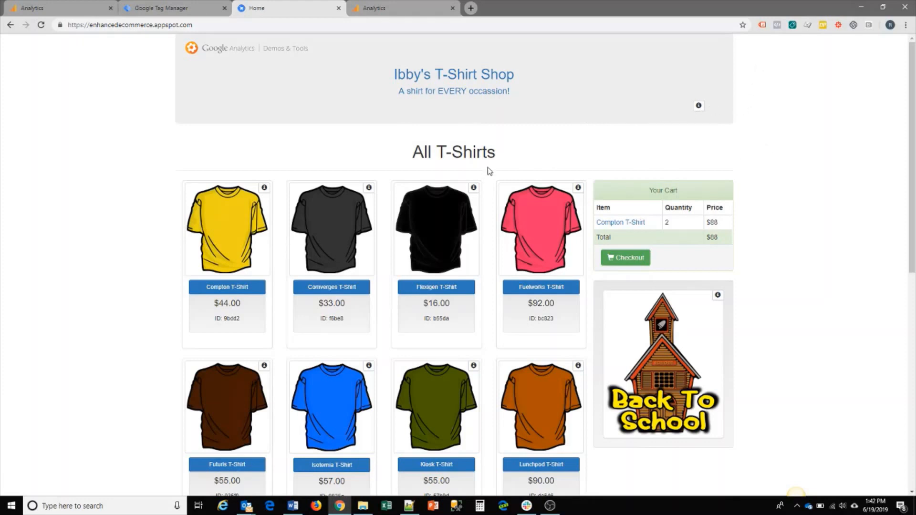
mouse_move(170, 240)
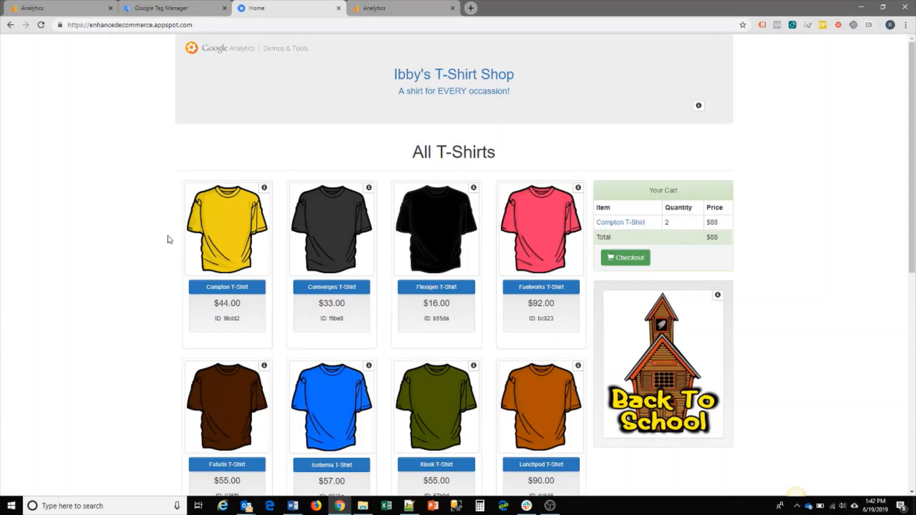
mouse_move(194, 228)
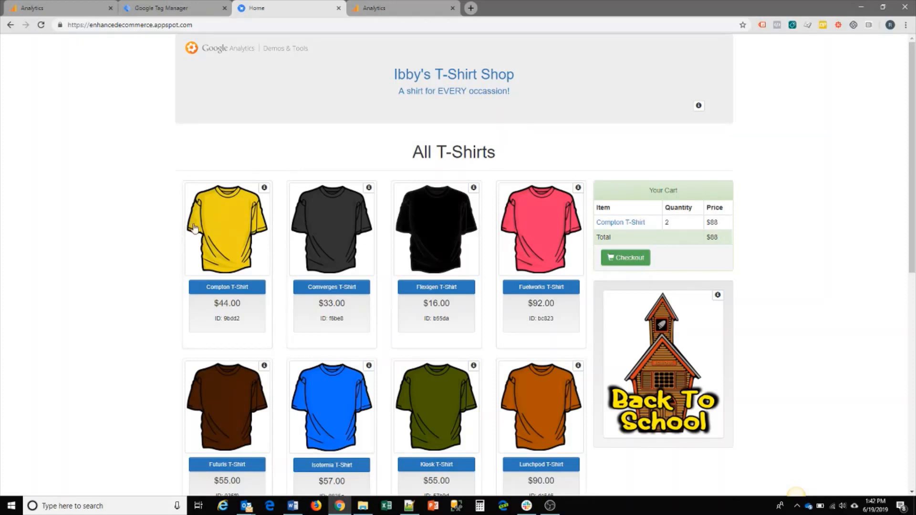
mouse_move(699, 106)
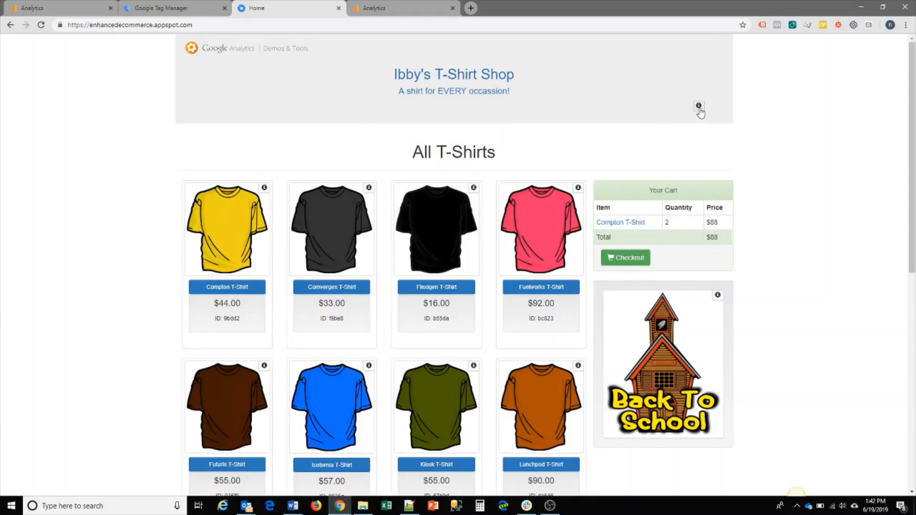
View the Tag Manager dataLayer code for the four shirt impressions and Back To School promotion.
click(699, 106)
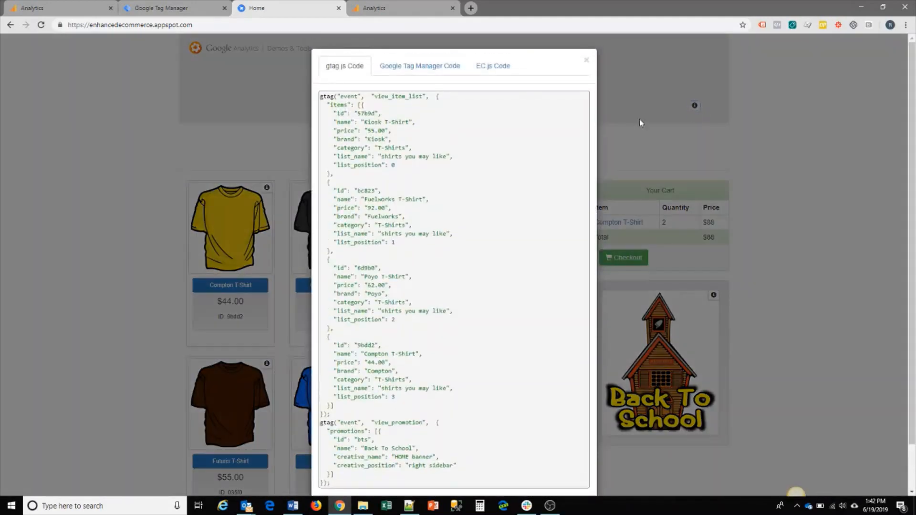
click(420, 66)
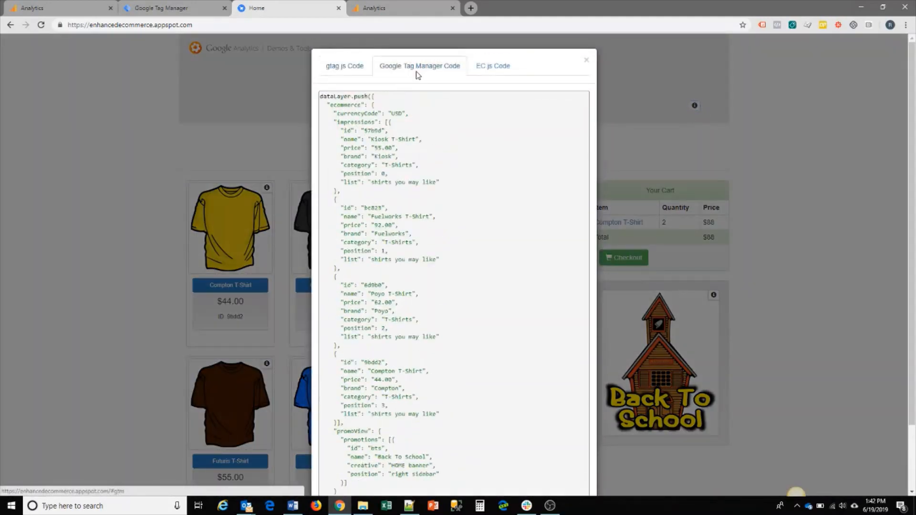
mouse_move(408, 136)
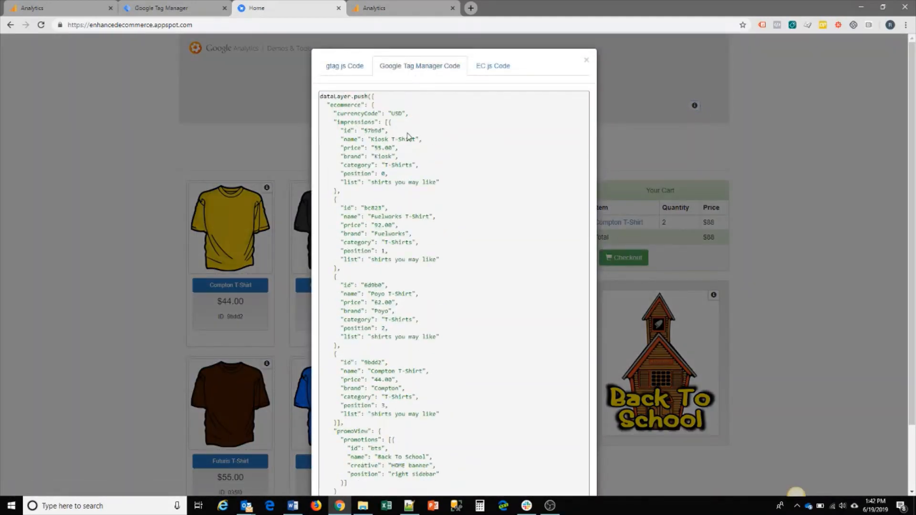
mouse_move(377, 105)
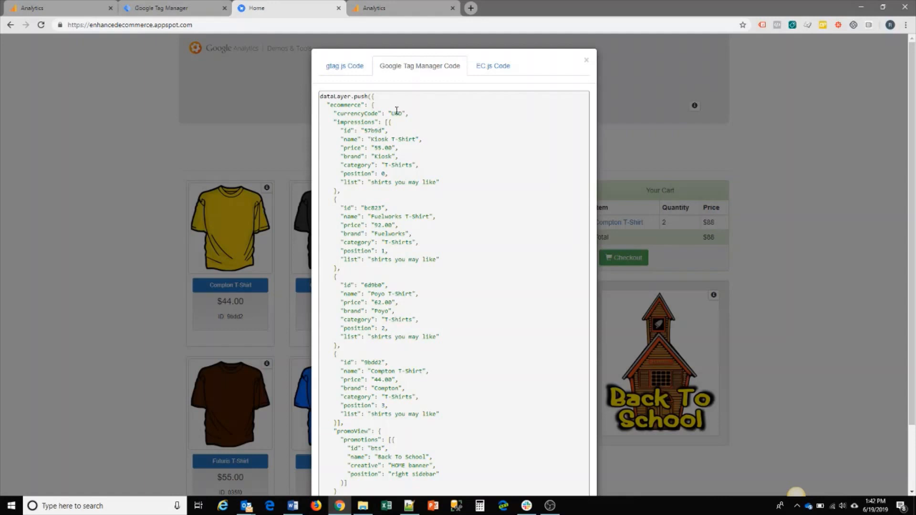
mouse_move(442, 114)
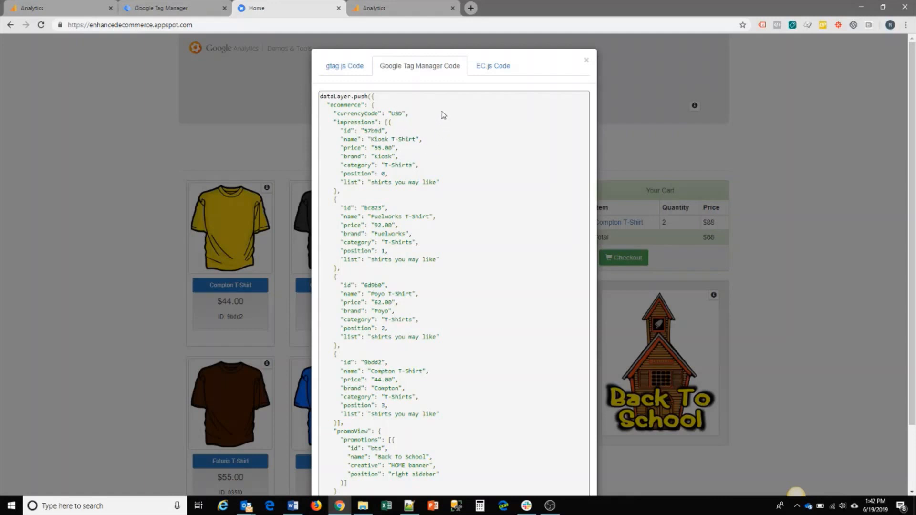
mouse_move(439, 257)
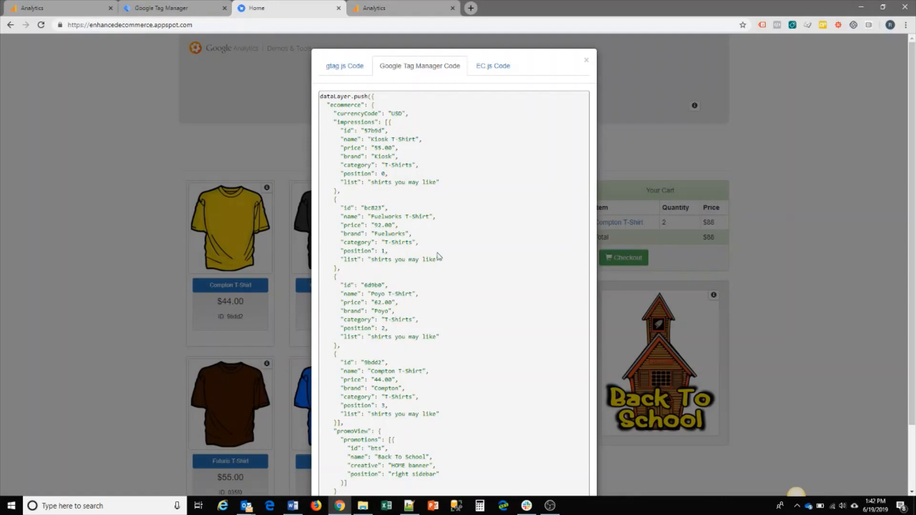
mouse_move(425, 439)
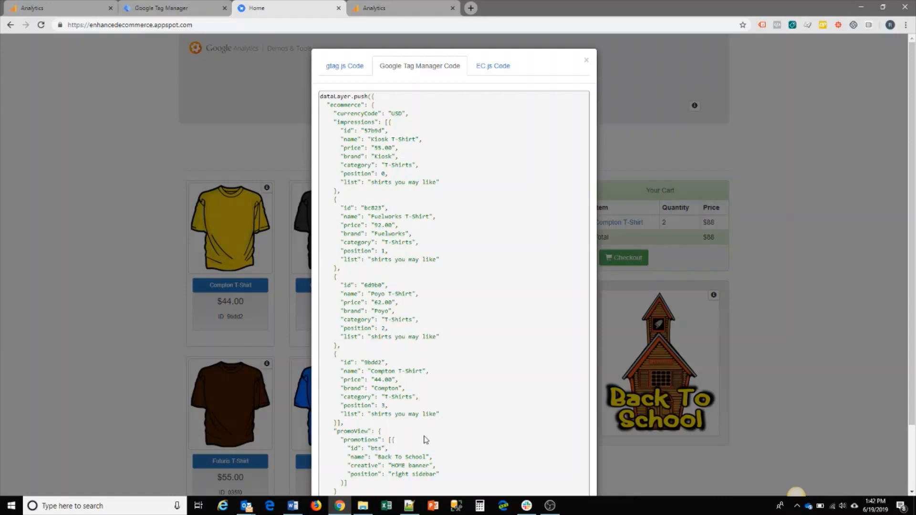
mouse_move(458, 408)
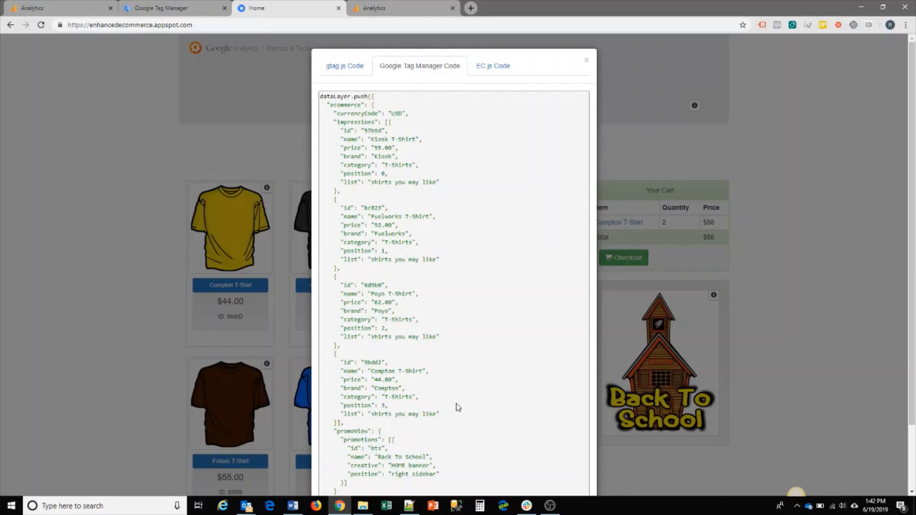
mouse_move(390, 147)
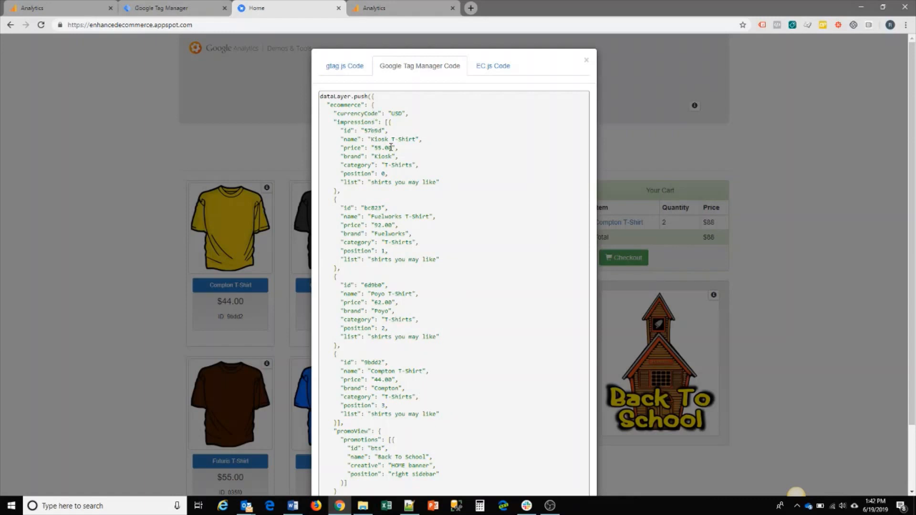
scroll(down, 3)
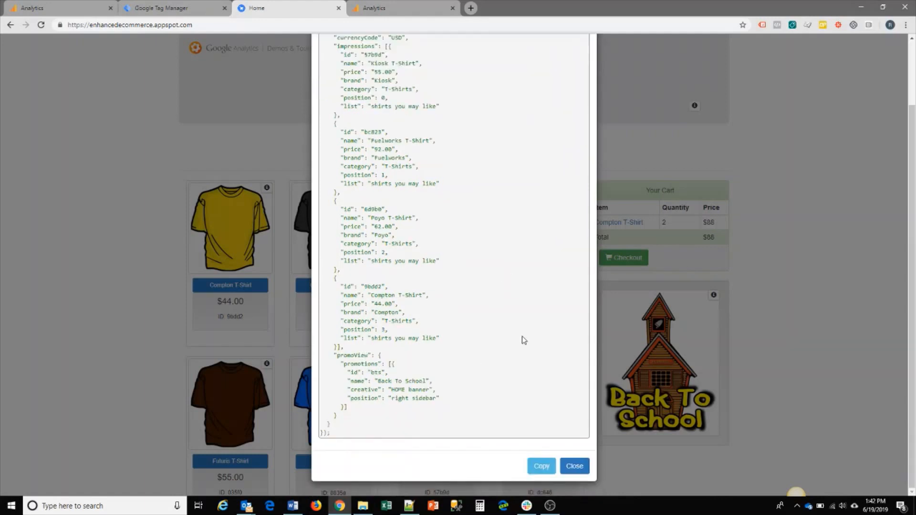
mouse_move(496, 321)
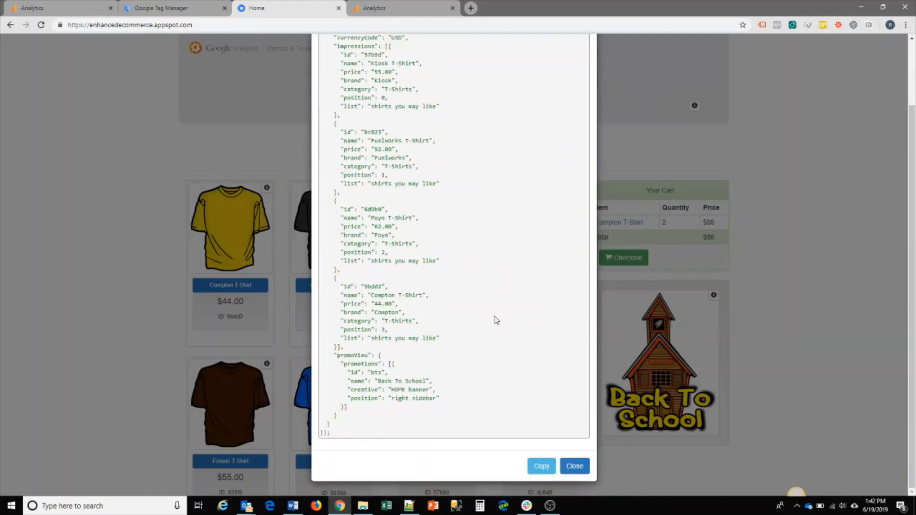
mouse_move(500, 391)
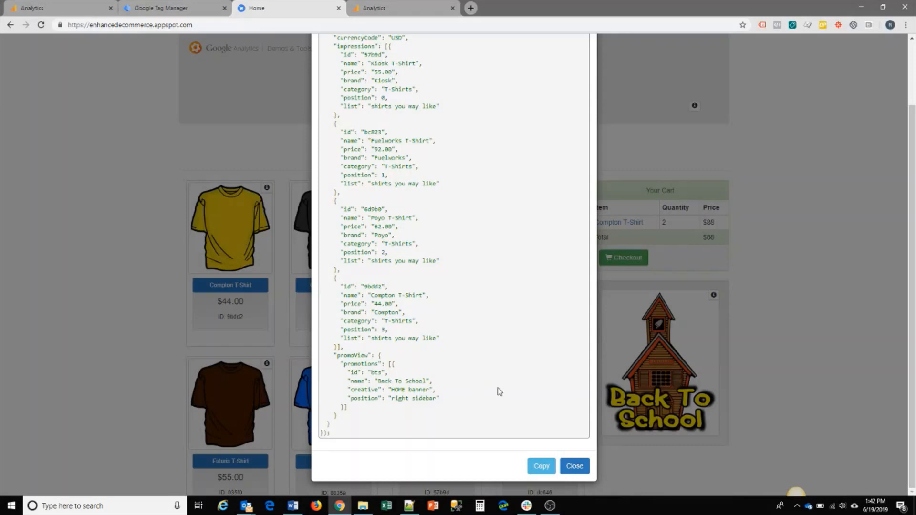
scroll(up, 3)
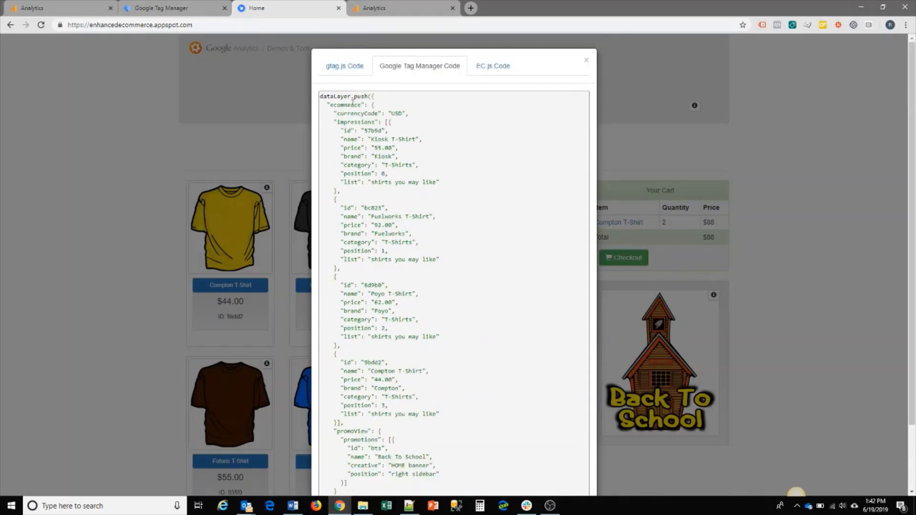
mouse_move(430, 114)
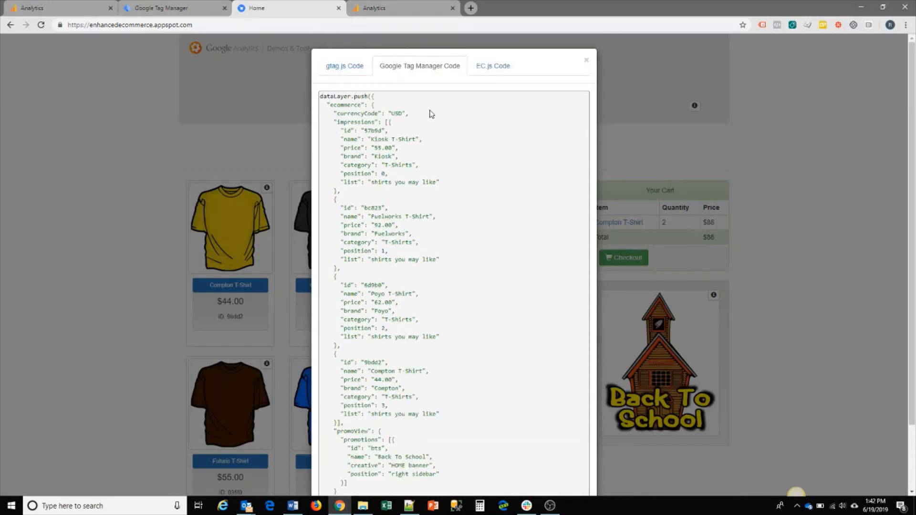
mouse_move(459, 145)
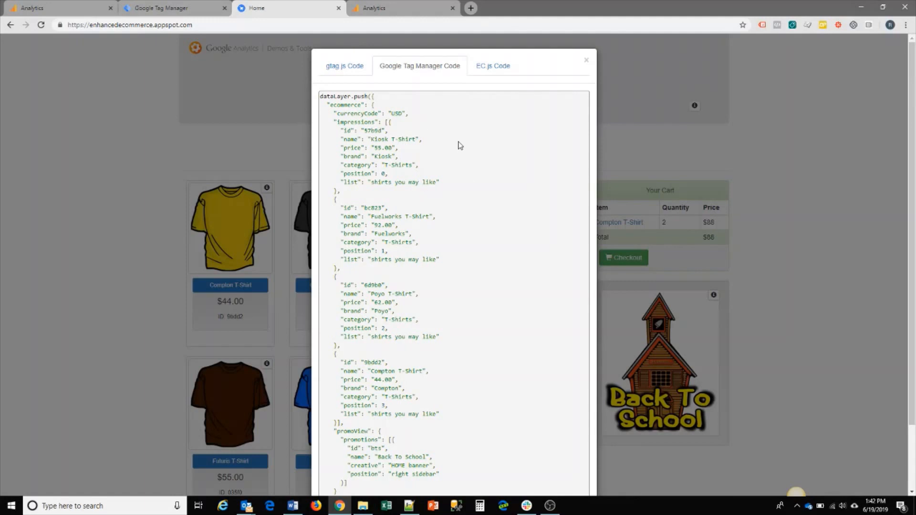
mouse_move(493, 228)
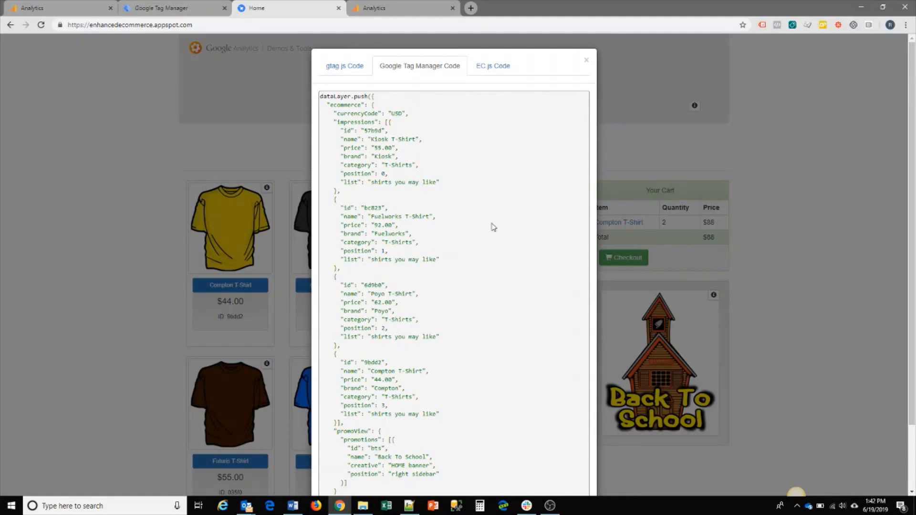
scroll(down, 3)
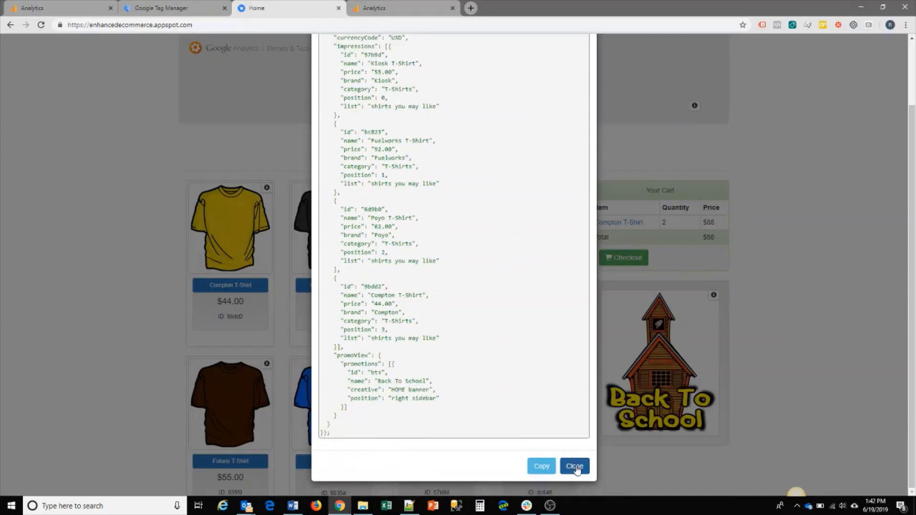
Review the productClick dataLayer code for the Compton and then the Converges T-Shirt.
click(574, 466)
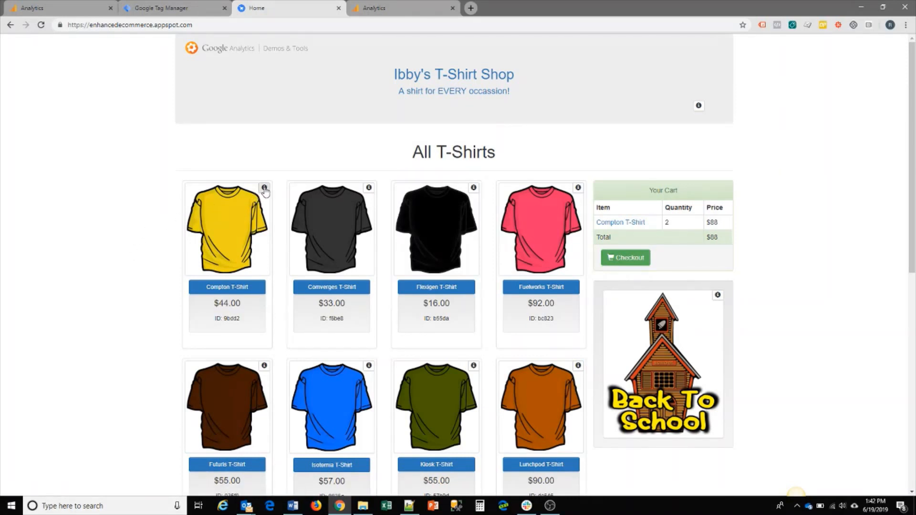
click(265, 188)
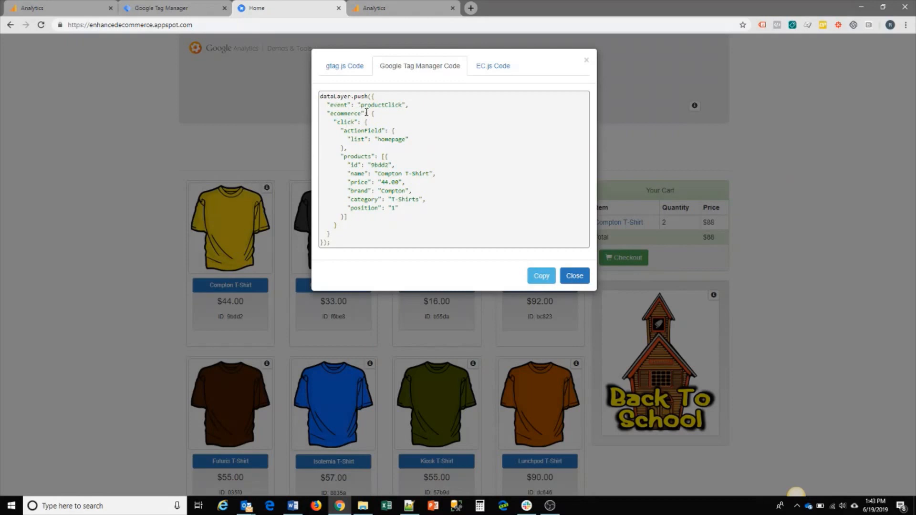
mouse_move(391, 168)
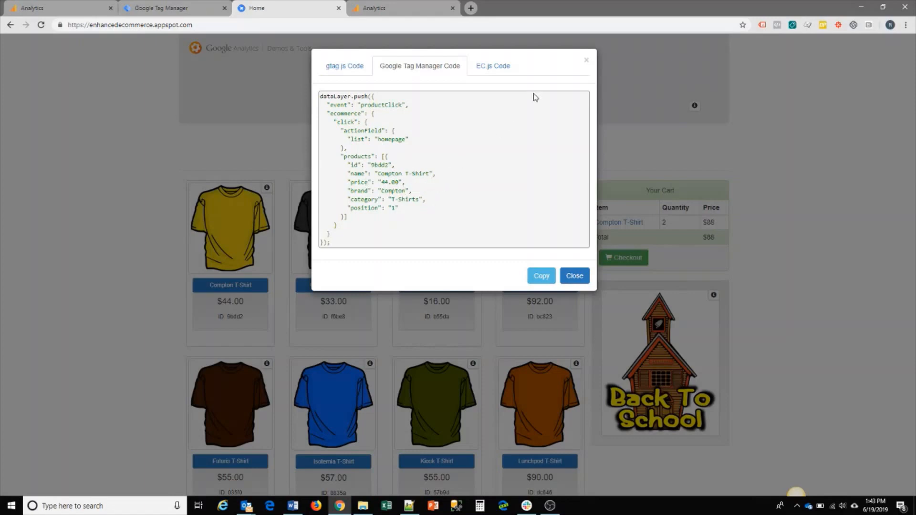
click(574, 276)
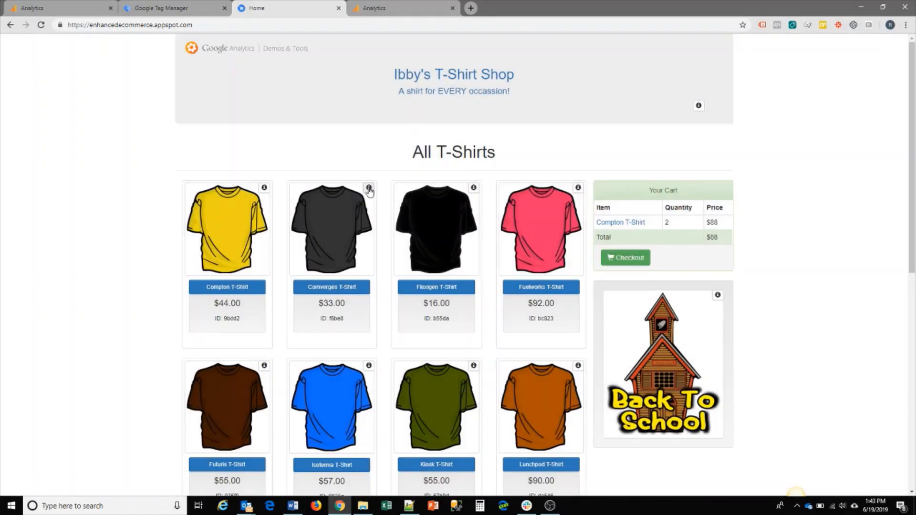
click(369, 188)
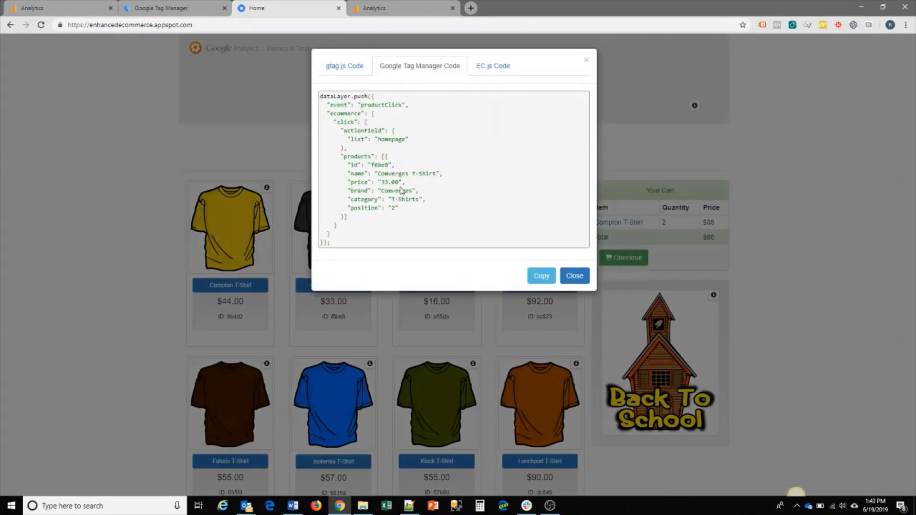
mouse_move(403, 131)
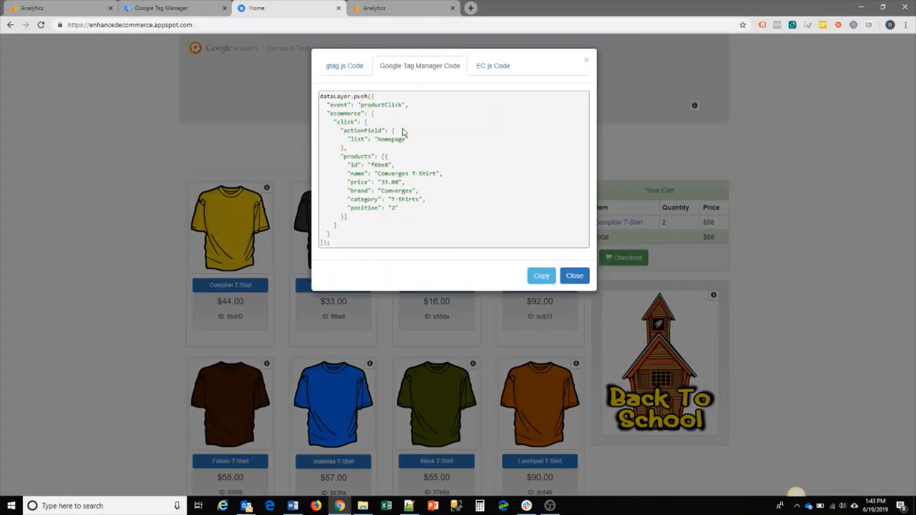
mouse_move(507, 89)
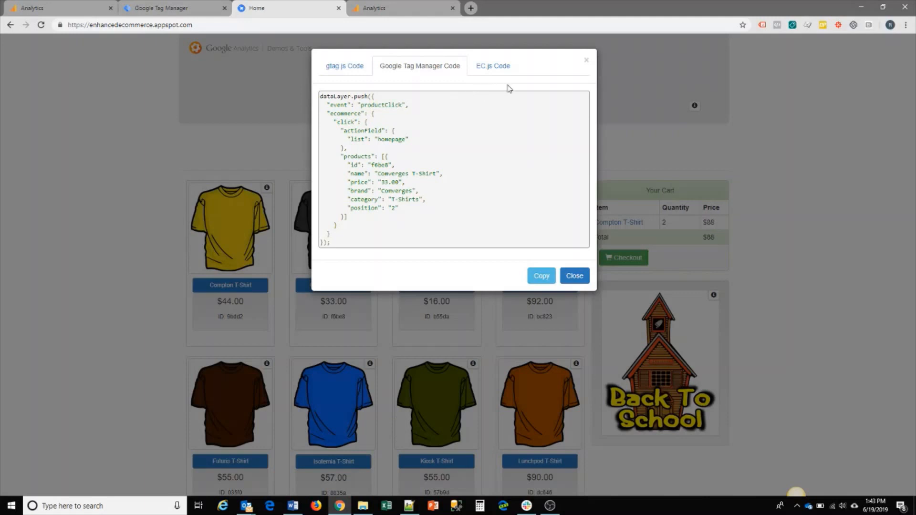
mouse_move(588, 61)
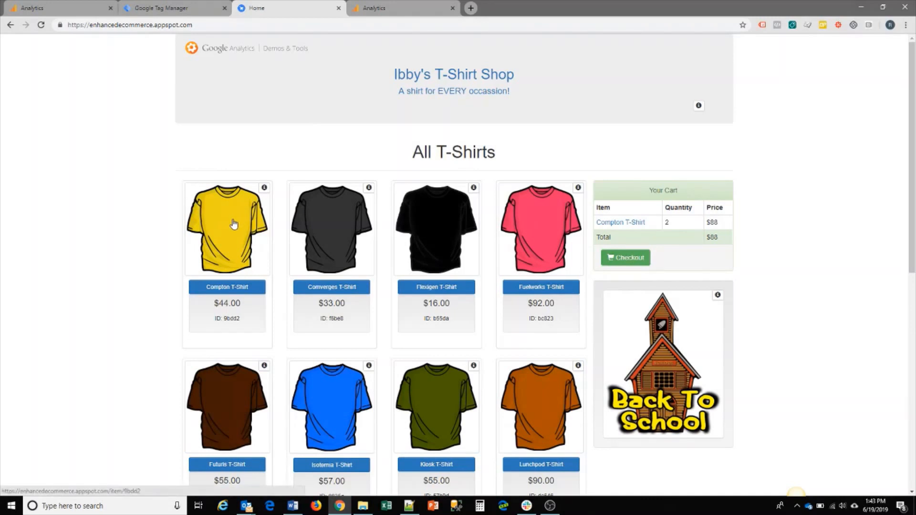
Show the $44 Compton T-Shirt product page and its four Shirts You May Like recommendations.
click(227, 228)
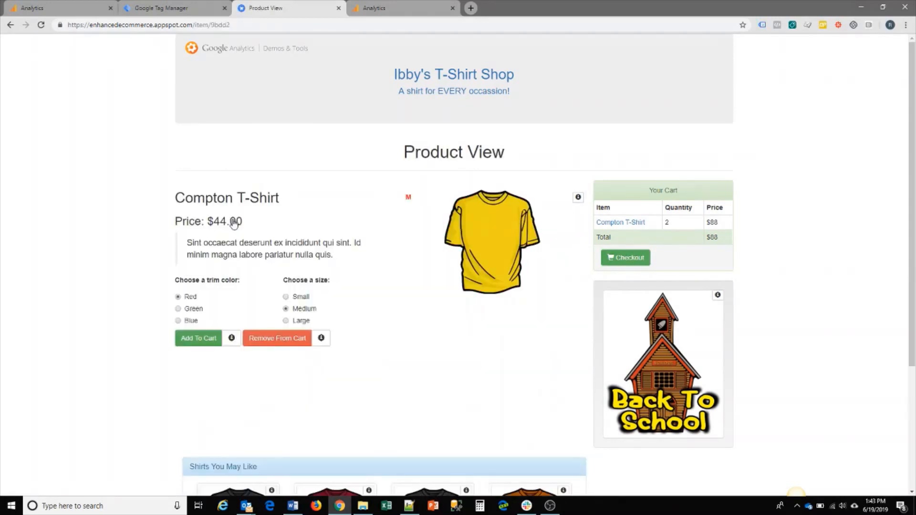
mouse_move(323, 302)
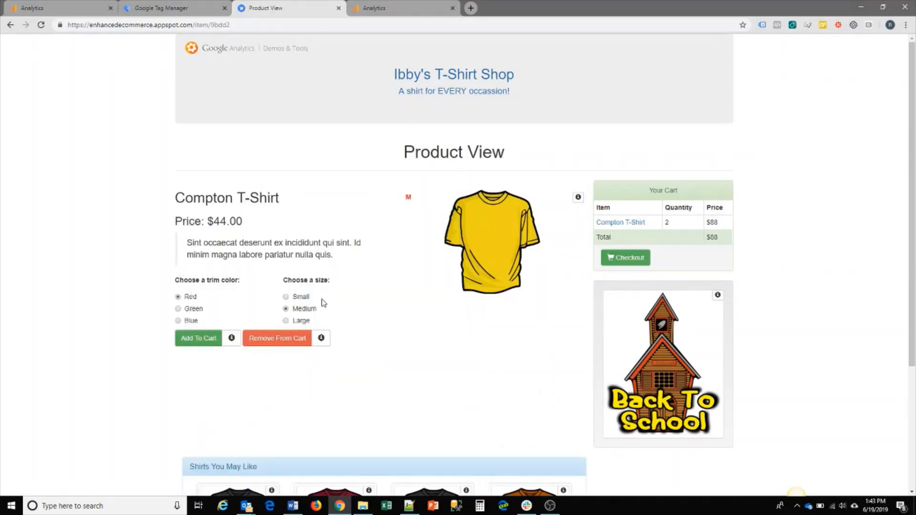
mouse_move(482, 246)
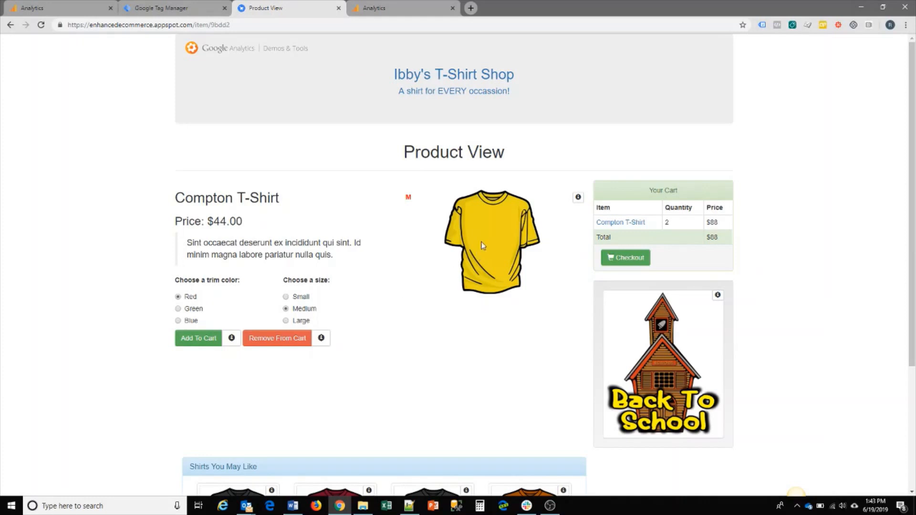
mouse_move(406, 217)
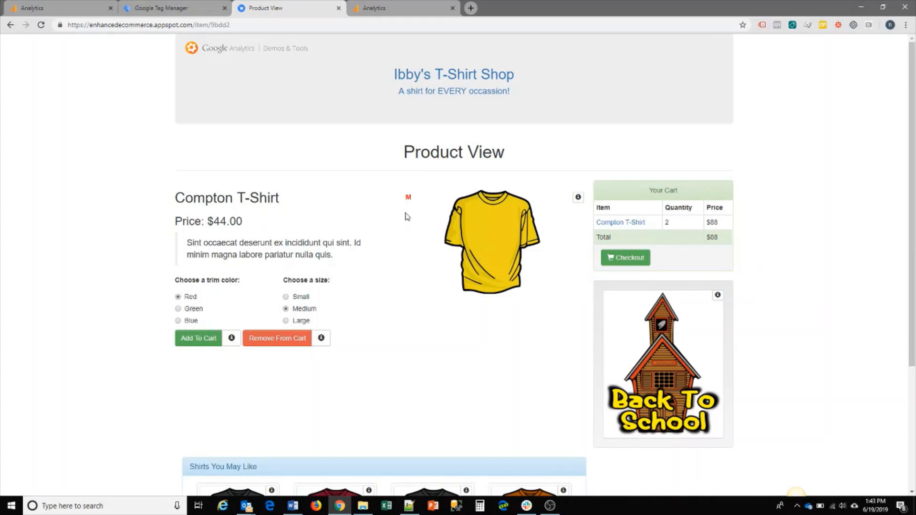
mouse_move(182, 245)
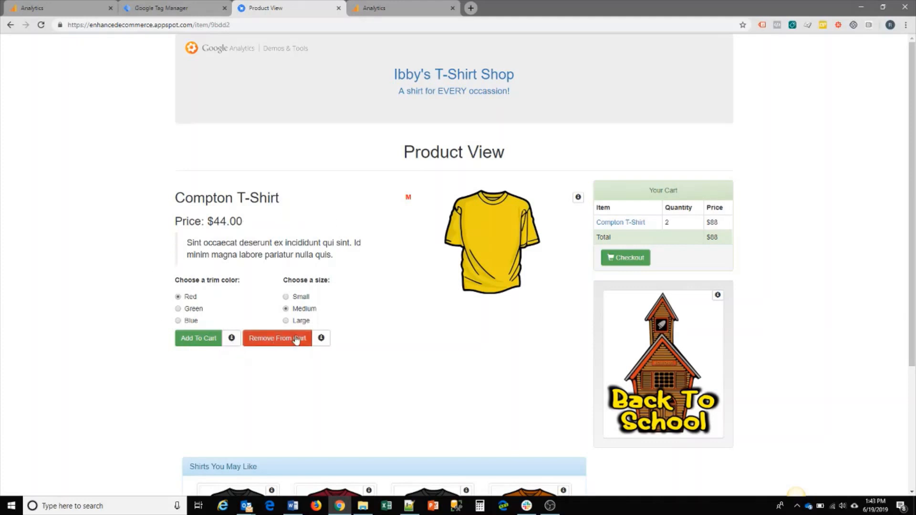
mouse_move(523, 257)
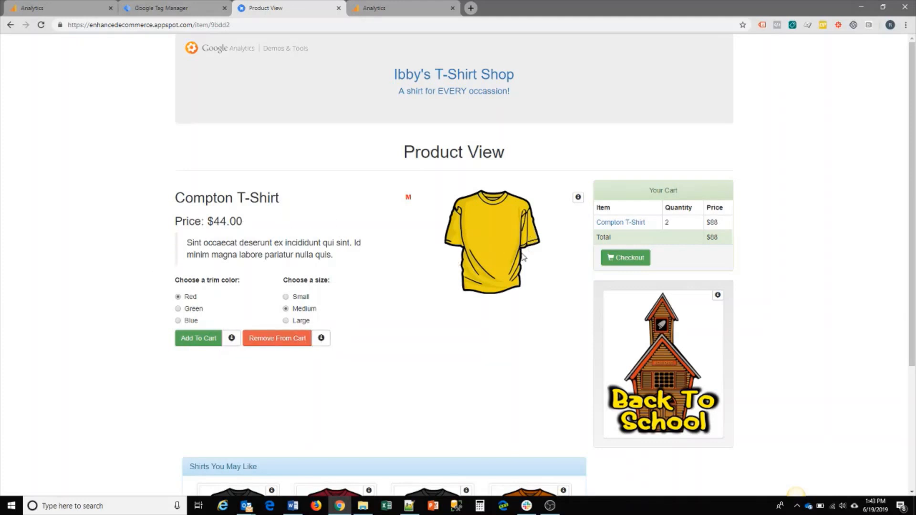
scroll(down, 3)
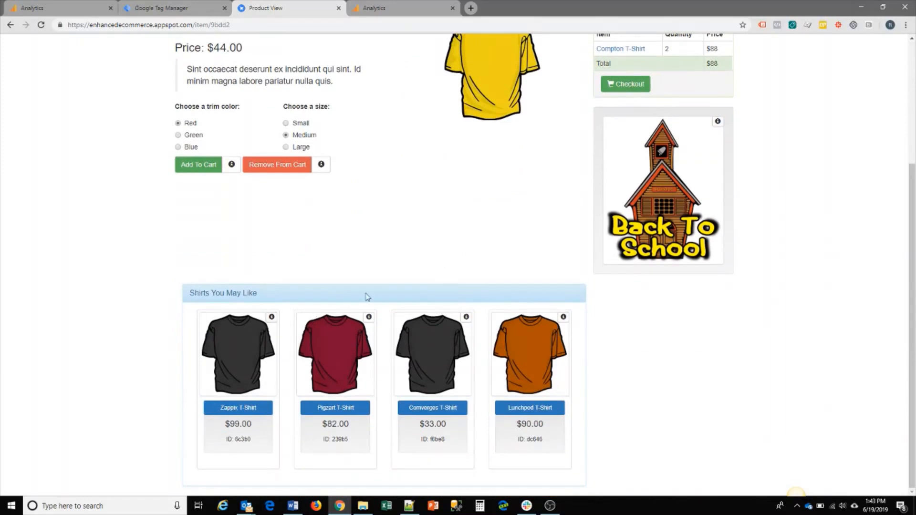
mouse_move(513, 361)
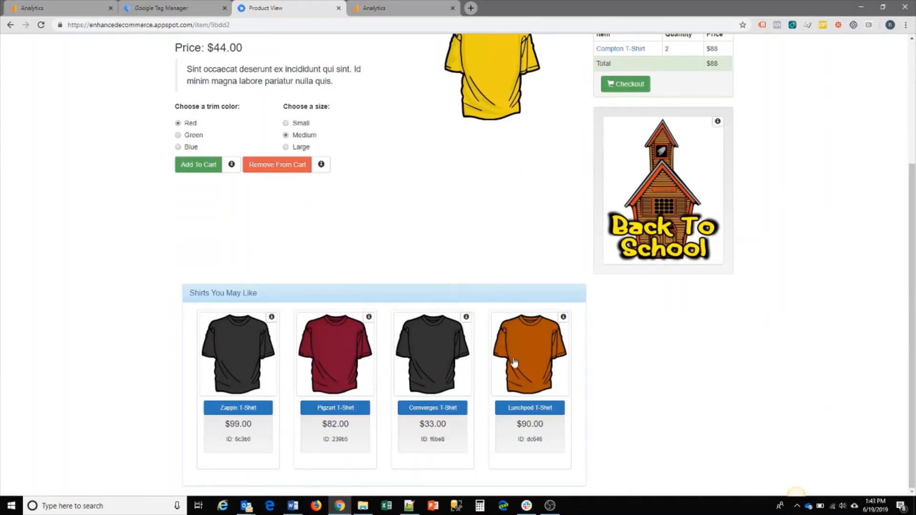
mouse_move(412, 286)
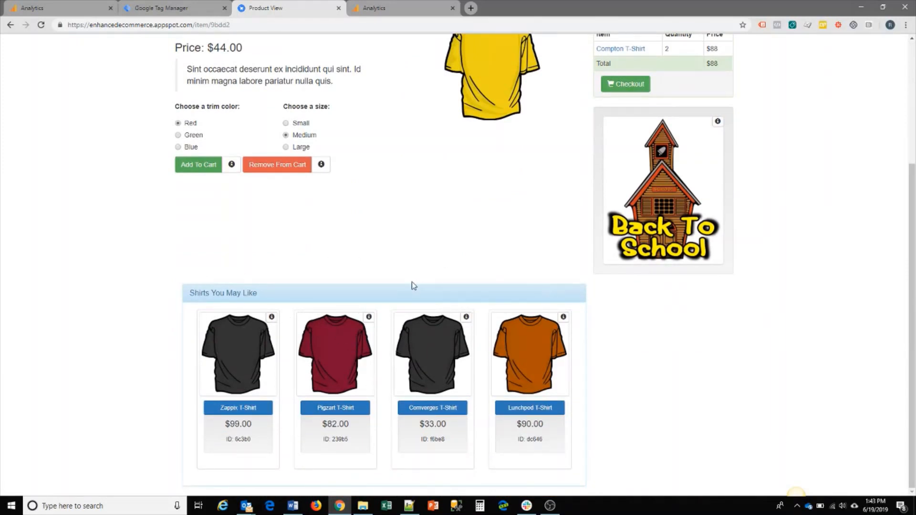
mouse_move(188, 330)
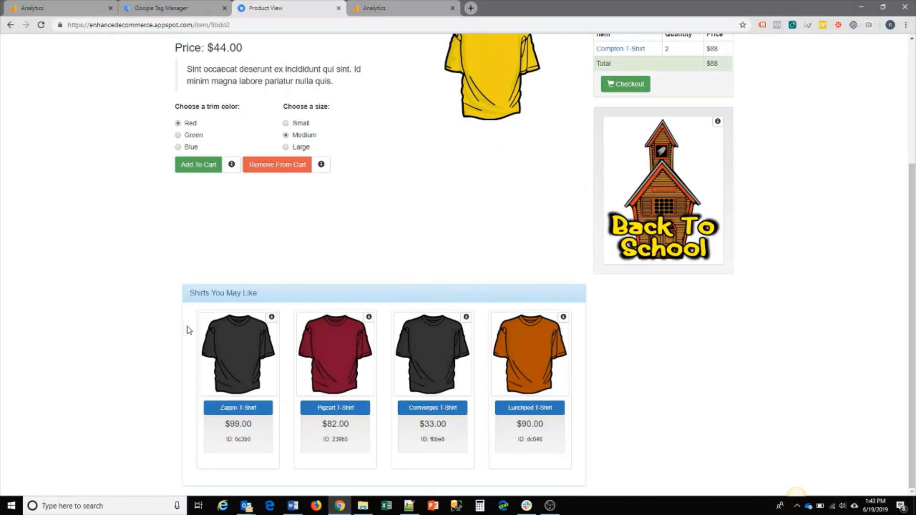
mouse_move(406, 350)
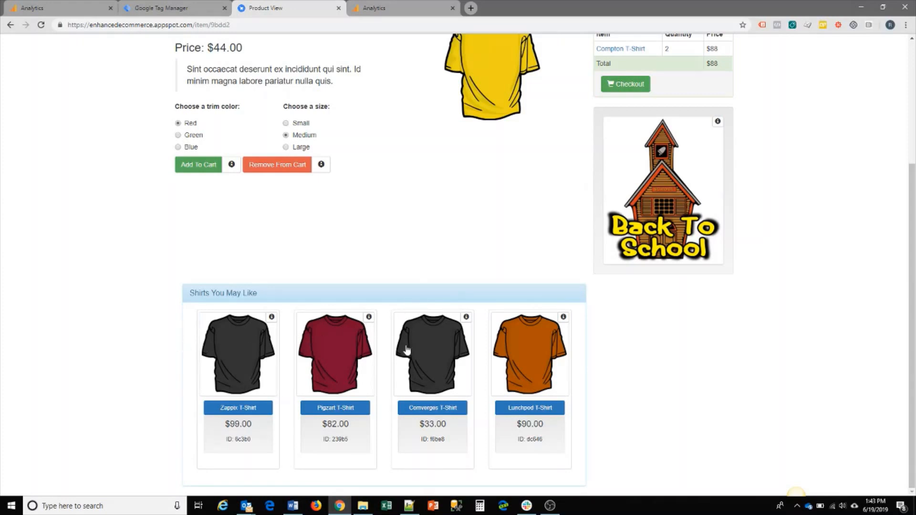
scroll(up, 3)
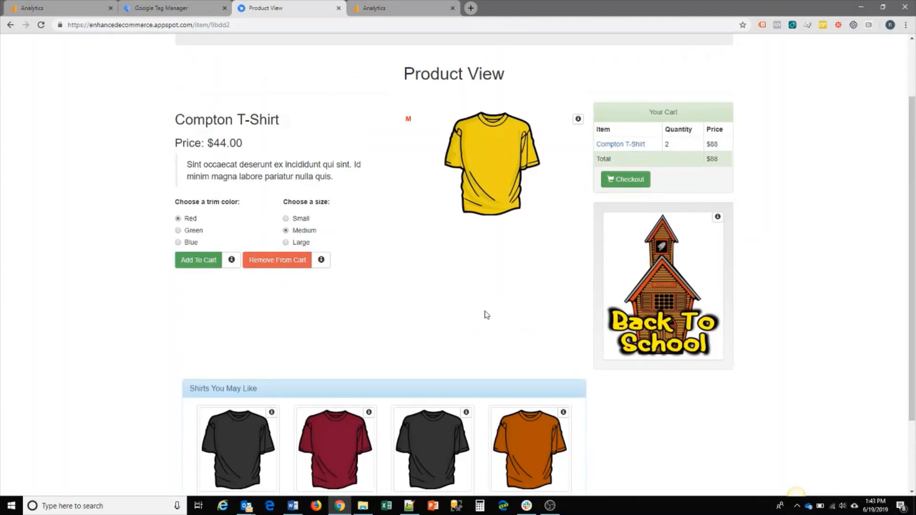
mouse_move(231, 264)
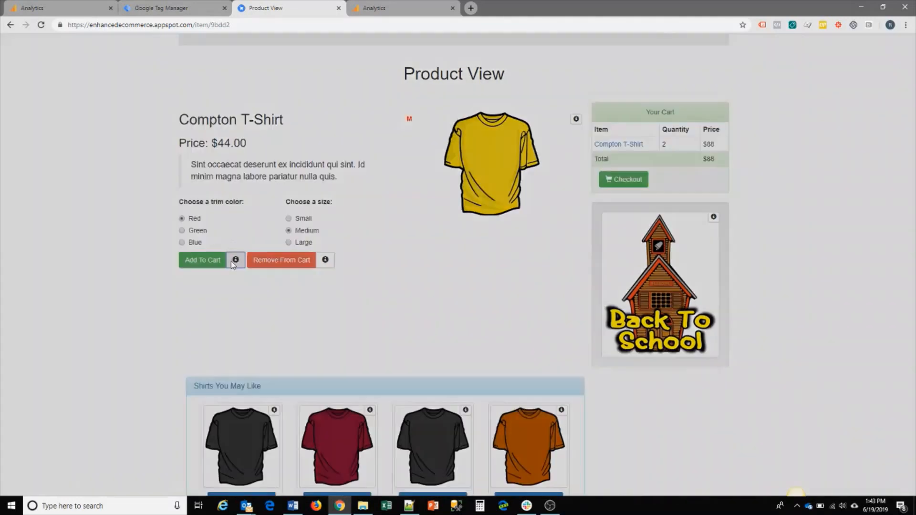
Review the Compton T-Shirt's add_to_cart tracking code and close it.
click(236, 259)
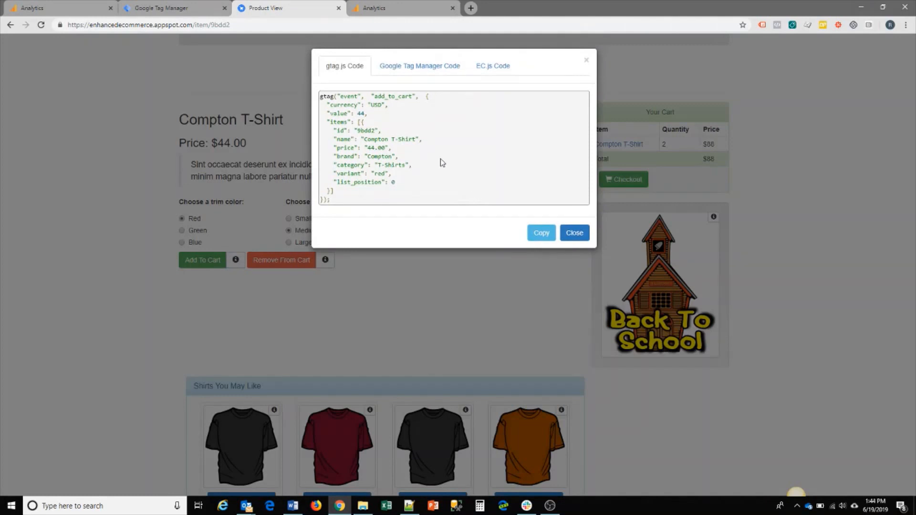
mouse_move(364, 104)
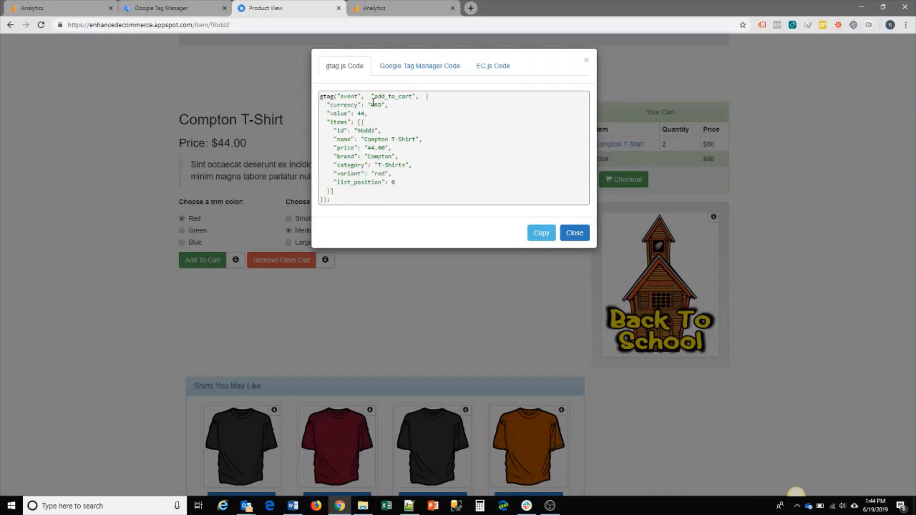
mouse_move(391, 108)
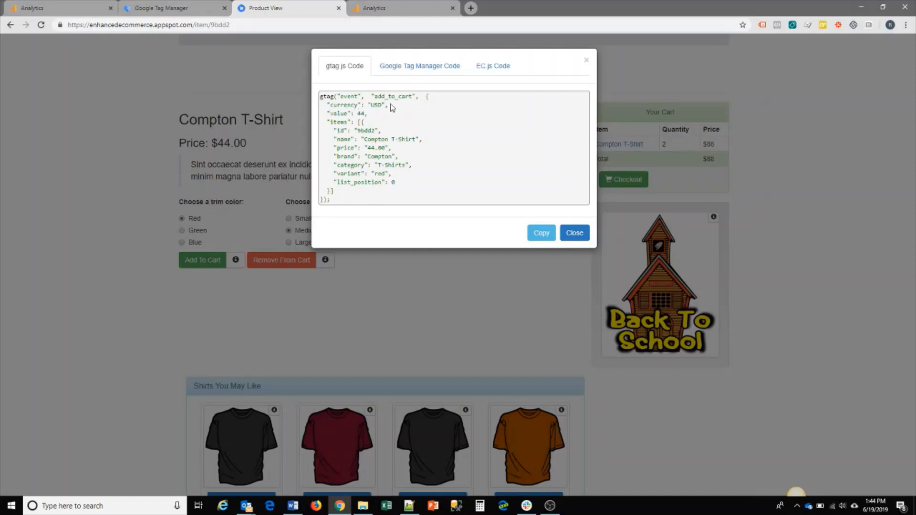
mouse_move(413, 160)
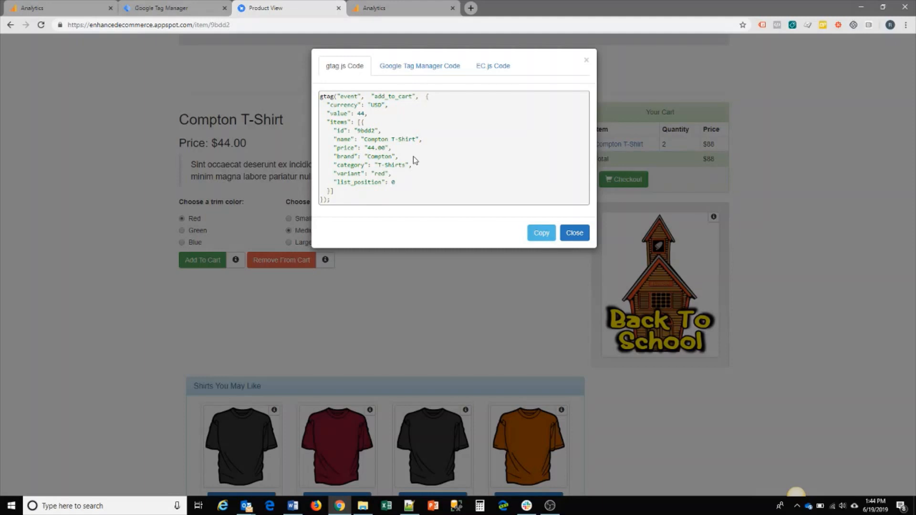
mouse_move(409, 141)
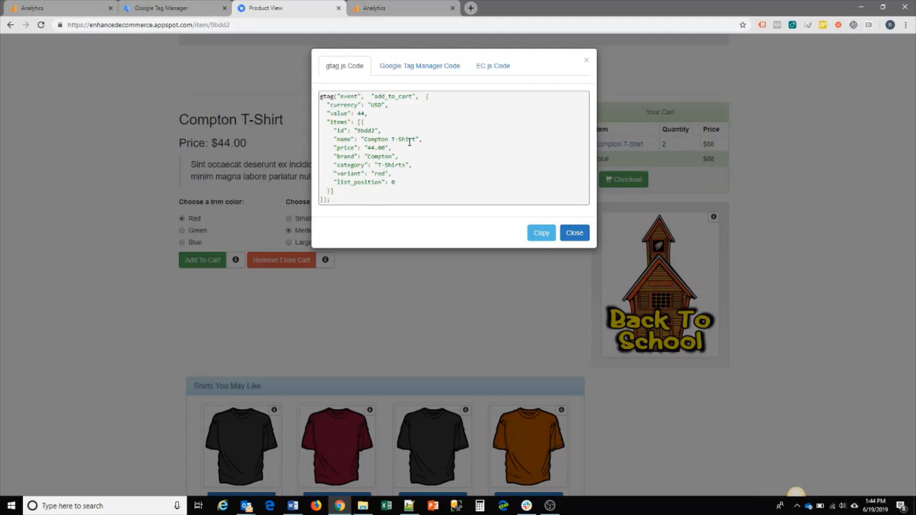
mouse_move(403, 160)
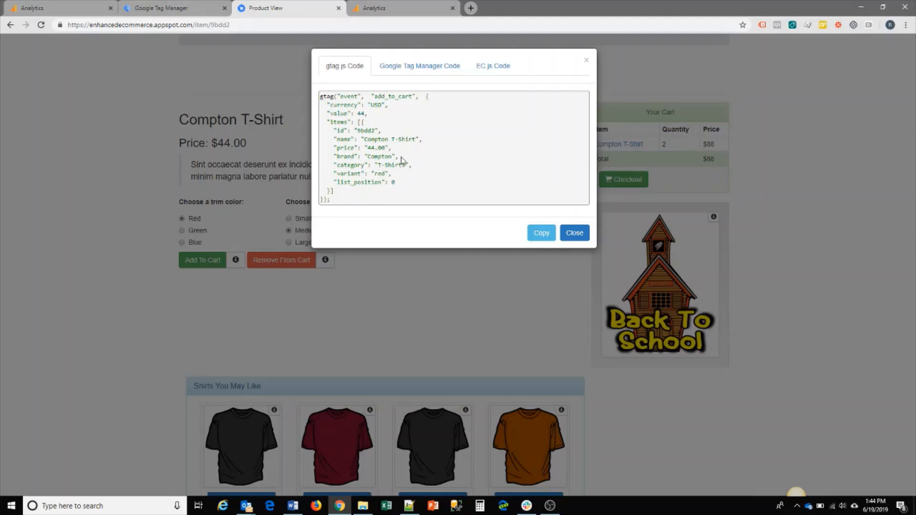
mouse_move(446, 194)
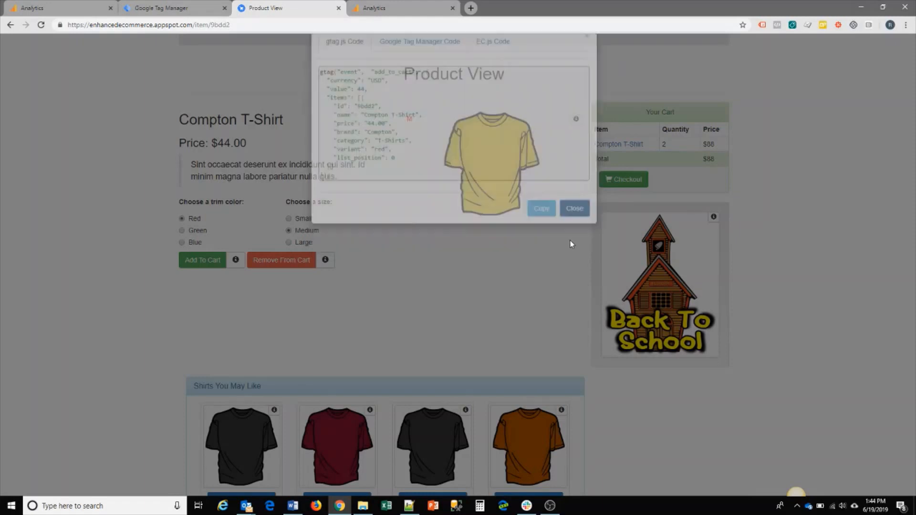
click(574, 208)
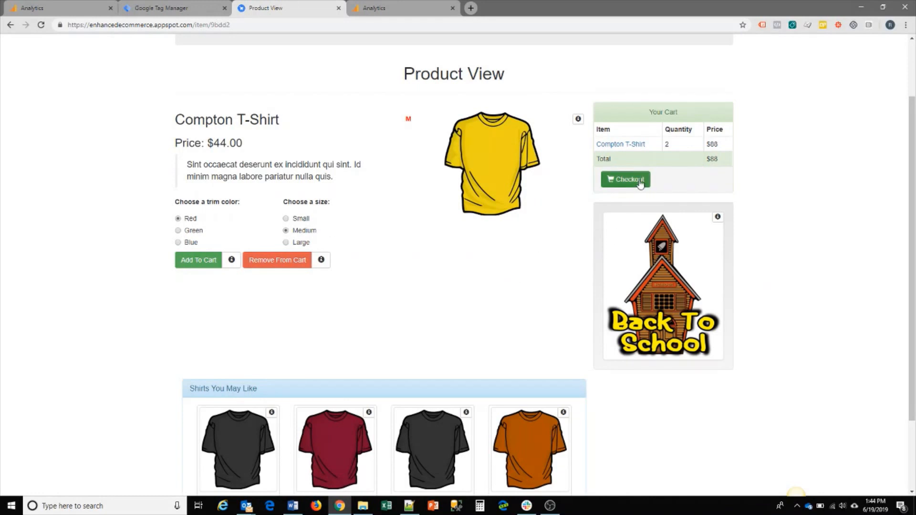
Start checkout for the two Compton T-Shirts totalling $88.
click(625, 180)
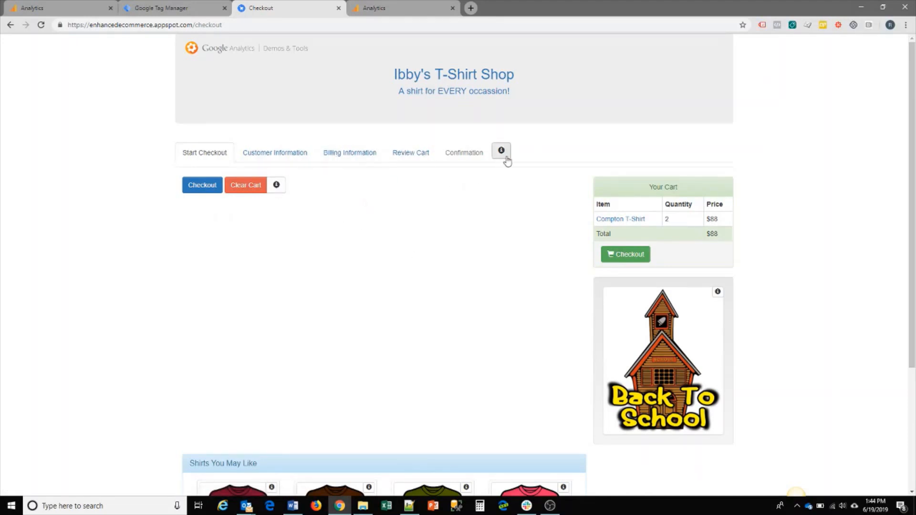
mouse_move(474, 236)
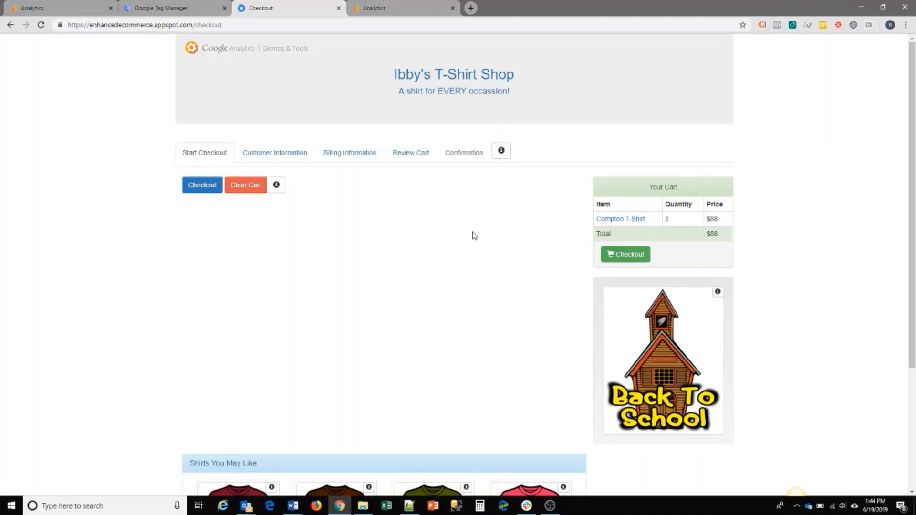
mouse_move(304, 181)
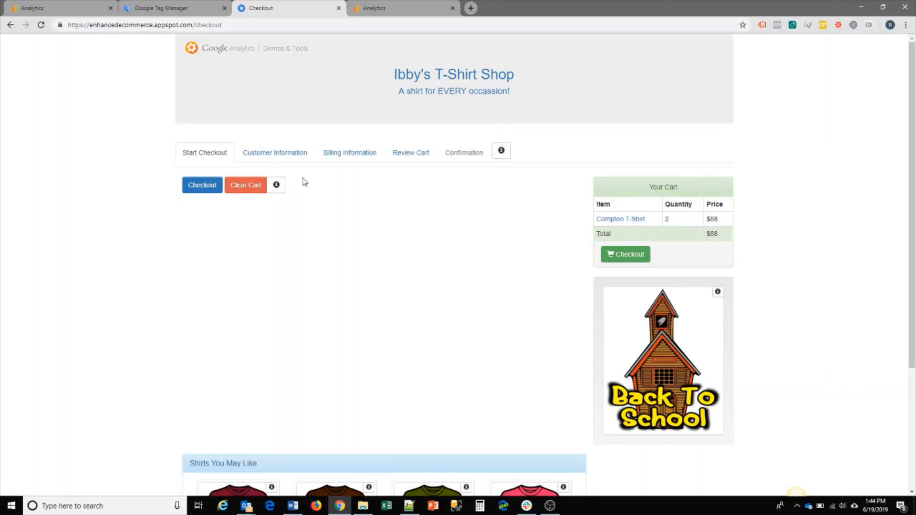
mouse_move(73, 135)
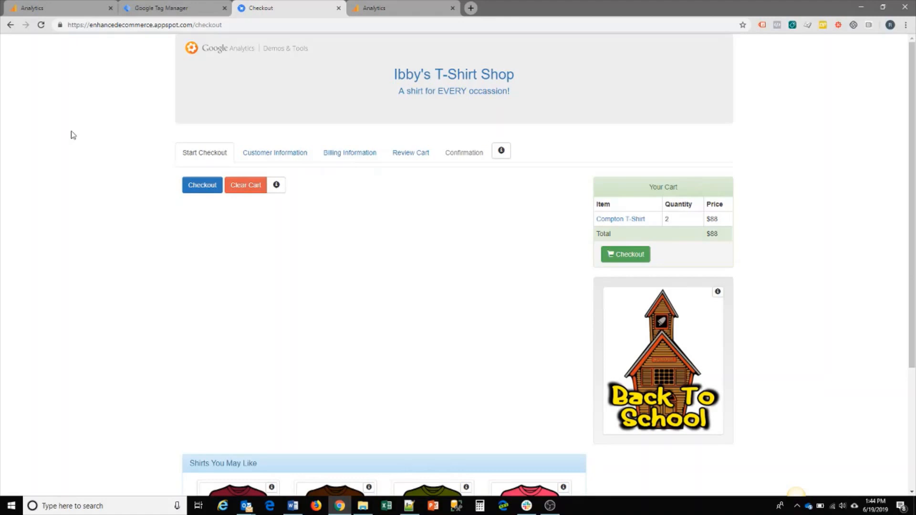
mouse_move(140, 43)
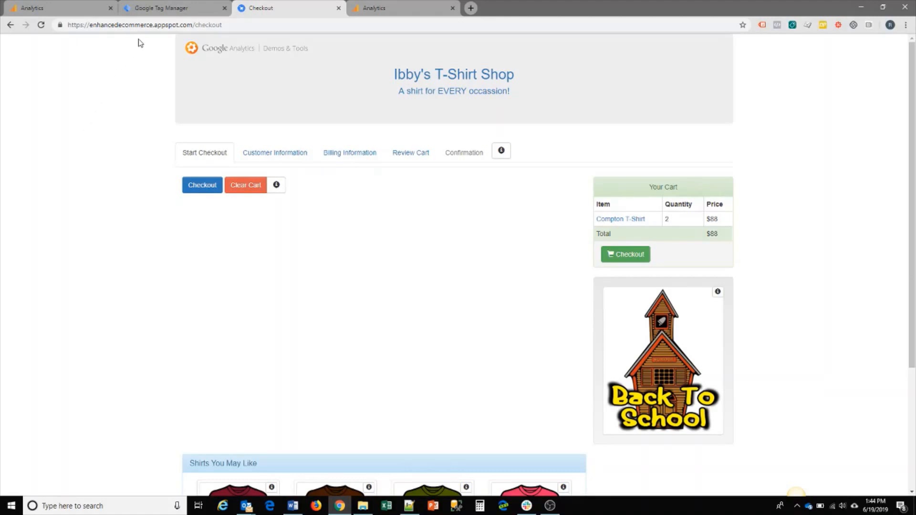
mouse_move(166, 11)
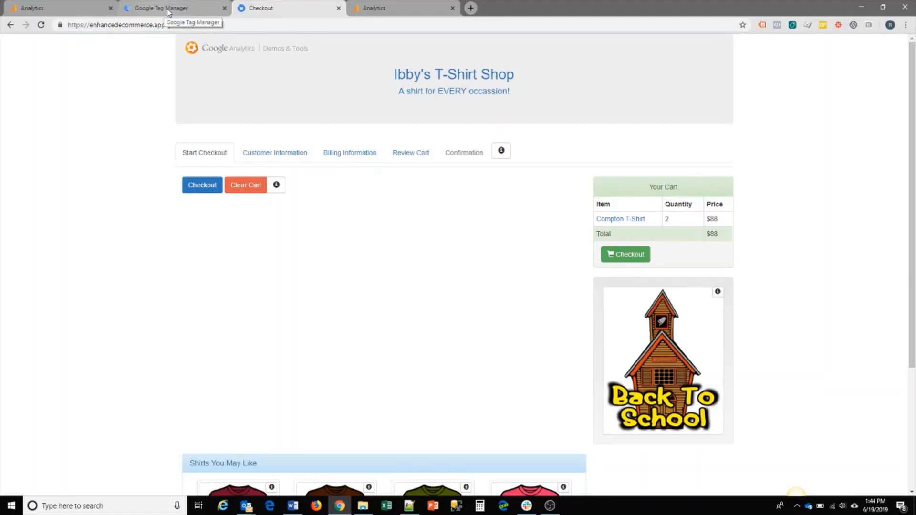
Show the Variables list of the enhancedecommerce.appspot.com Tag Manager container.
click(169, 7)
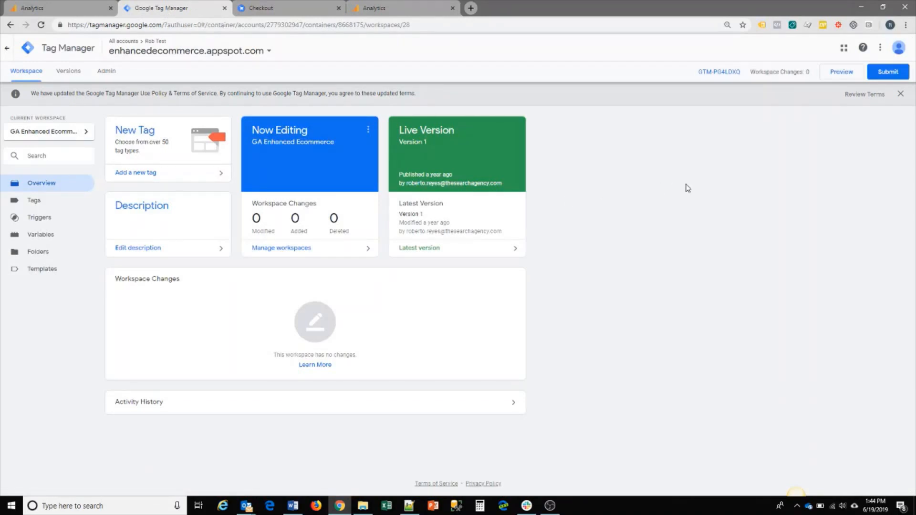
mouse_move(95, 206)
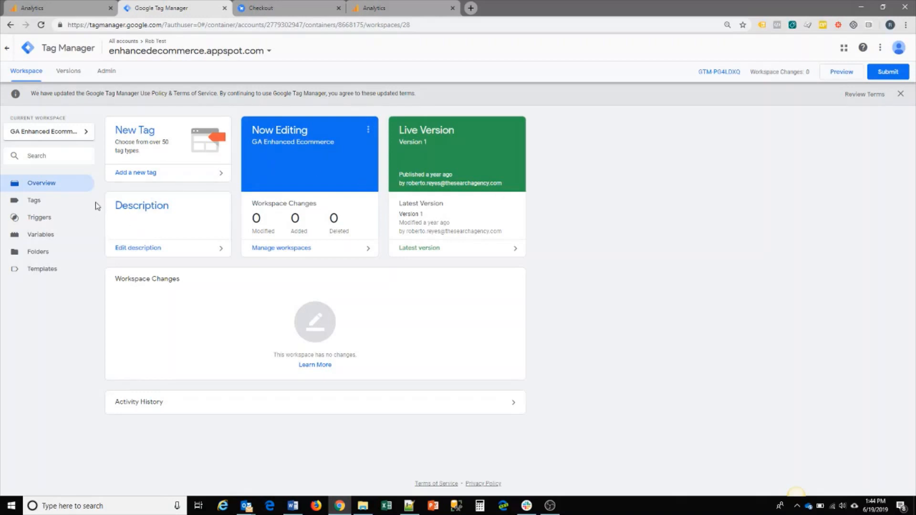
mouse_move(40, 235)
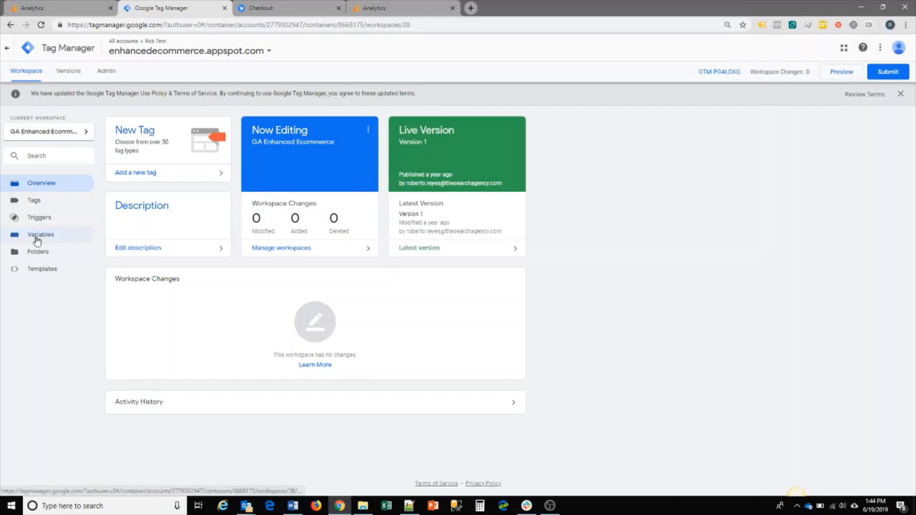
click(40, 235)
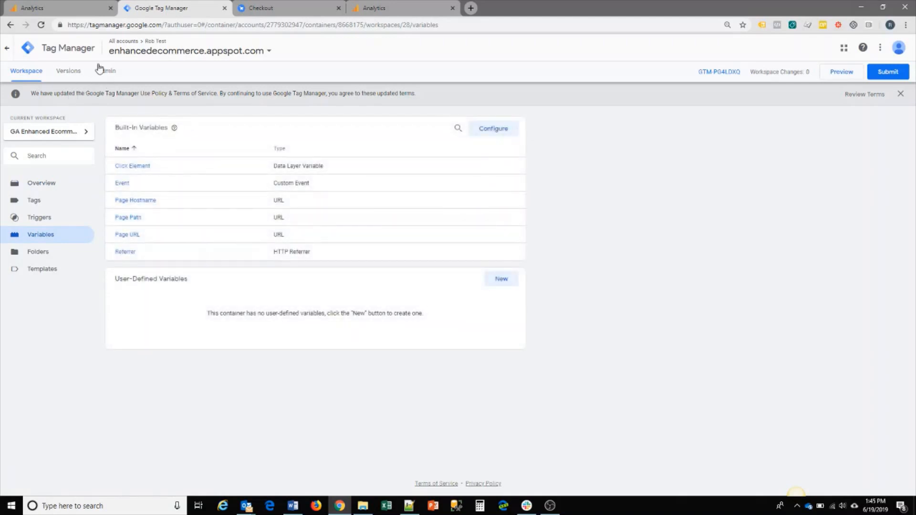
mouse_move(105, 109)
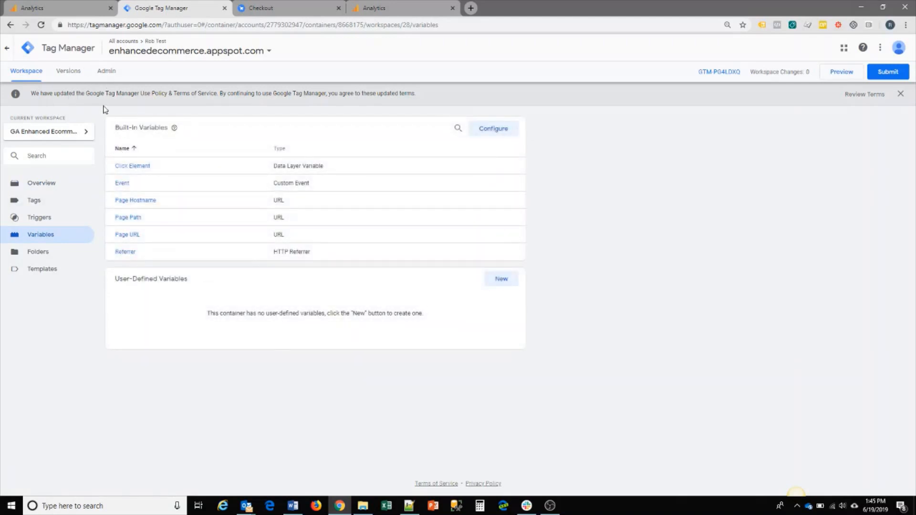
mouse_move(84, 152)
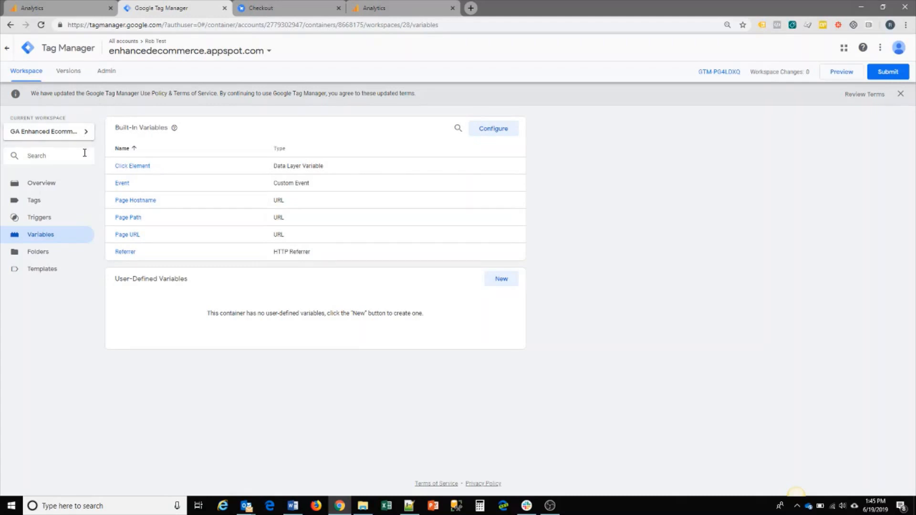
mouse_move(125, 252)
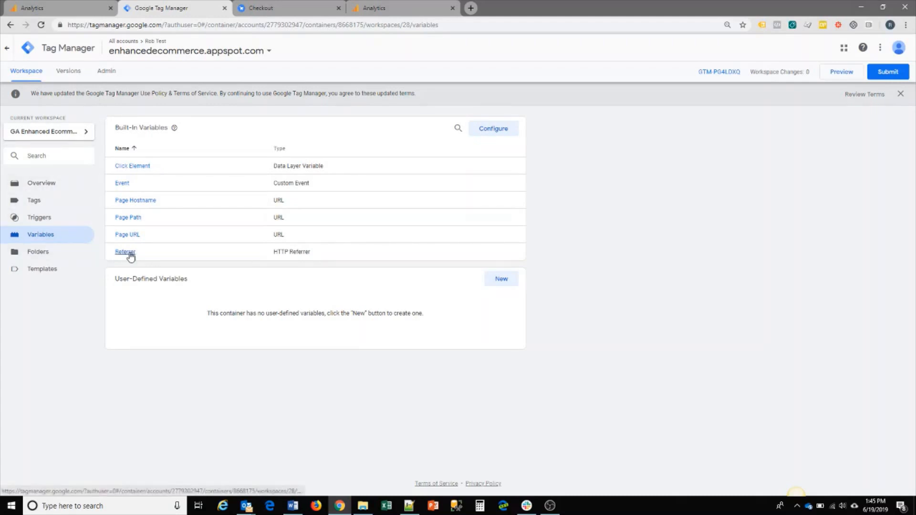
mouse_move(134, 239)
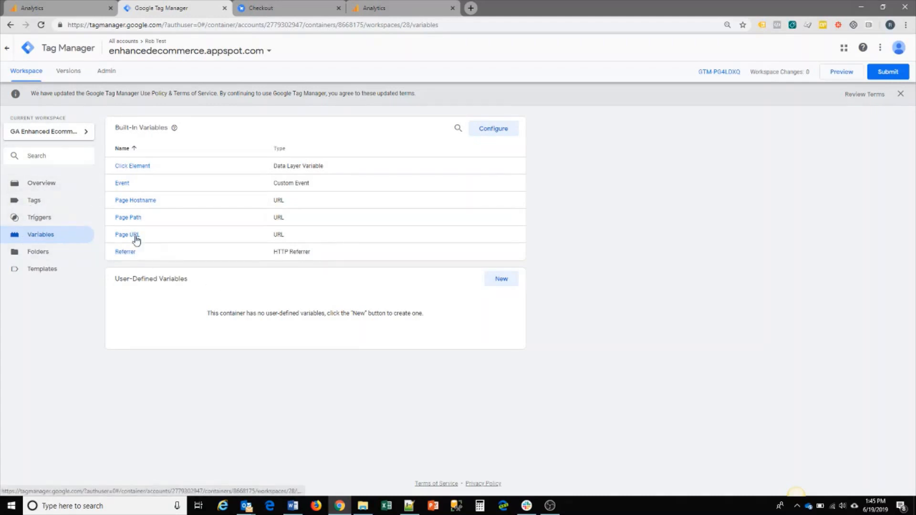
Create a new user-defined variable of type Google Analytics Settings.
click(501, 279)
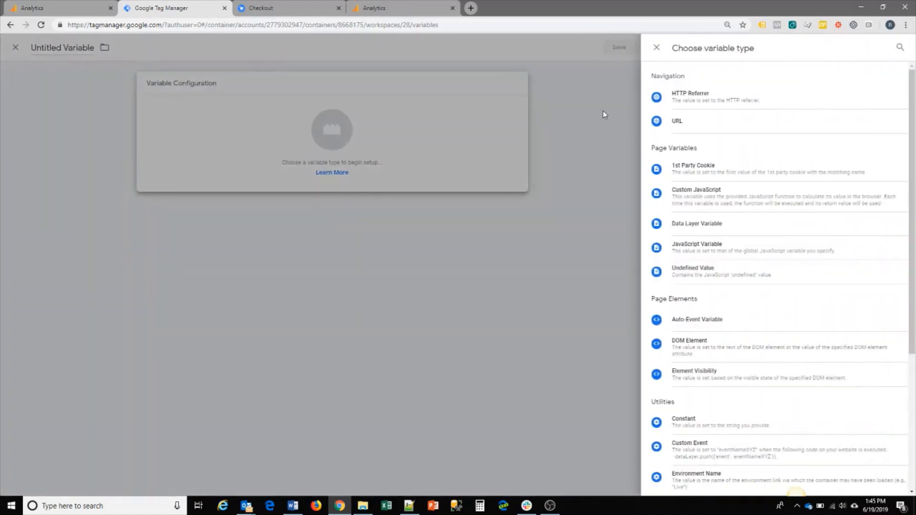
scroll(down, 3)
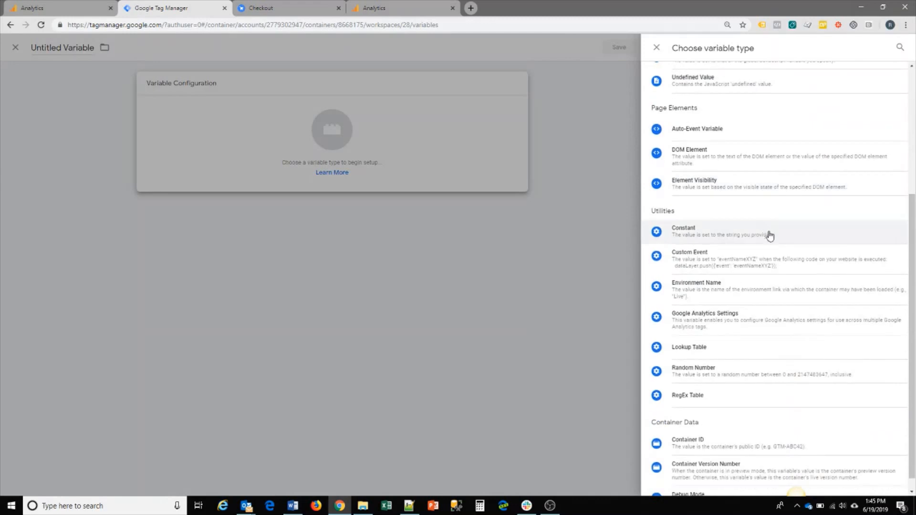
click(704, 317)
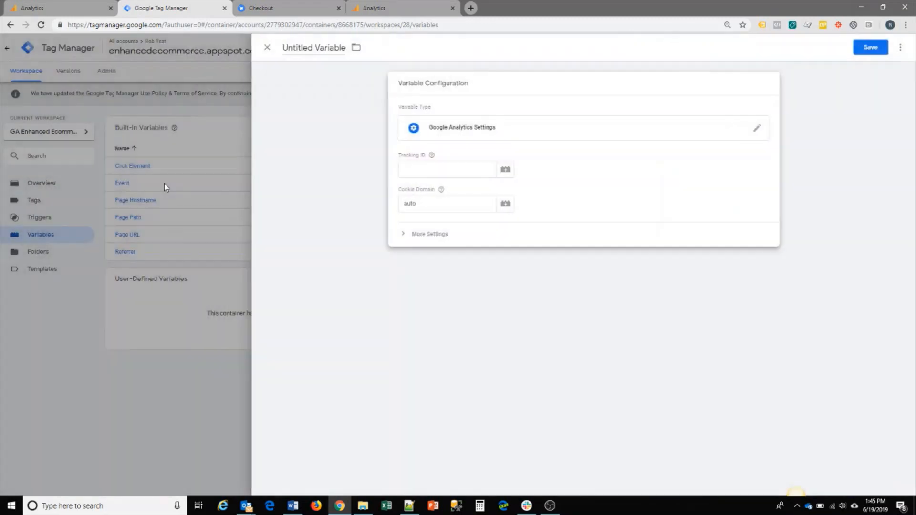
mouse_move(396, 163)
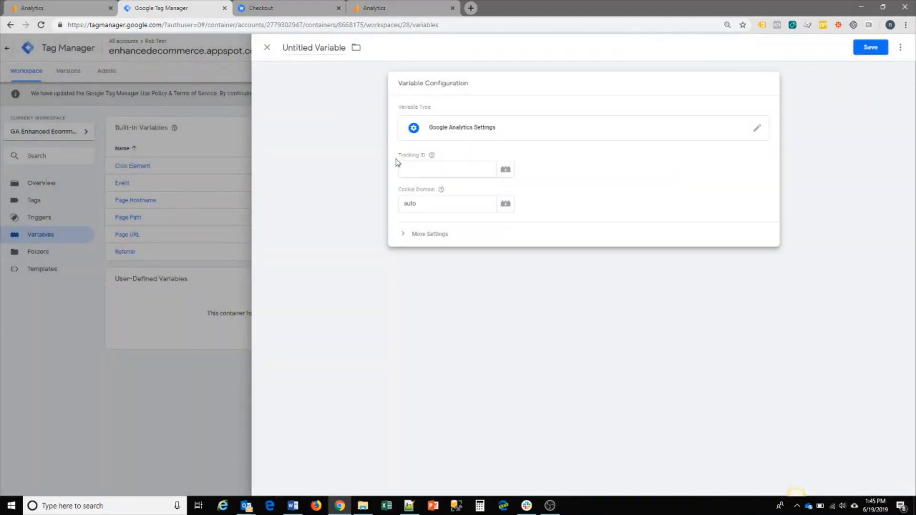
Copy the Google Merchandise Store tracking ID from Analytics property settings.
click(446, 169)
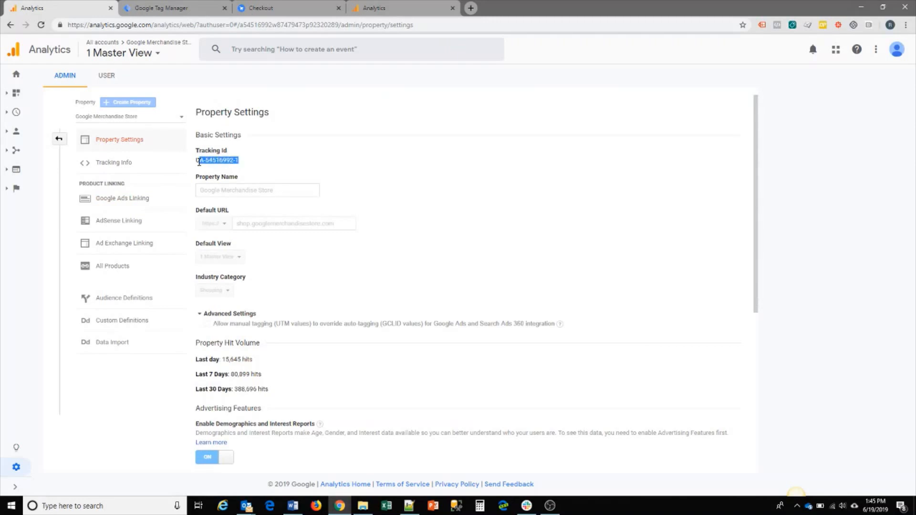
right_click(218, 160)
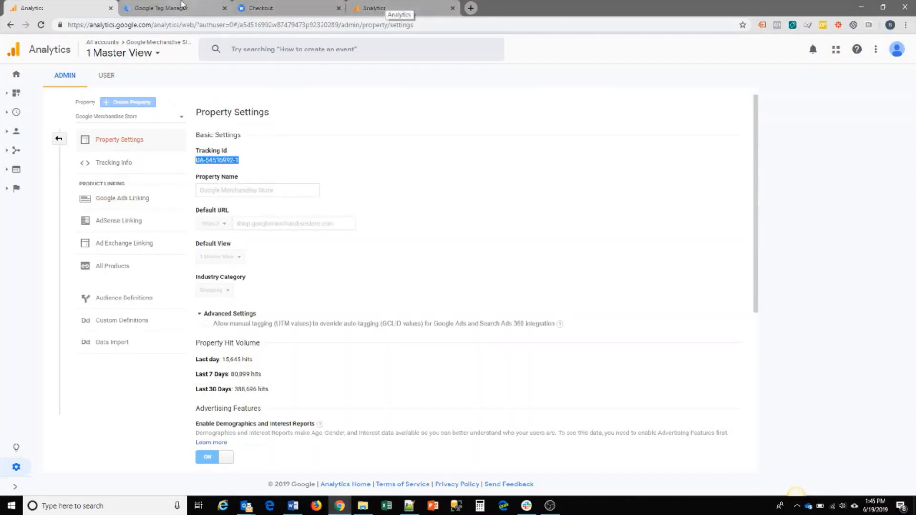
Paste the copied tracking ID into the variable's Tracking ID field.
right_click(447, 169)
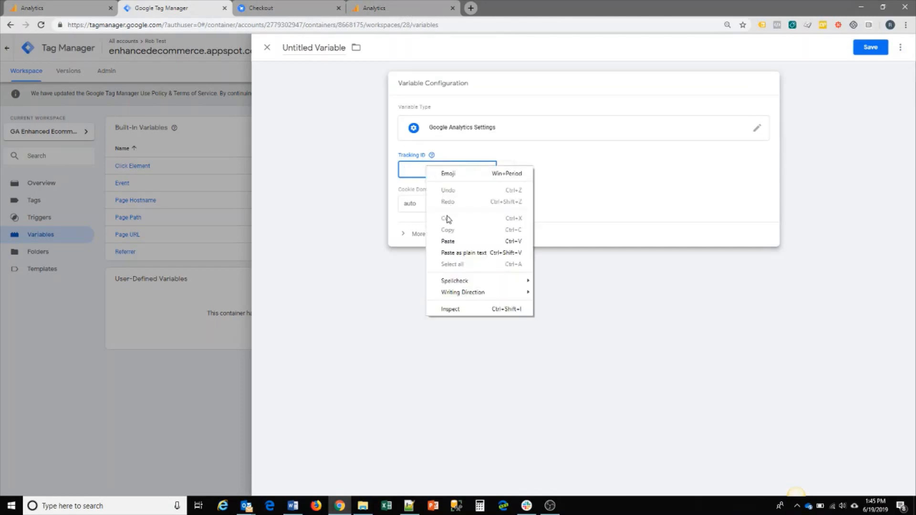
click(448, 242)
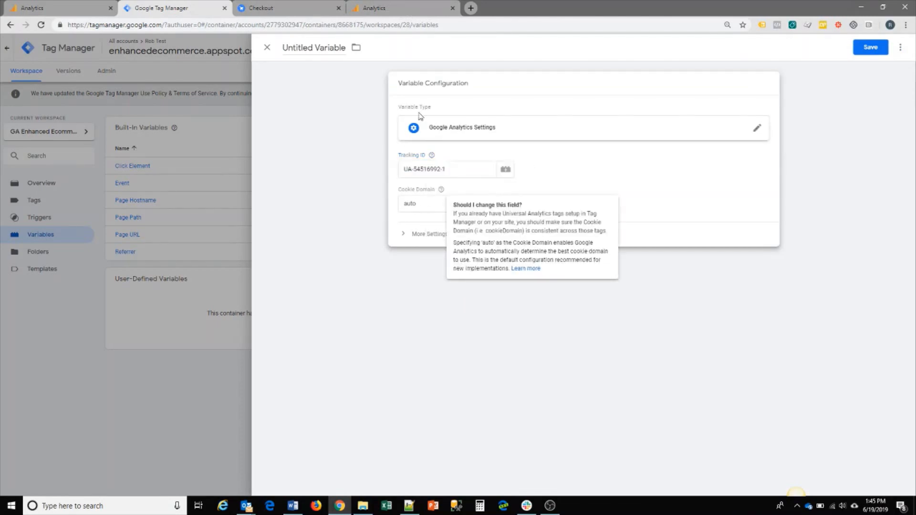
mouse_move(406, 239)
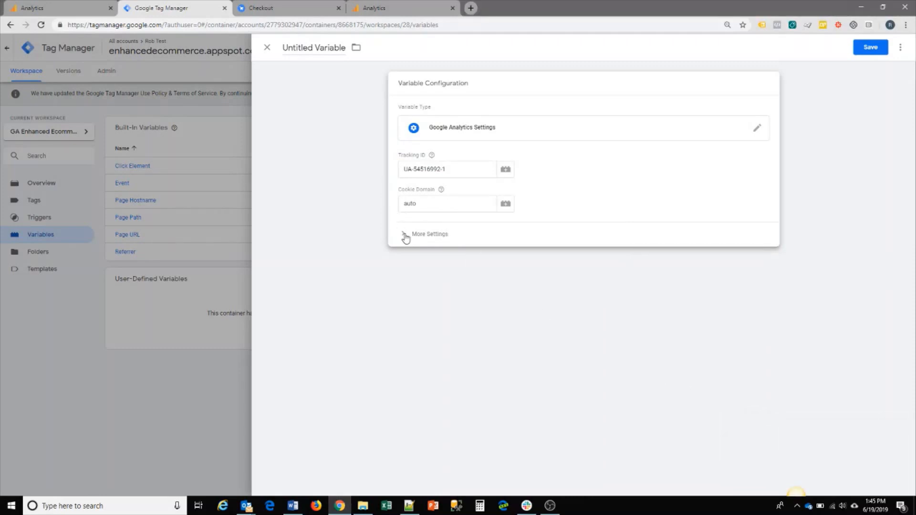
click(430, 234)
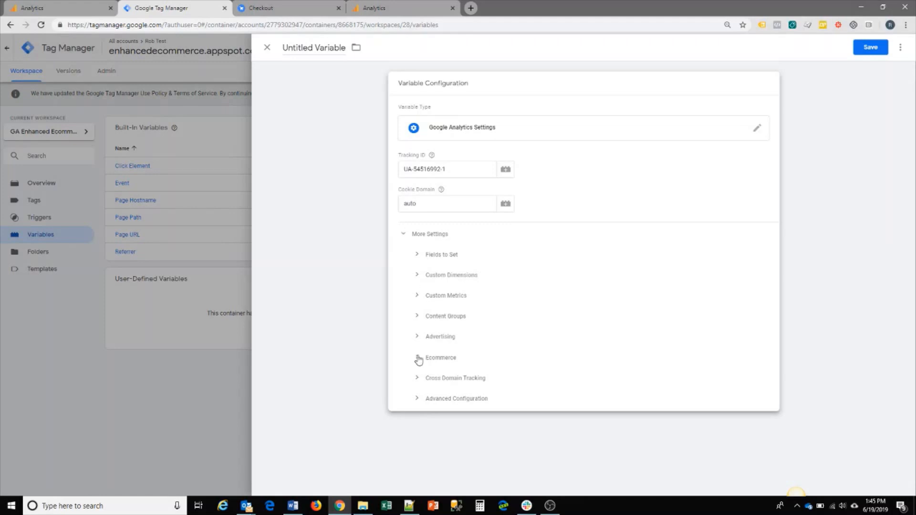
Enable Enhanced Ecommerce Features with Use data layer in the Ecommerce settings.
click(417, 358)
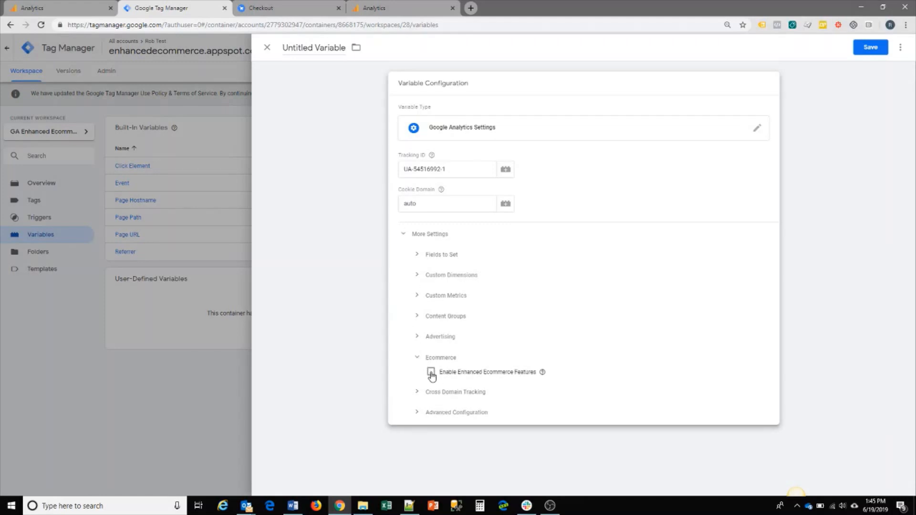
click(430, 372)
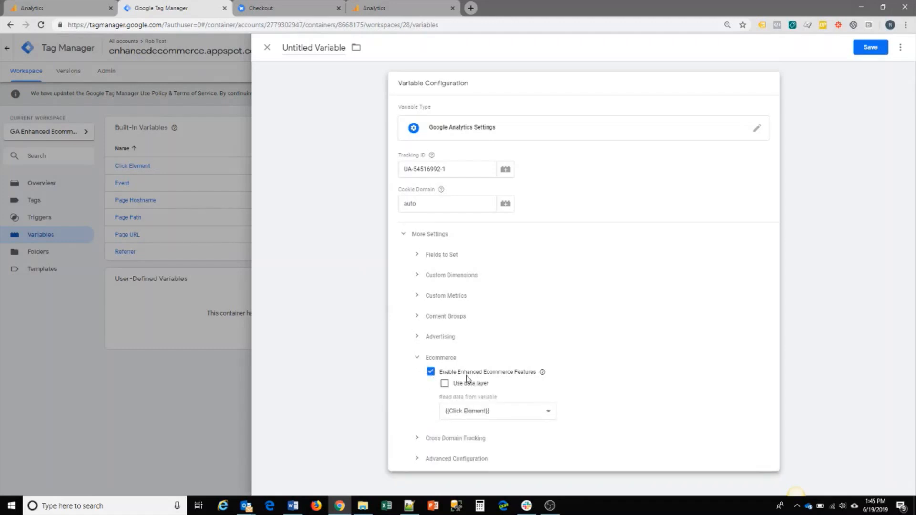
mouse_move(444, 391)
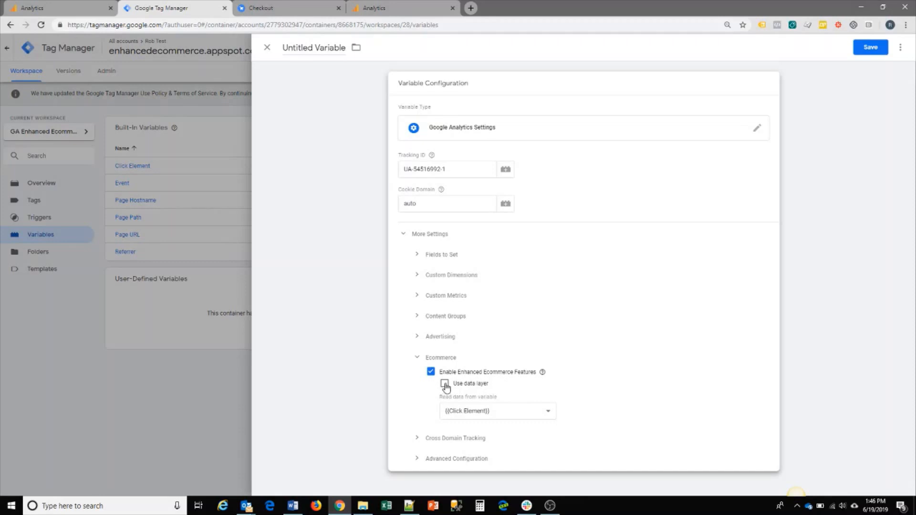
click(443, 383)
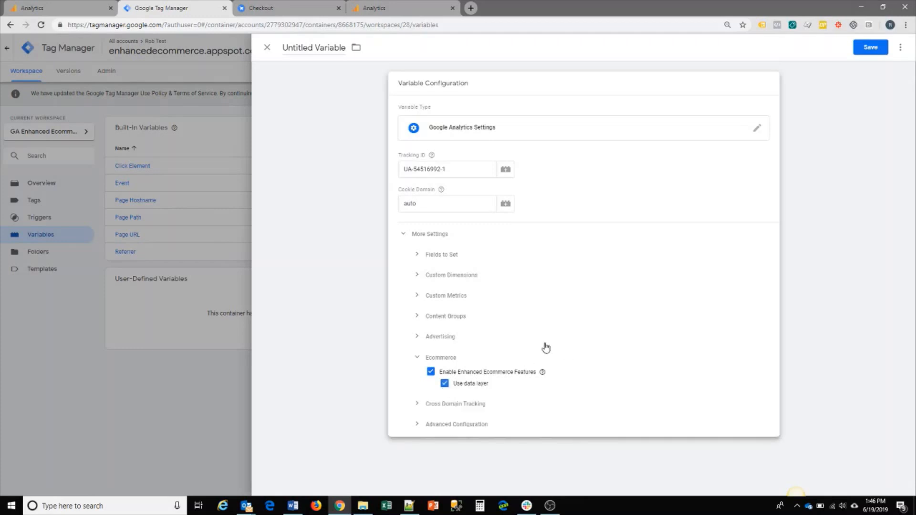
mouse_move(380, 242)
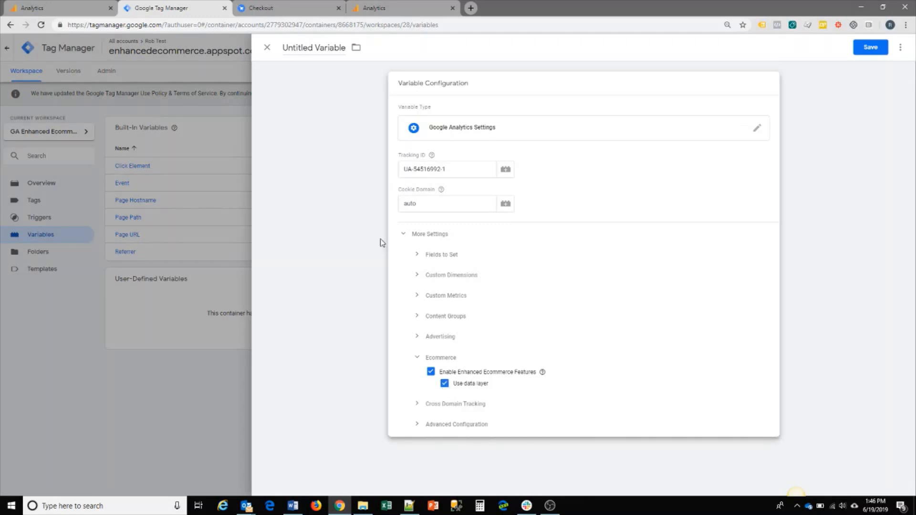
mouse_move(399, 165)
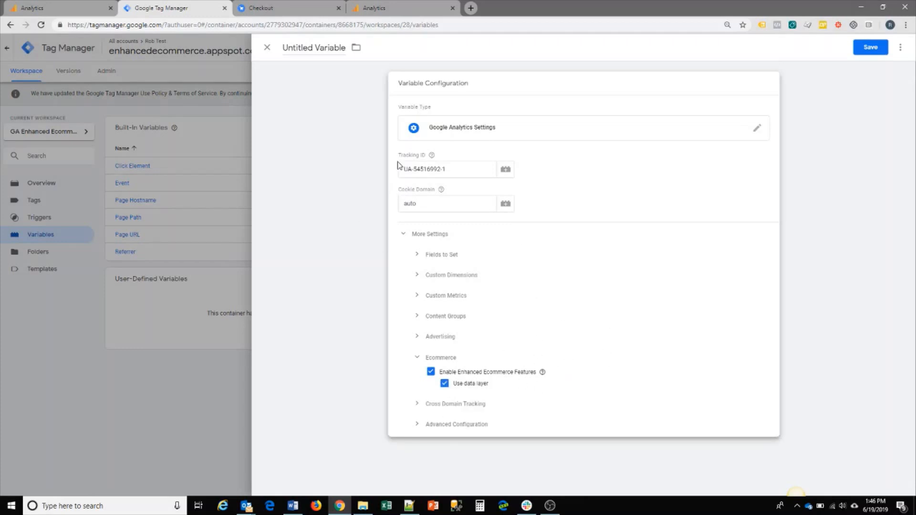
mouse_move(342, 92)
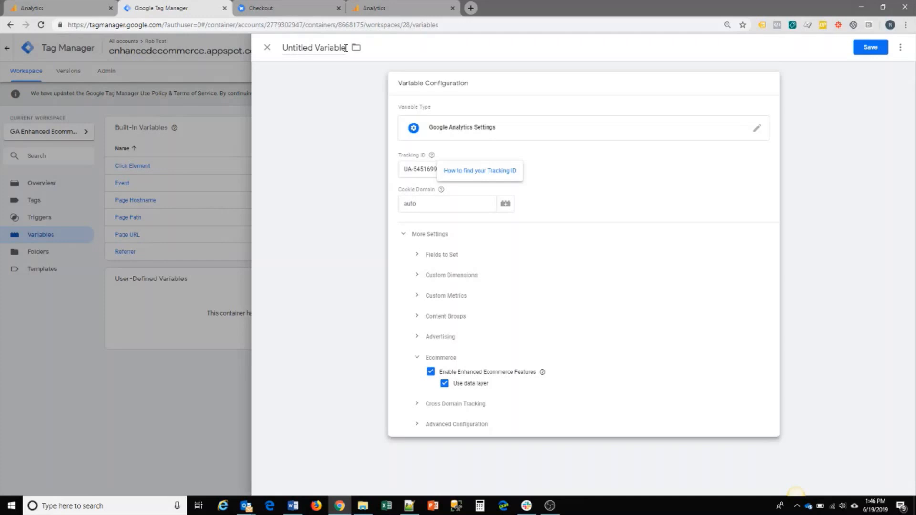
mouse_move(267, 48)
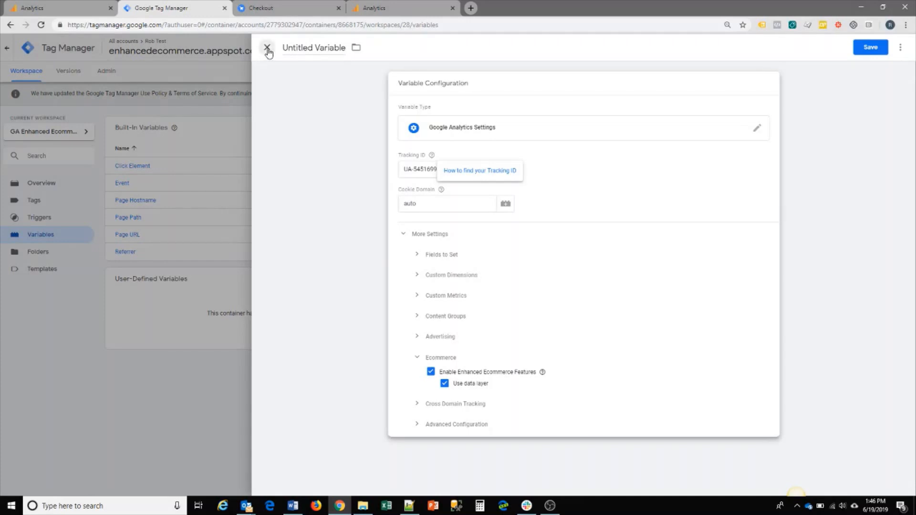
Leave the variable editor and discard the unsaved Analytics Settings variable.
click(267, 47)
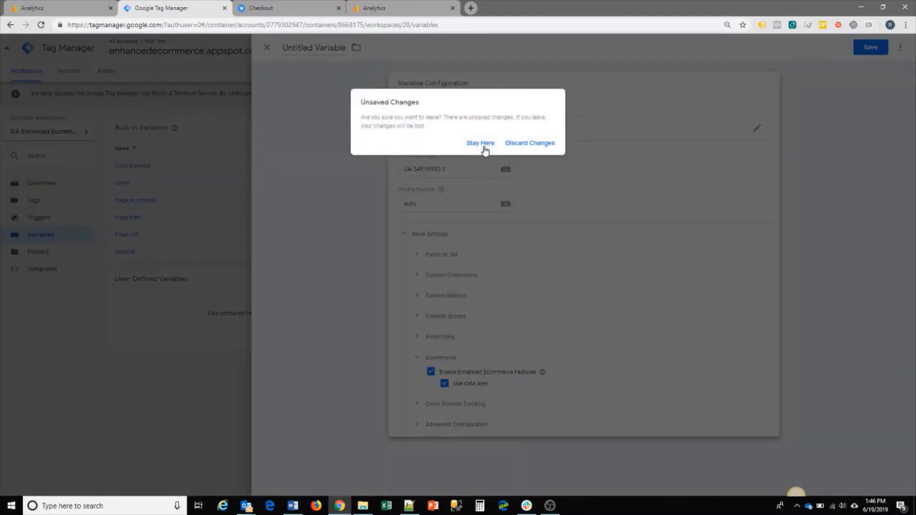
click(480, 142)
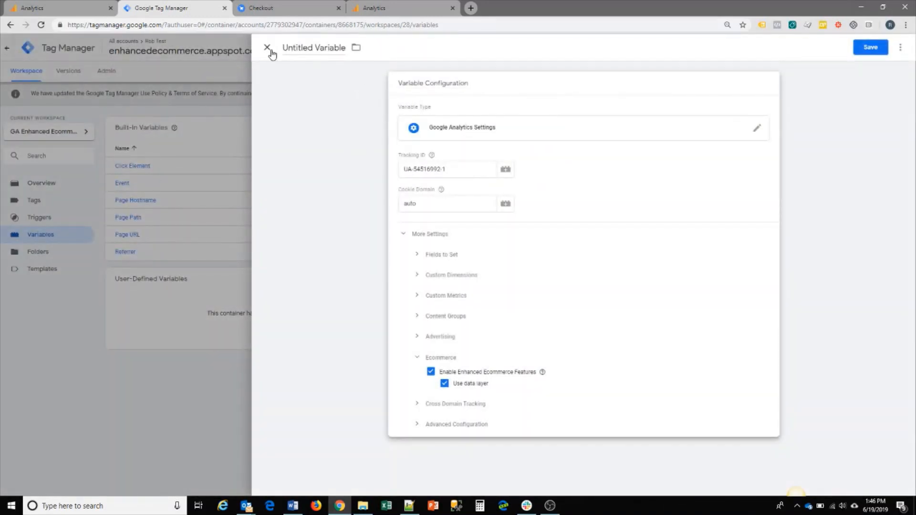
click(268, 48)
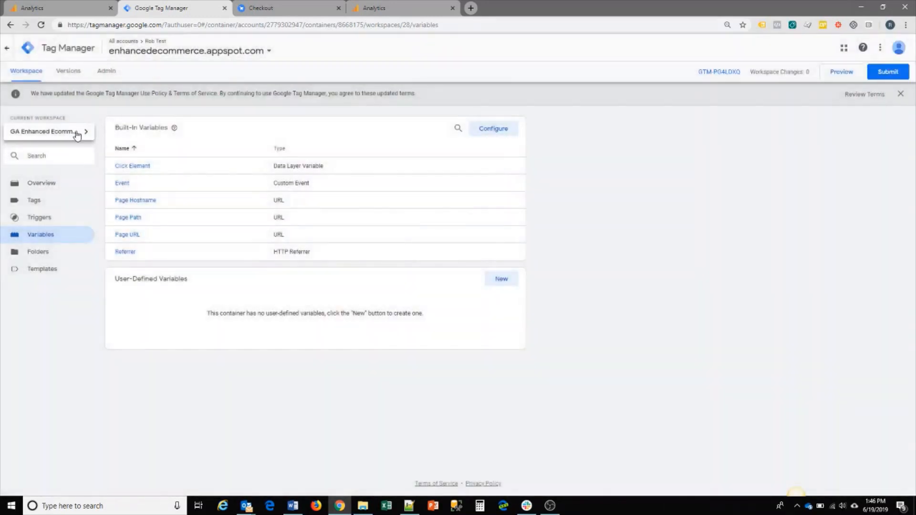
Switch the current workspace to TSA Workspace from the workspace selector.
click(49, 131)
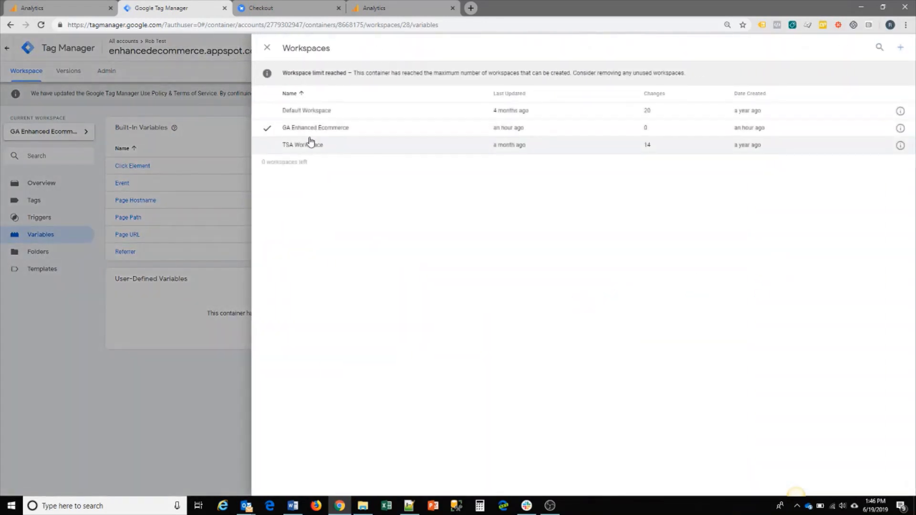
click(303, 144)
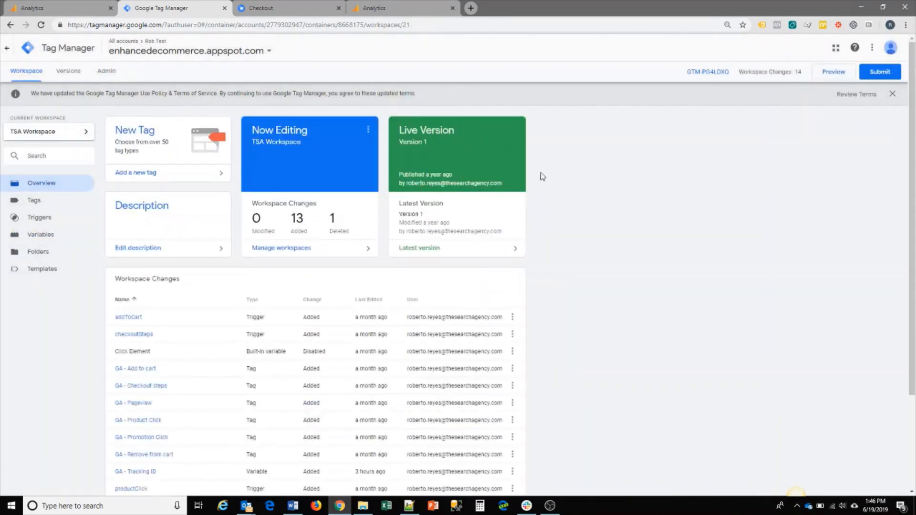
Bring up the GA - Tracking ID variable from the Workspace Changes table.
scroll(down, 3)
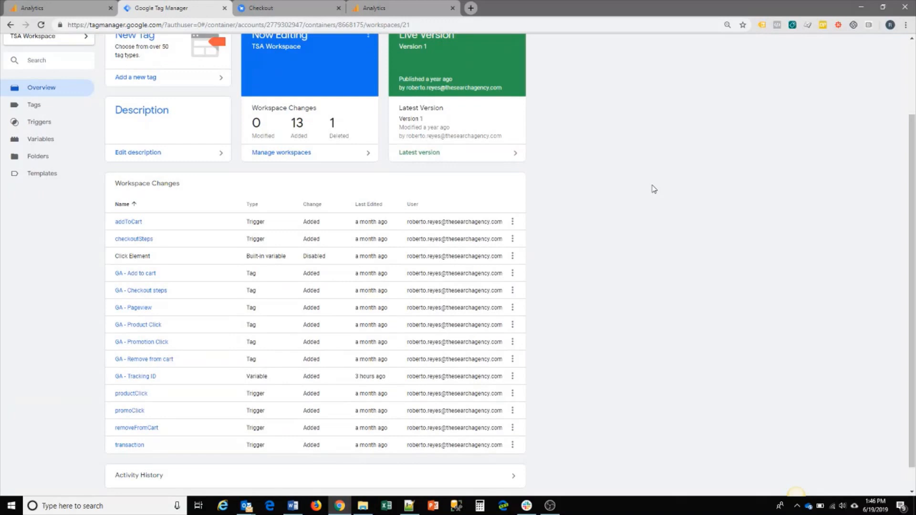
mouse_move(638, 174)
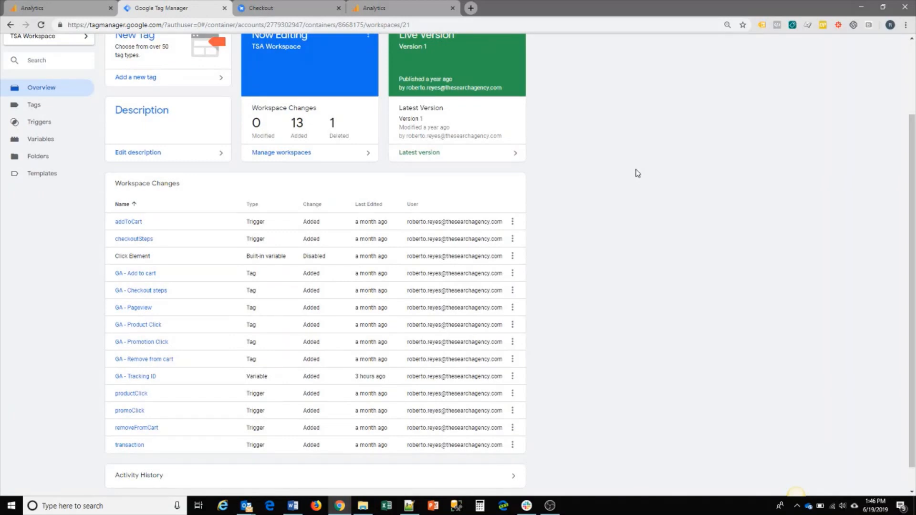
mouse_move(260, 237)
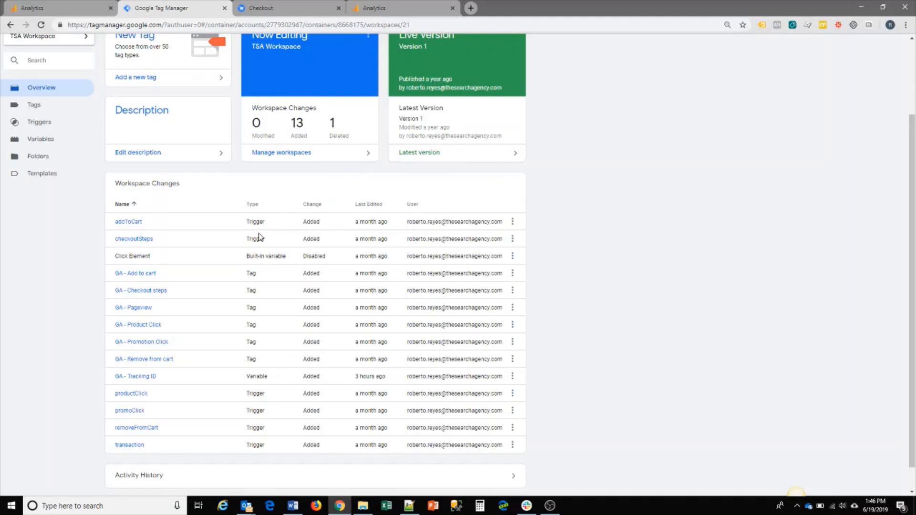
mouse_move(201, 352)
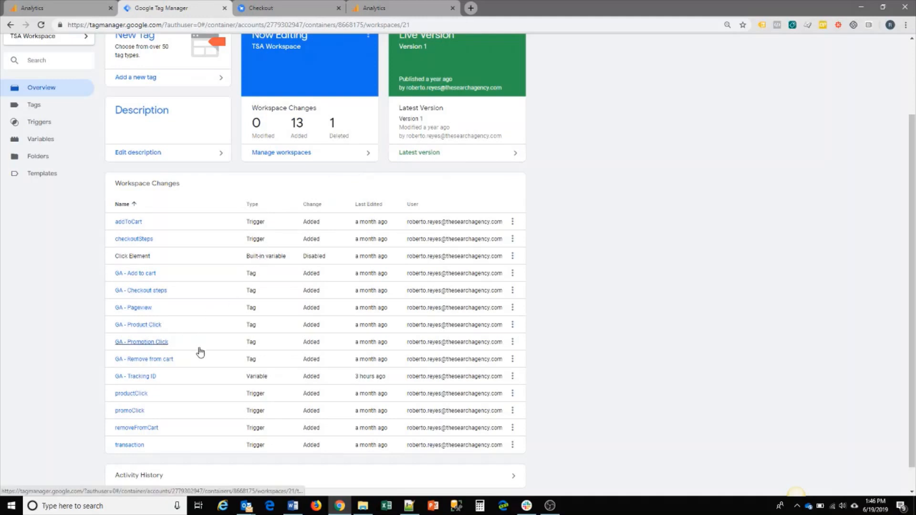
mouse_move(198, 358)
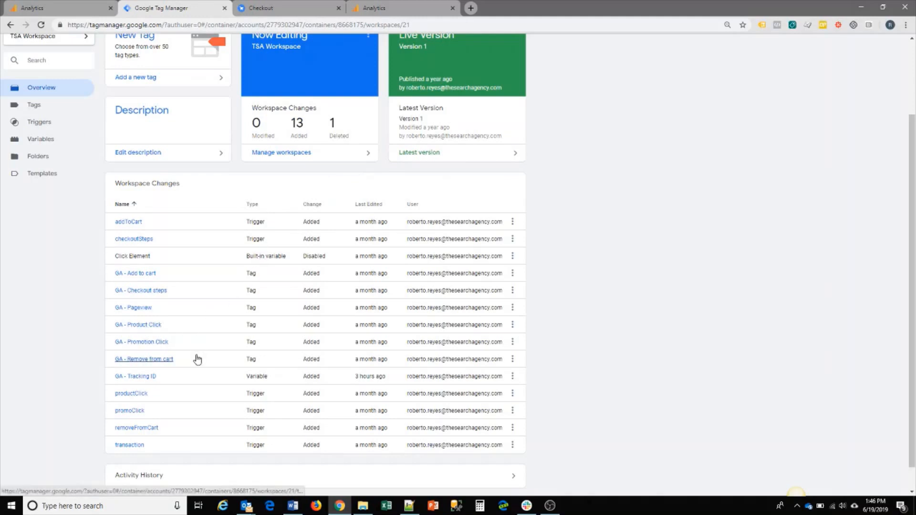
mouse_move(189, 345)
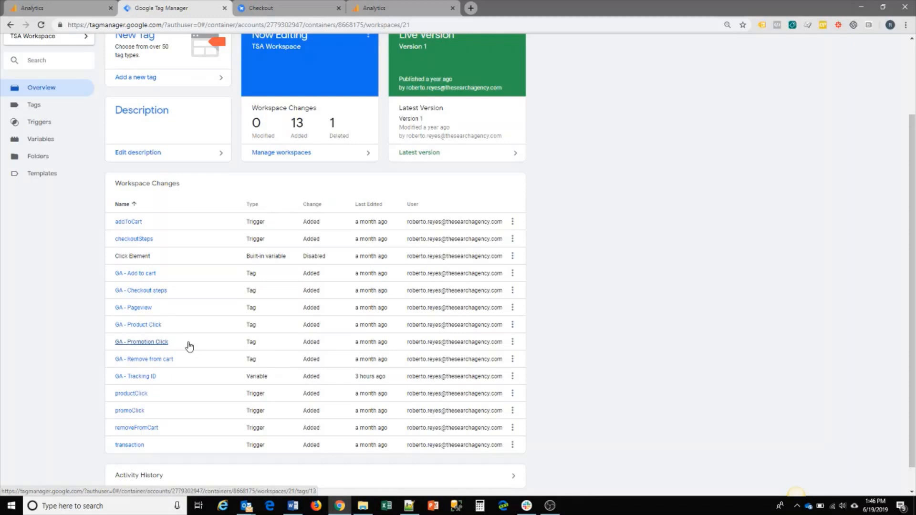
mouse_move(136, 376)
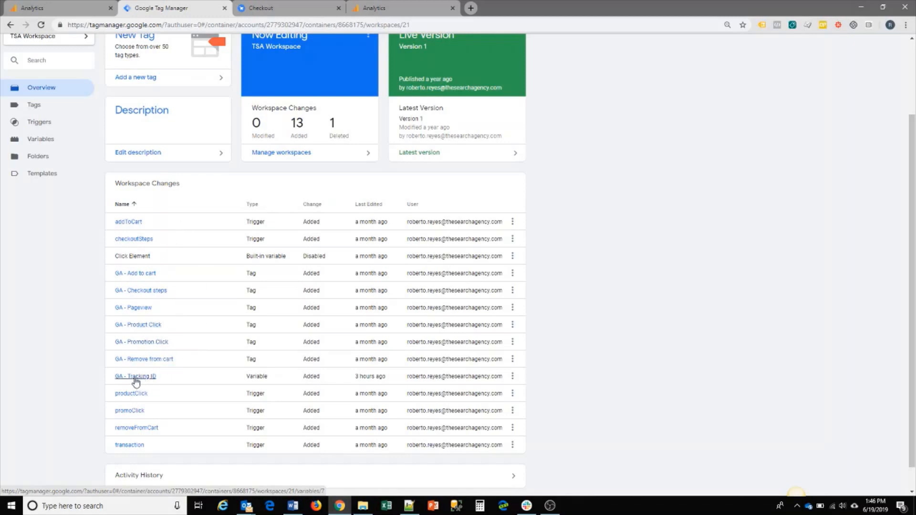
click(135, 376)
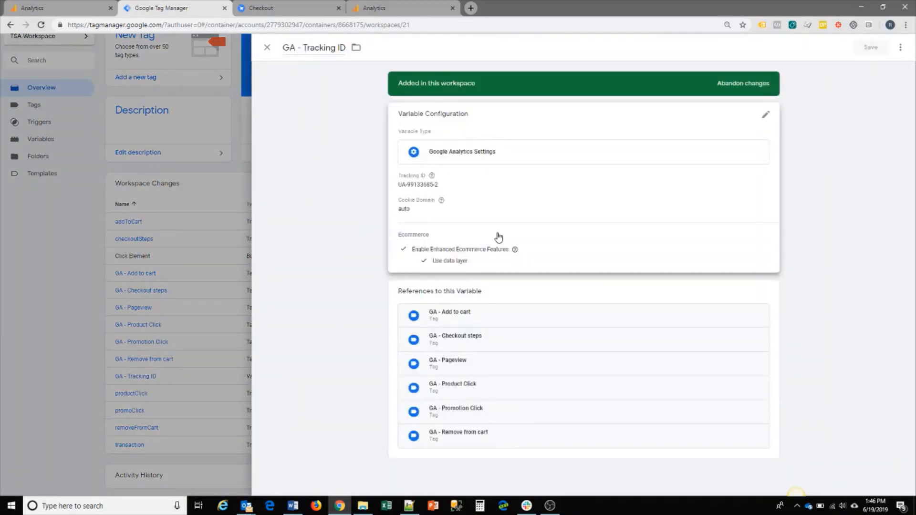
mouse_move(535, 223)
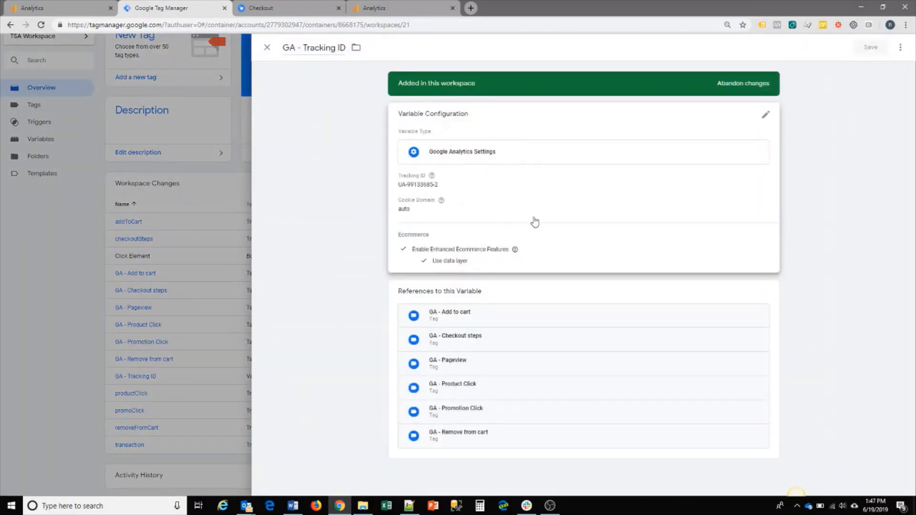
mouse_move(485, 251)
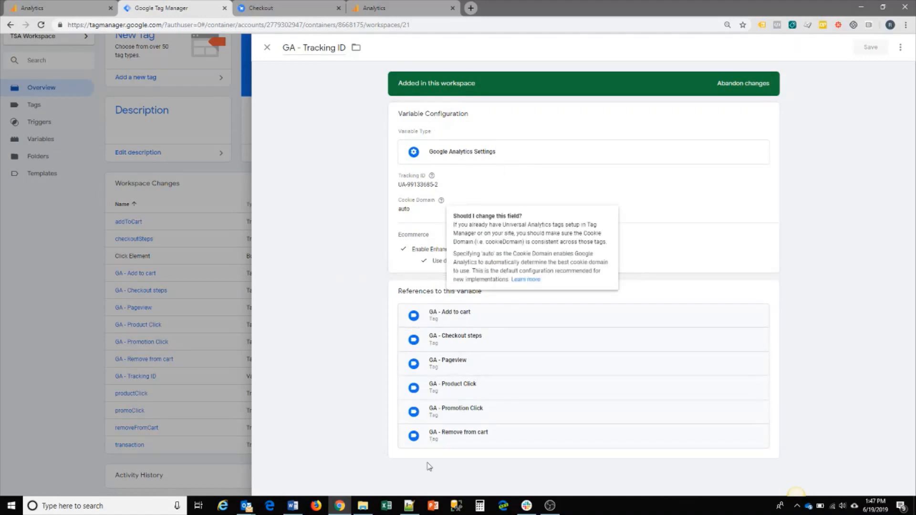
mouse_move(270, 62)
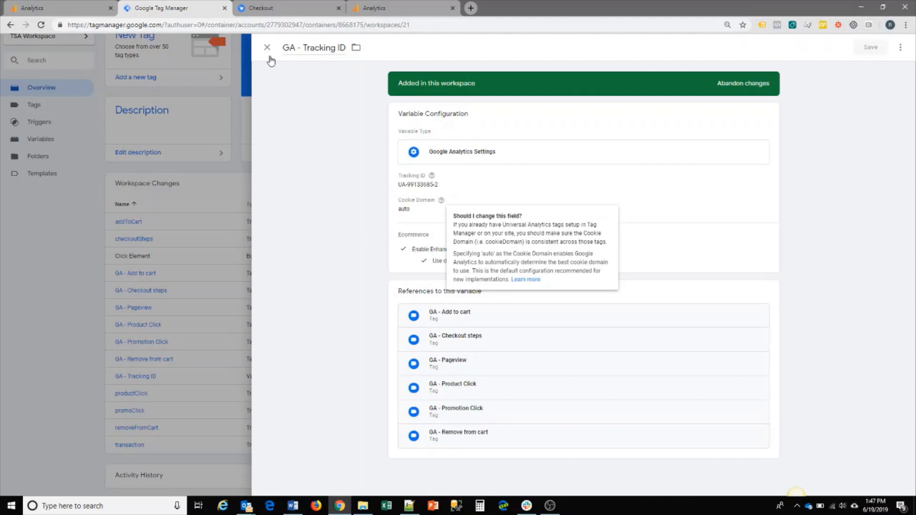
Close the GA - Tracking ID variable panel and return to the TSA Workspace changes list.
click(266, 48)
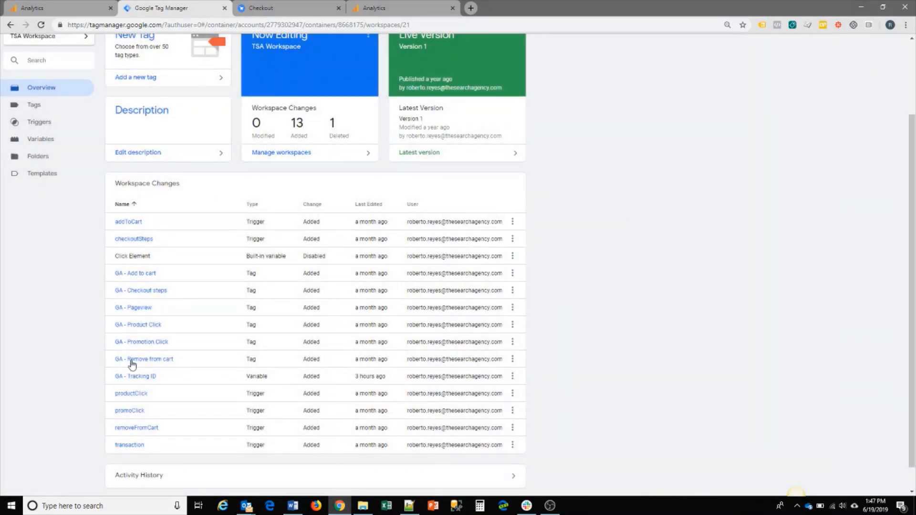
mouse_move(135, 376)
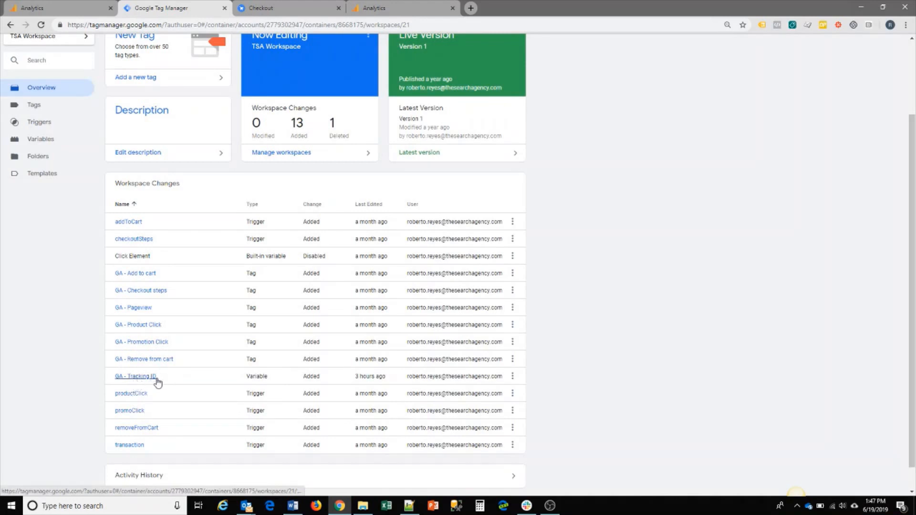
mouse_move(265, 382)
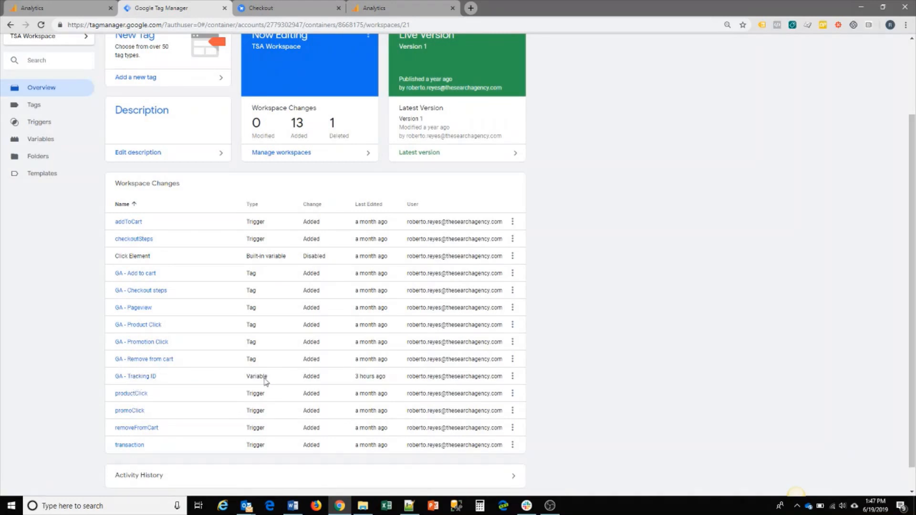
mouse_move(140, 290)
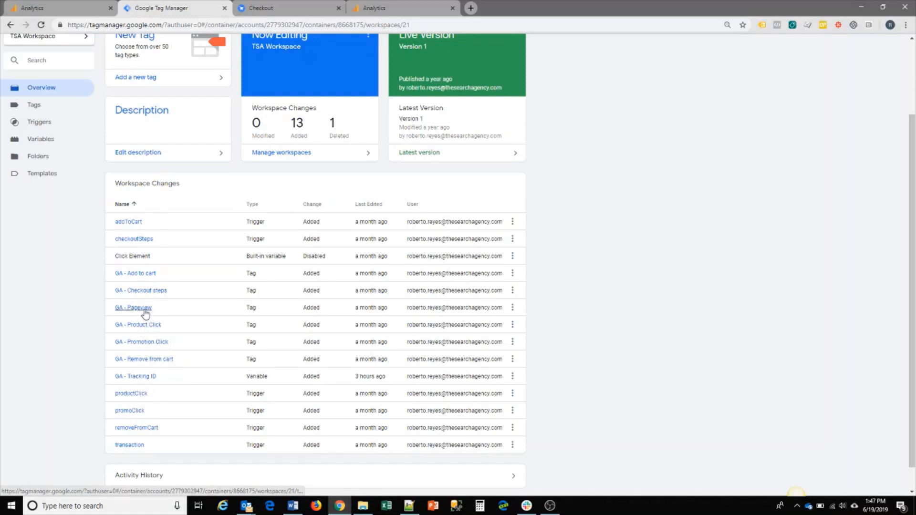
Show the GA - Pageview tag with its GA - Tracking ID settings and All Pages trigger.
click(134, 307)
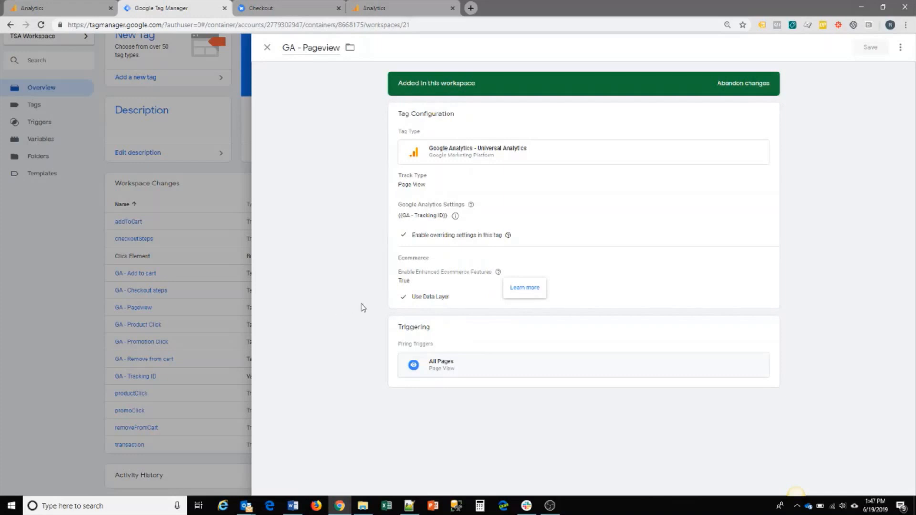
mouse_move(433, 198)
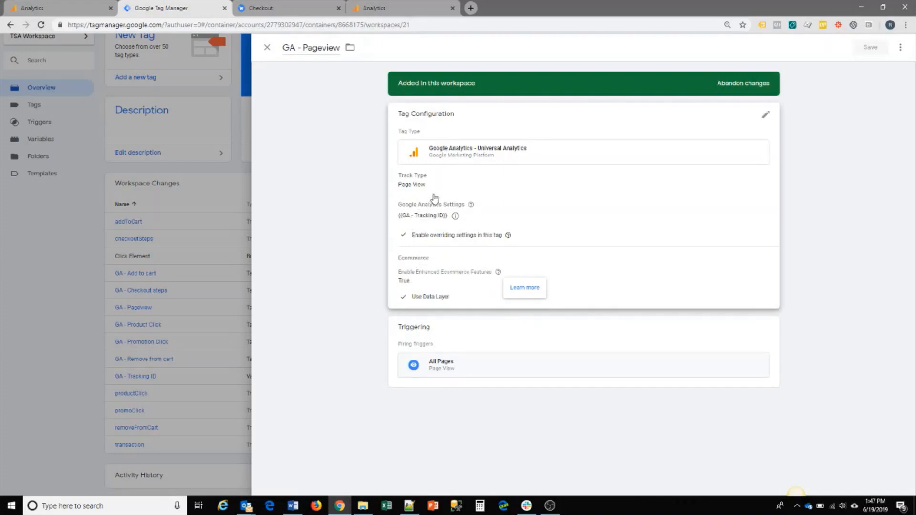
mouse_move(467, 296)
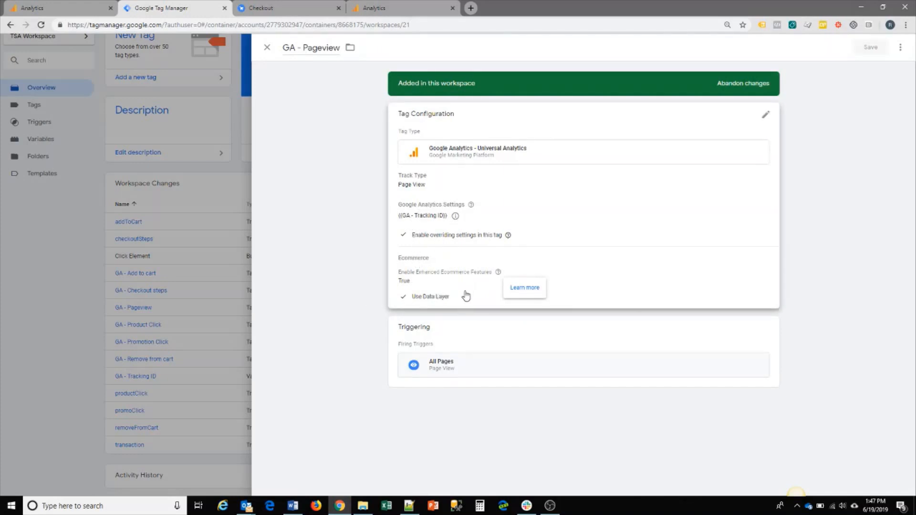
mouse_move(464, 299)
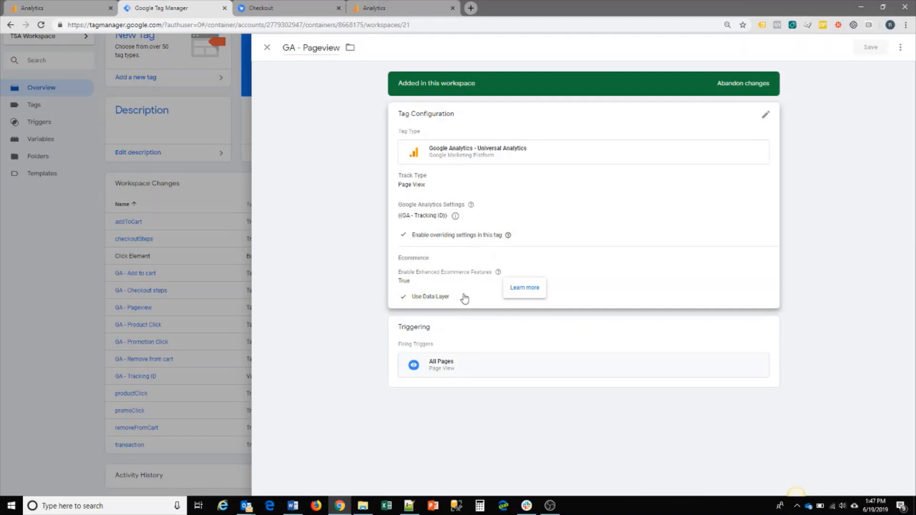
mouse_move(501, 237)
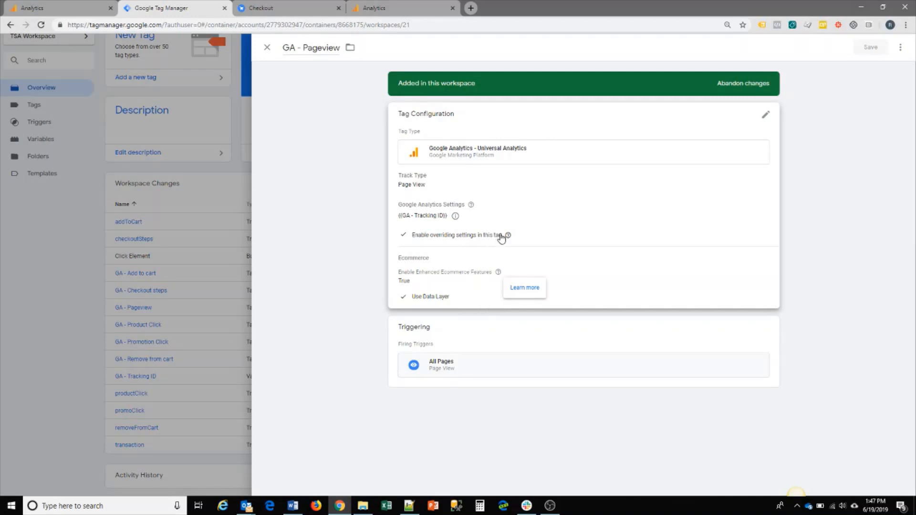
mouse_move(459, 259)
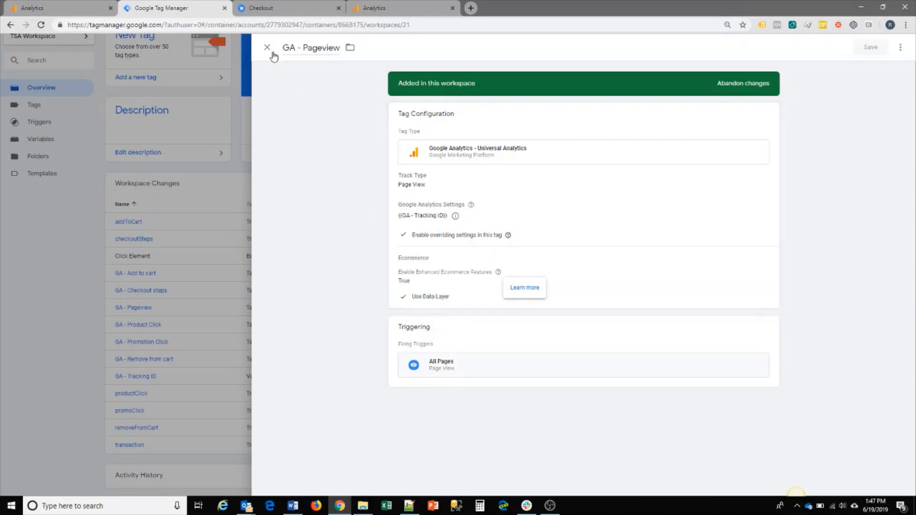
Close GA - Pageview, review the GA - Add to cart tag with its addToCart trigger, then close it.
click(267, 48)
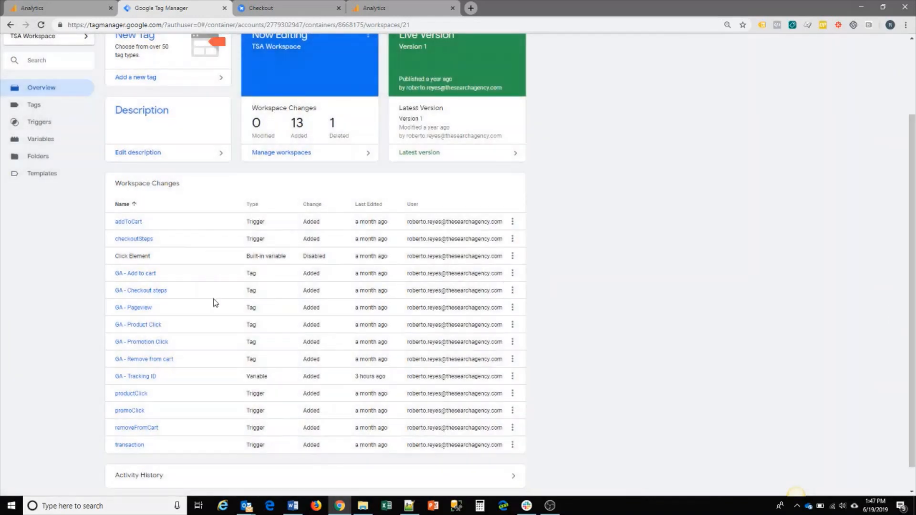
mouse_move(136, 273)
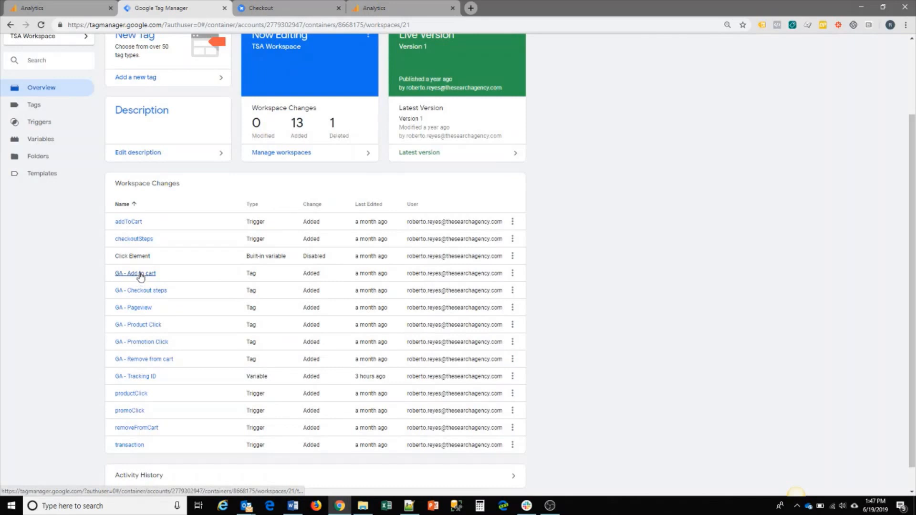
click(135, 273)
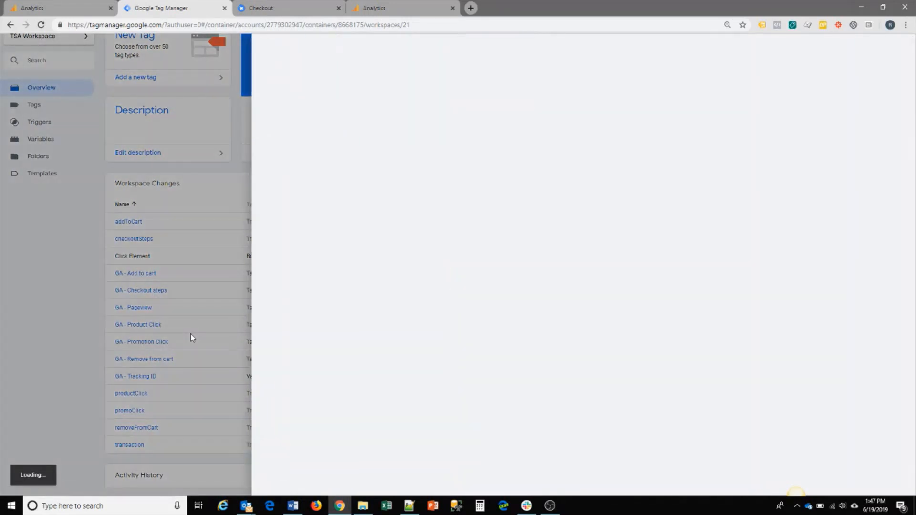
click(134, 273)
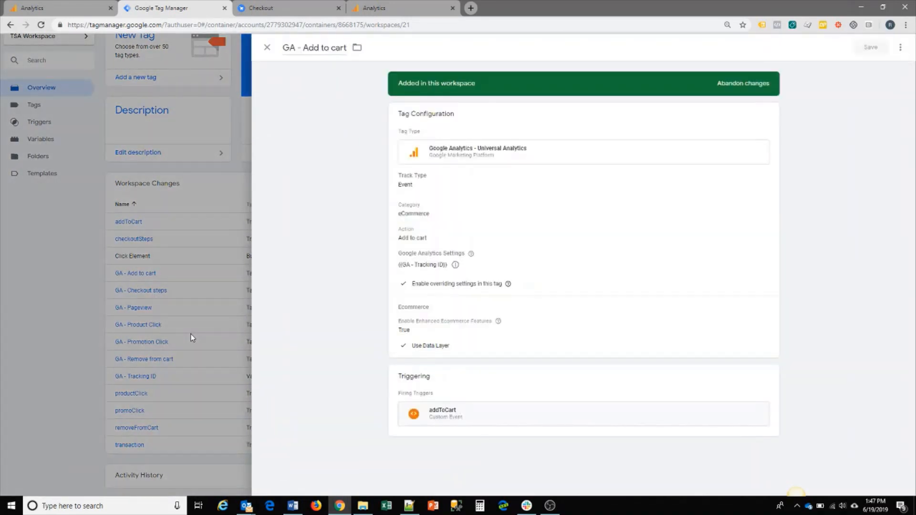
mouse_move(439, 186)
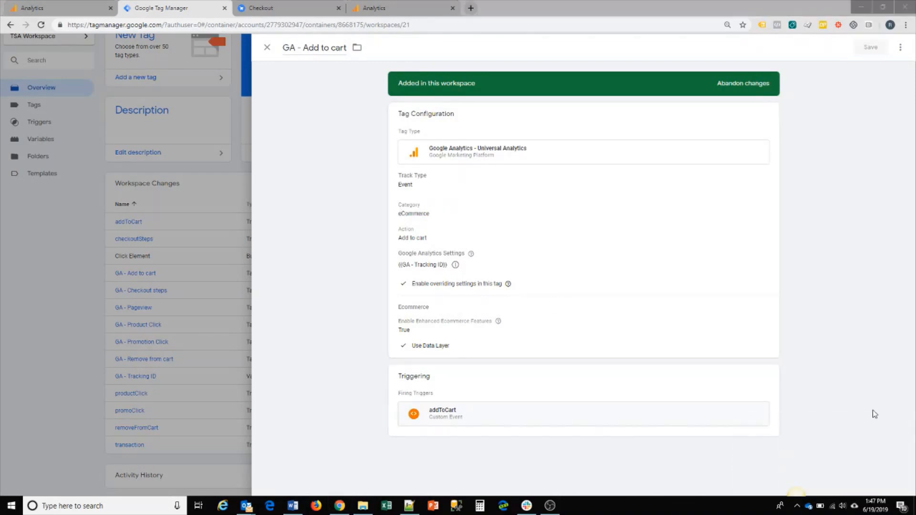
mouse_move(464, 179)
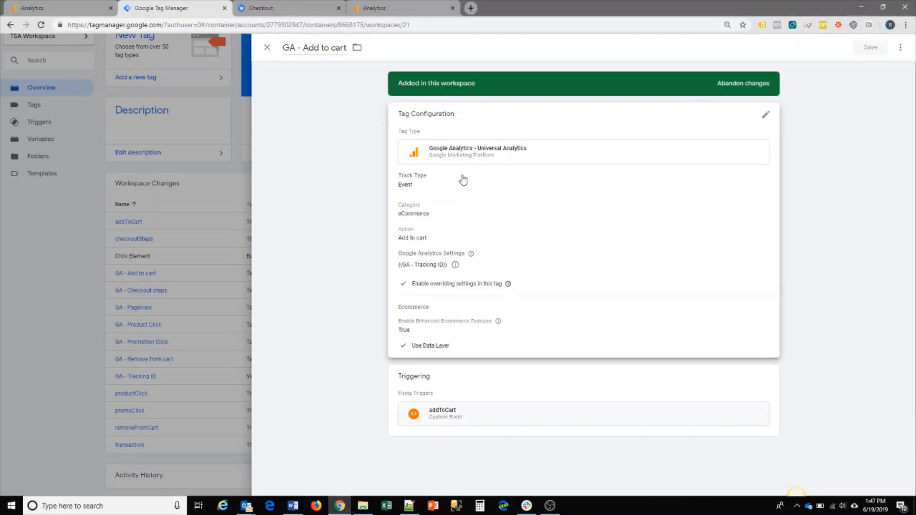
mouse_move(485, 293)
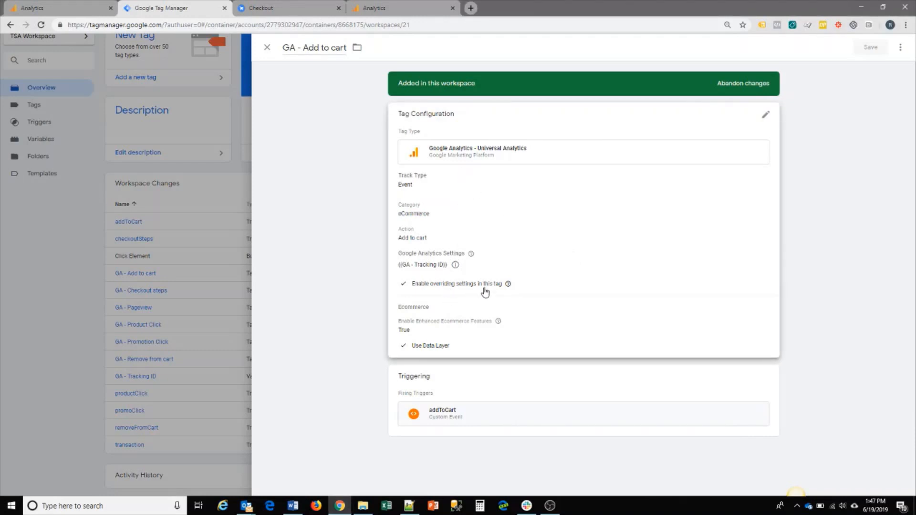
mouse_move(433, 356)
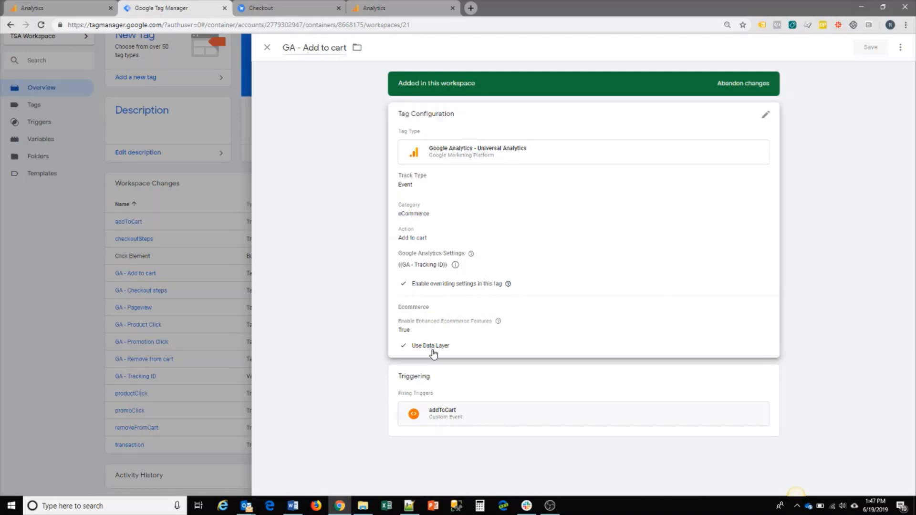
mouse_move(345, 276)
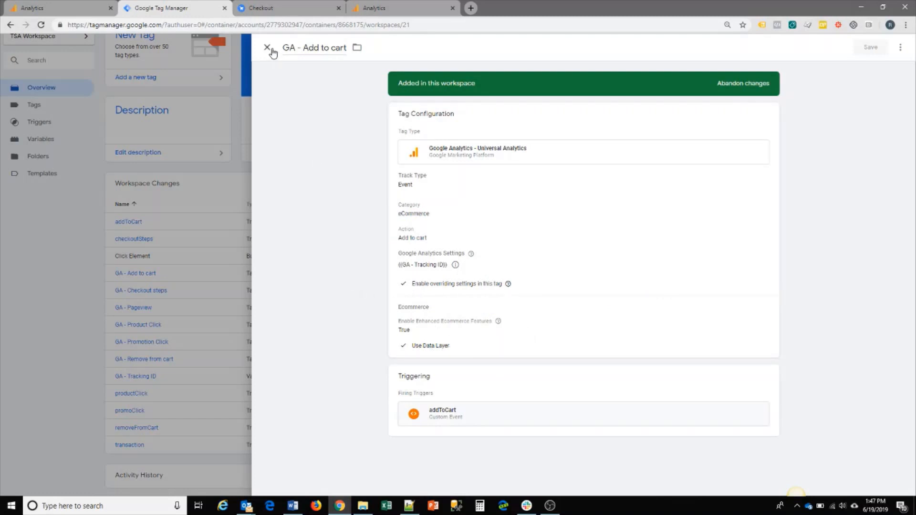
click(268, 48)
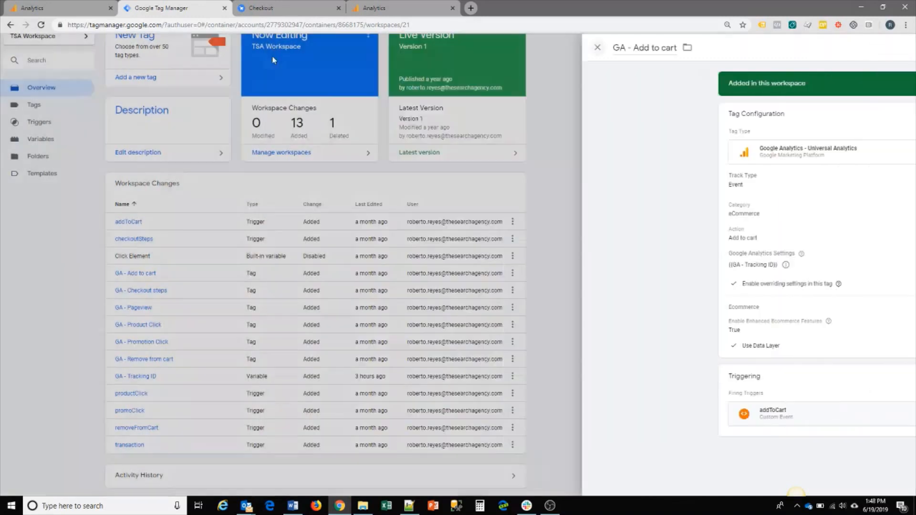
Return to the Analytics browser tab and expand the Conversions reports in the left navigation.
click(598, 47)
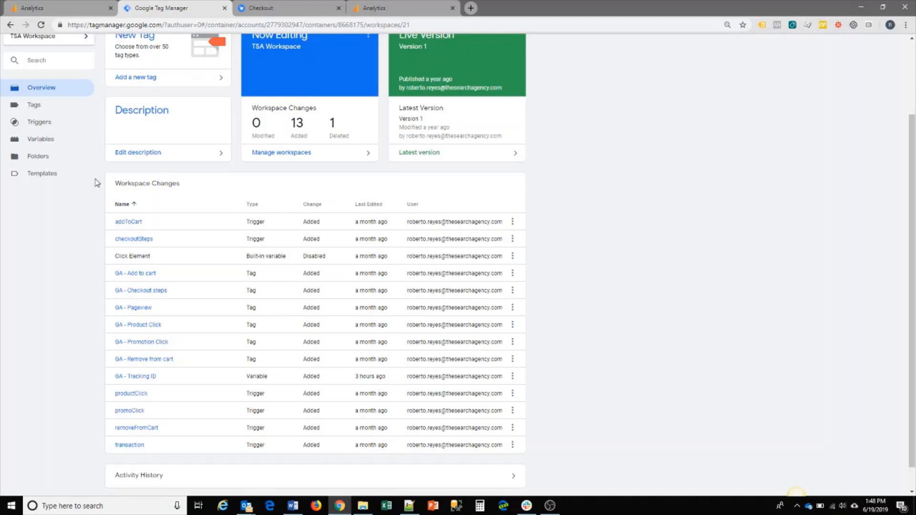
mouse_move(102, 376)
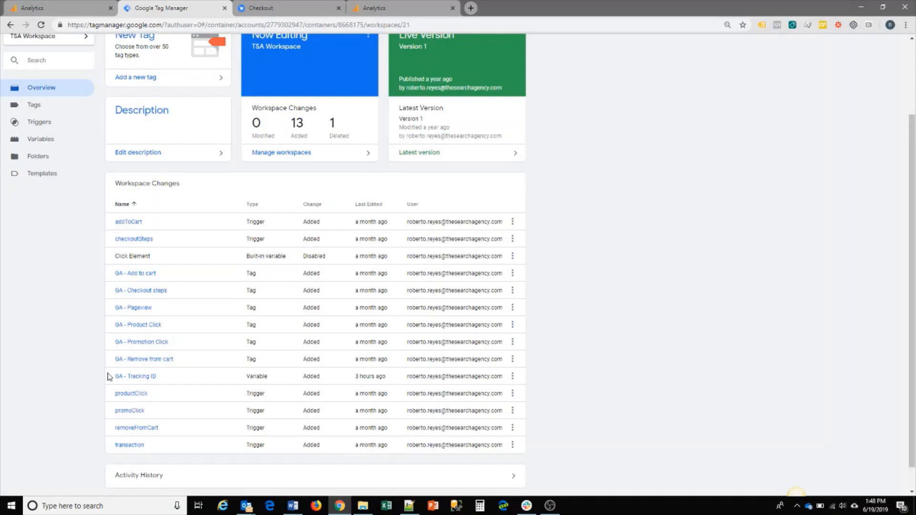
mouse_move(157, 212)
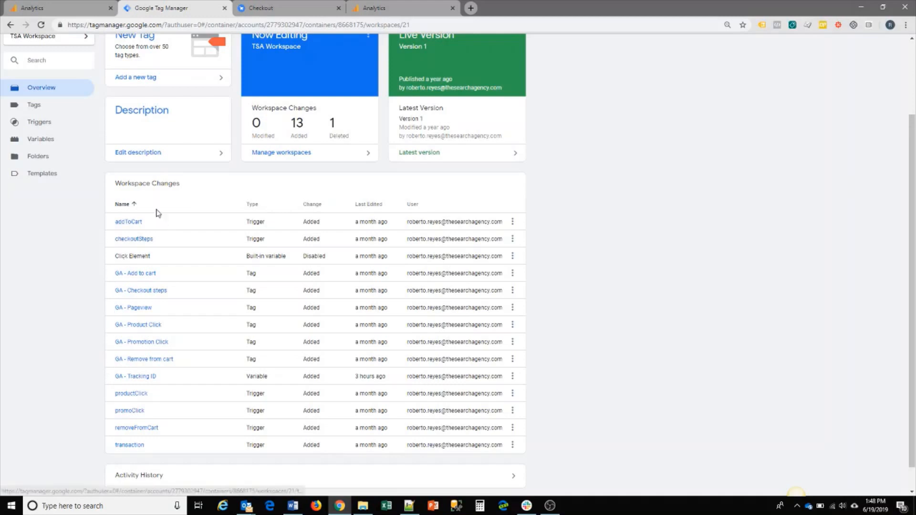
mouse_move(61, 7)
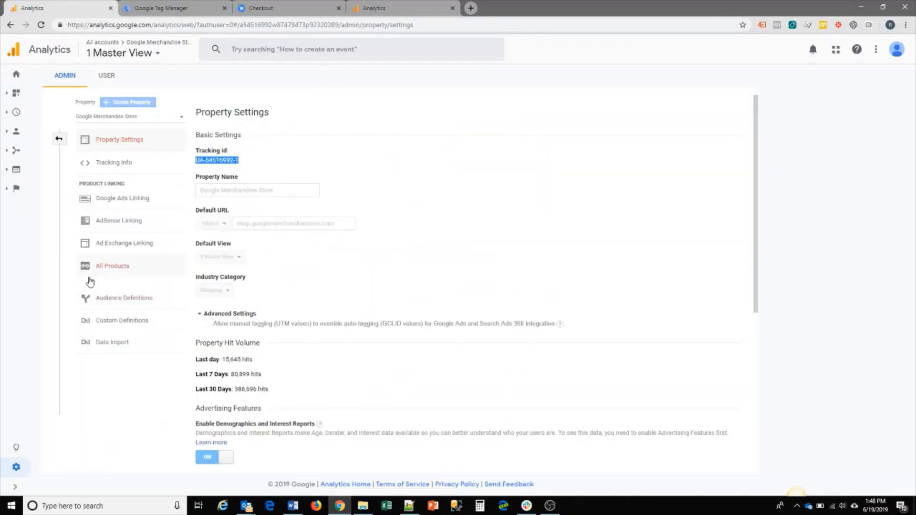
mouse_move(16, 189)
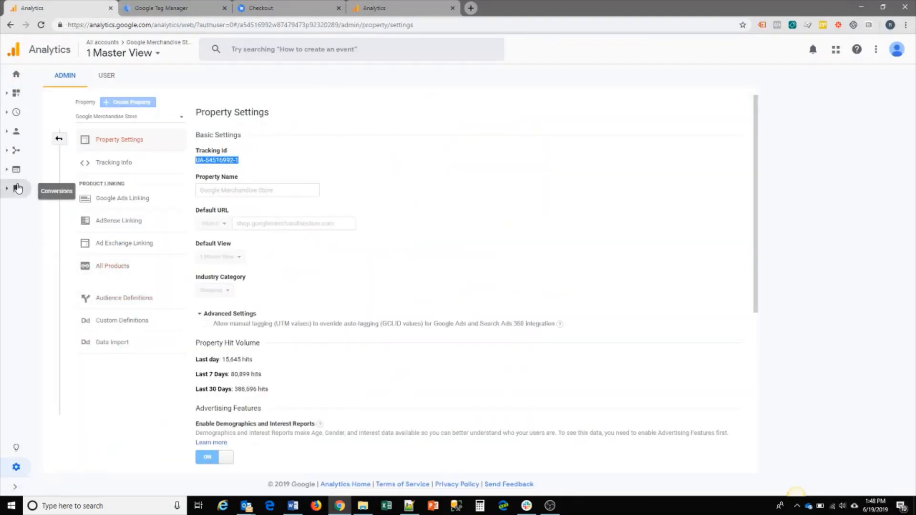
click(16, 187)
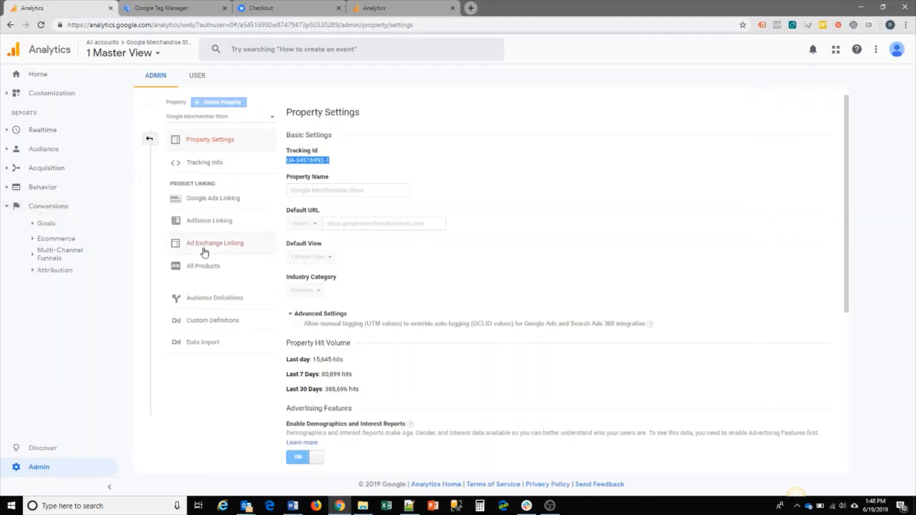
mouse_move(184, 250)
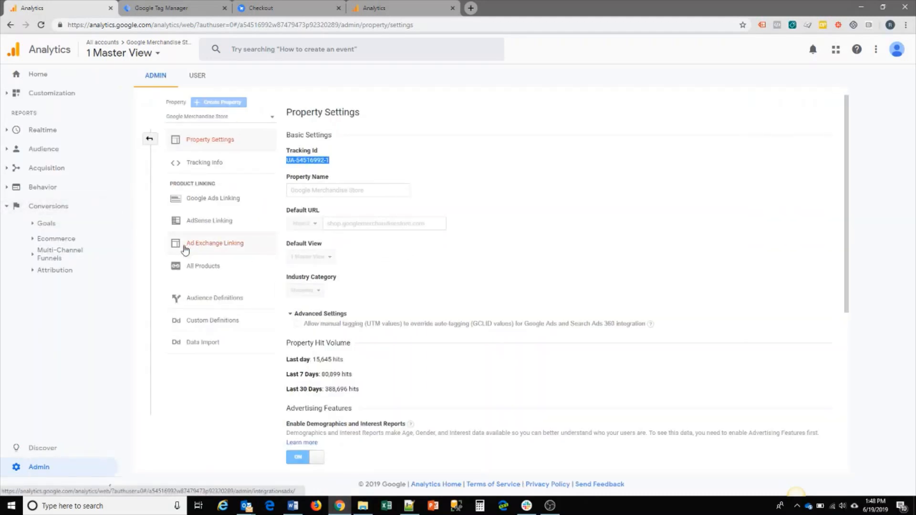
mouse_move(79, 127)
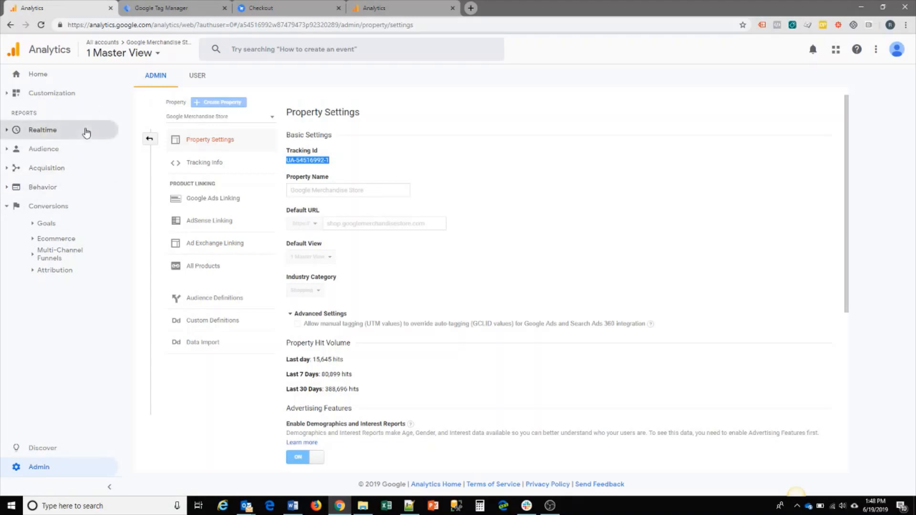
mouse_move(97, 241)
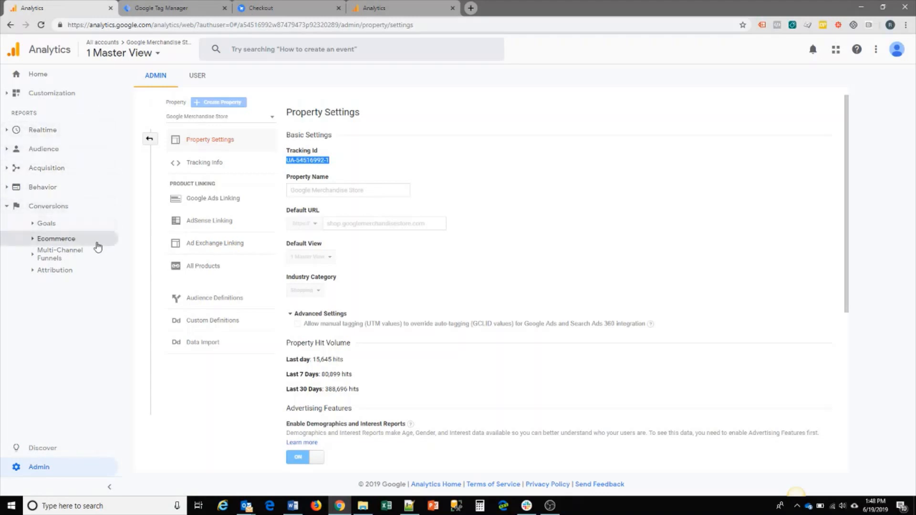
mouse_move(83, 210)
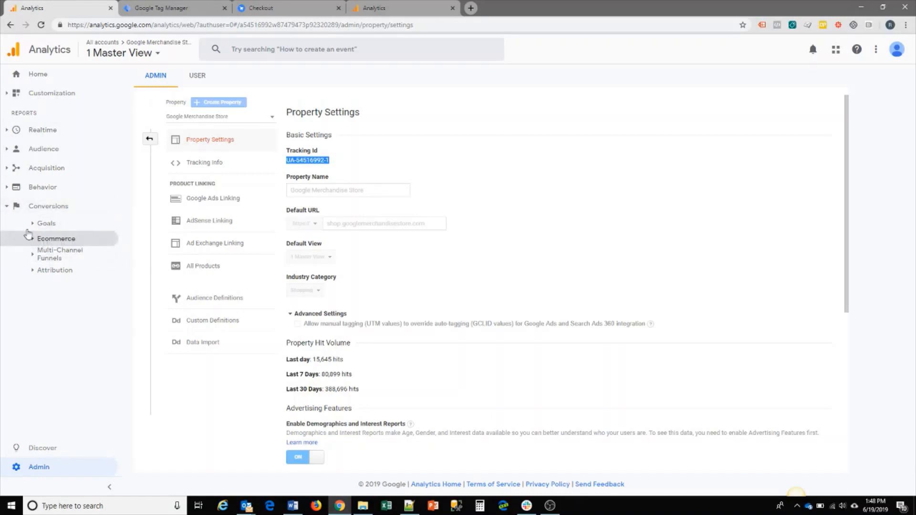
mouse_move(31, 242)
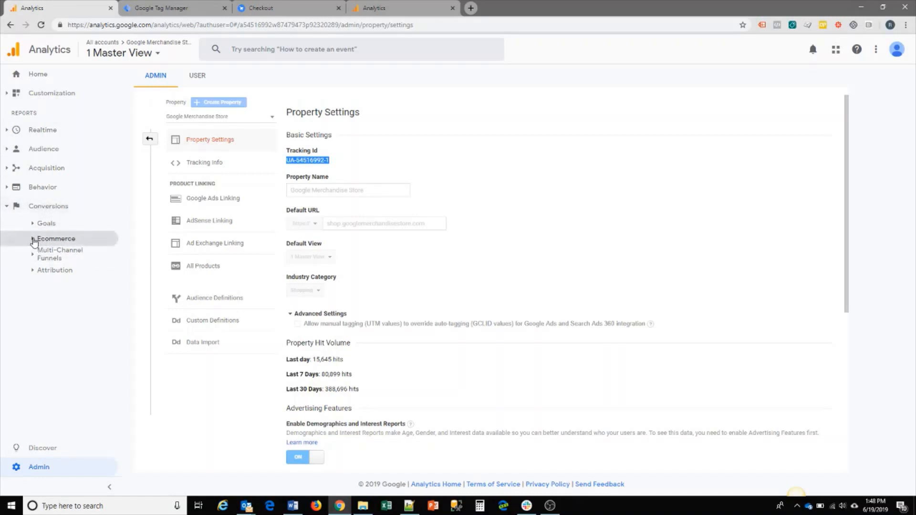
Expand Ecommerce under Conversions to list Overview, Shopping Behavior, Checkout Behavior and related reports.
click(56, 238)
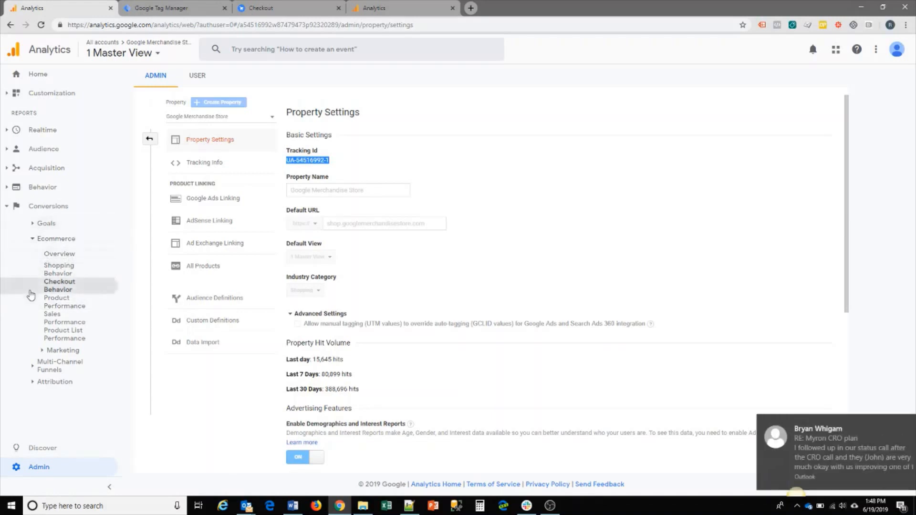
mouse_move(787, 403)
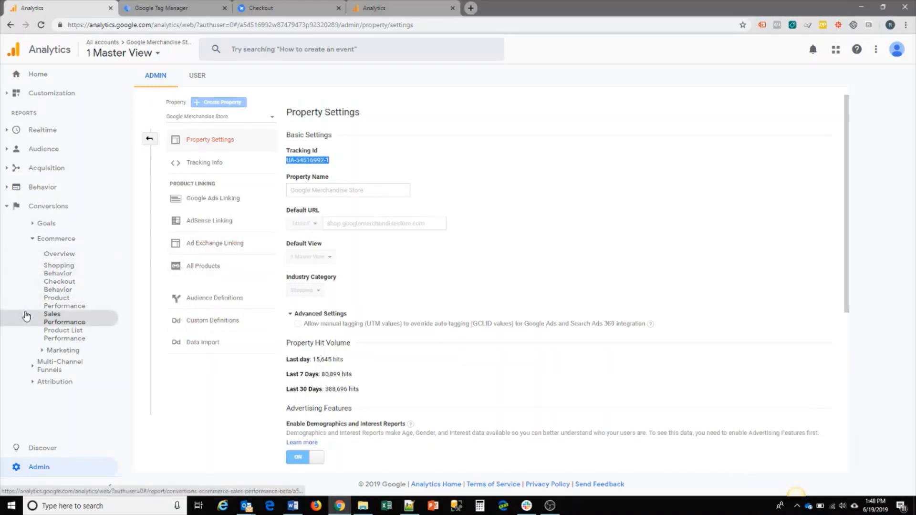
mouse_move(58, 269)
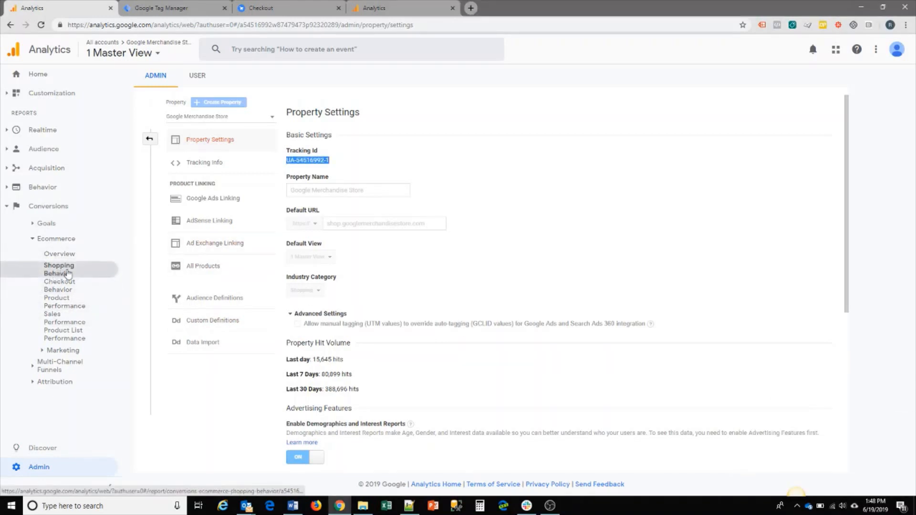
mouse_move(64, 302)
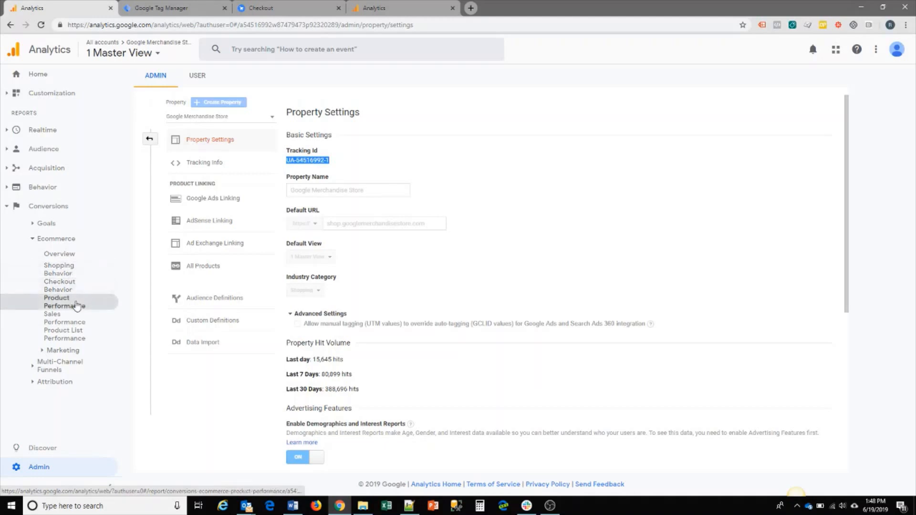
mouse_move(116, 273)
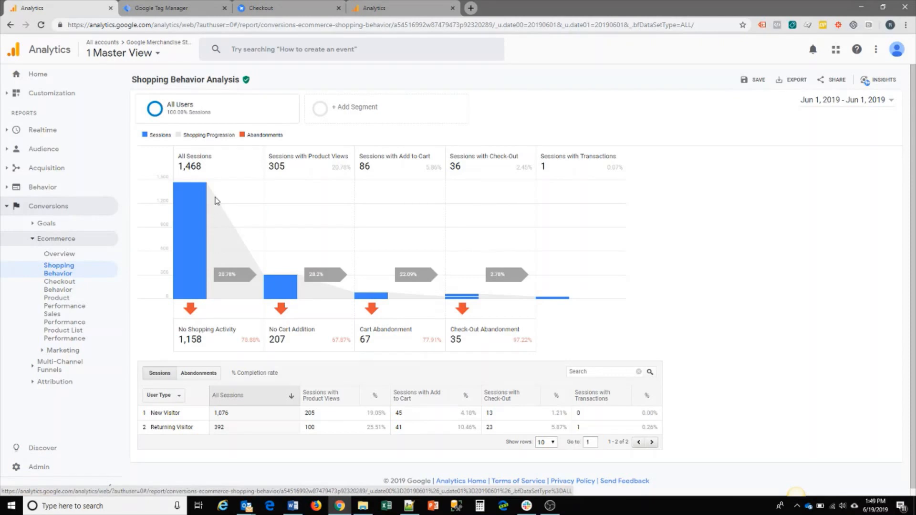
mouse_move(194, 275)
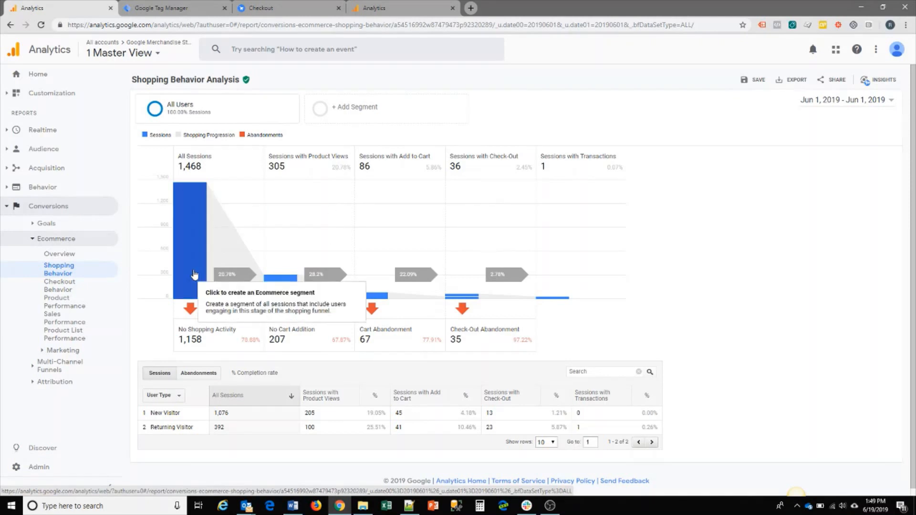
mouse_move(612, 296)
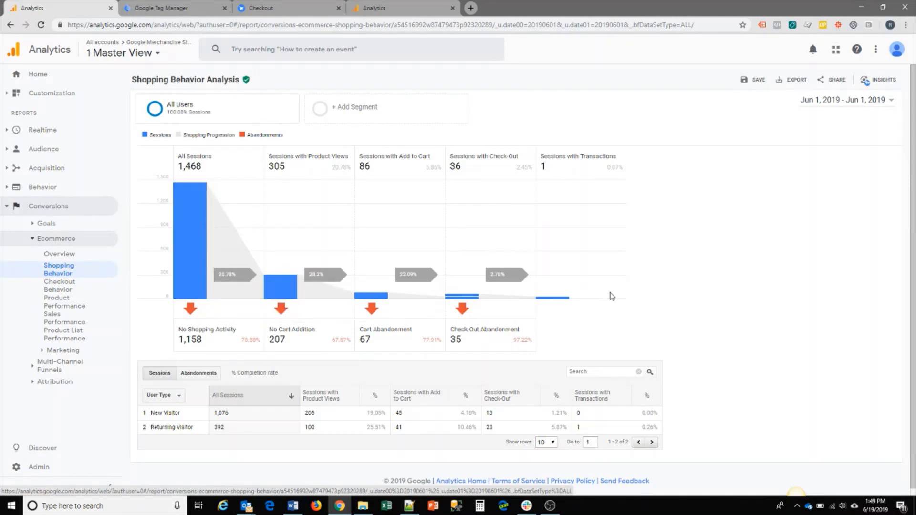
mouse_move(626, 285)
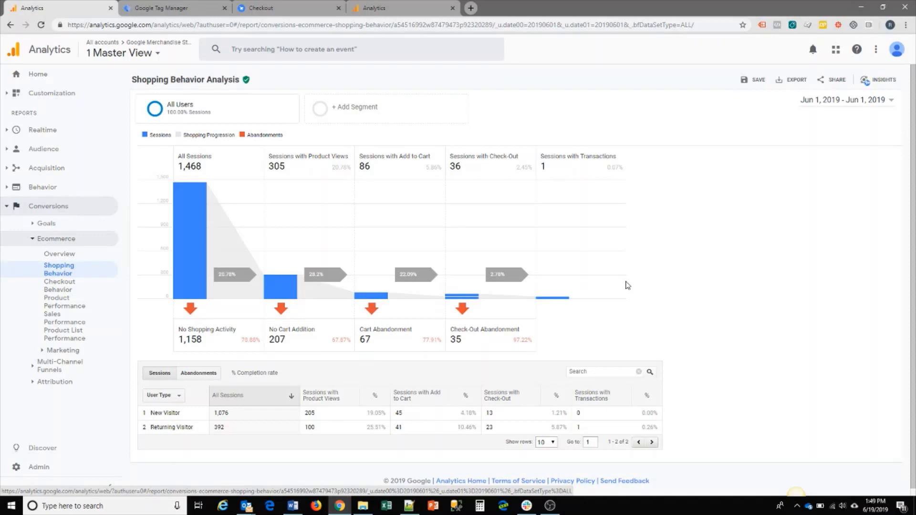
mouse_move(190, 240)
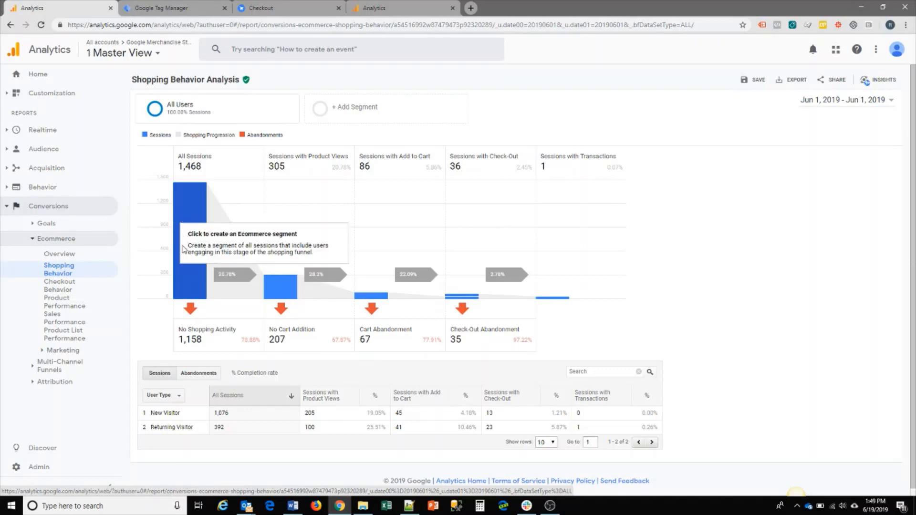
mouse_move(143, 256)
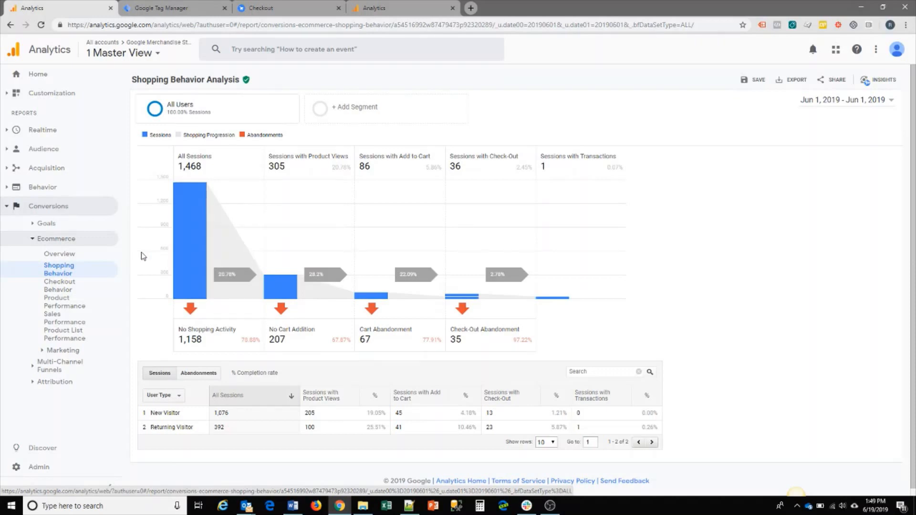
mouse_move(151, 304)
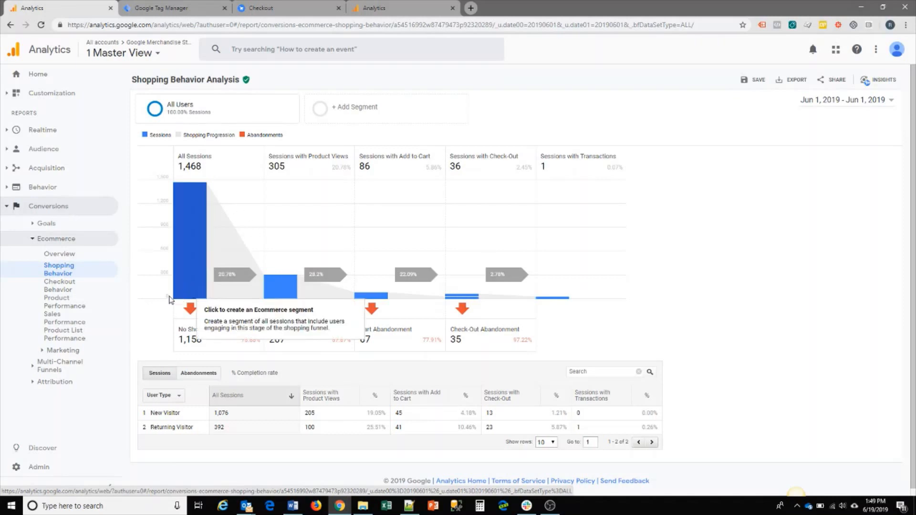
mouse_move(169, 307)
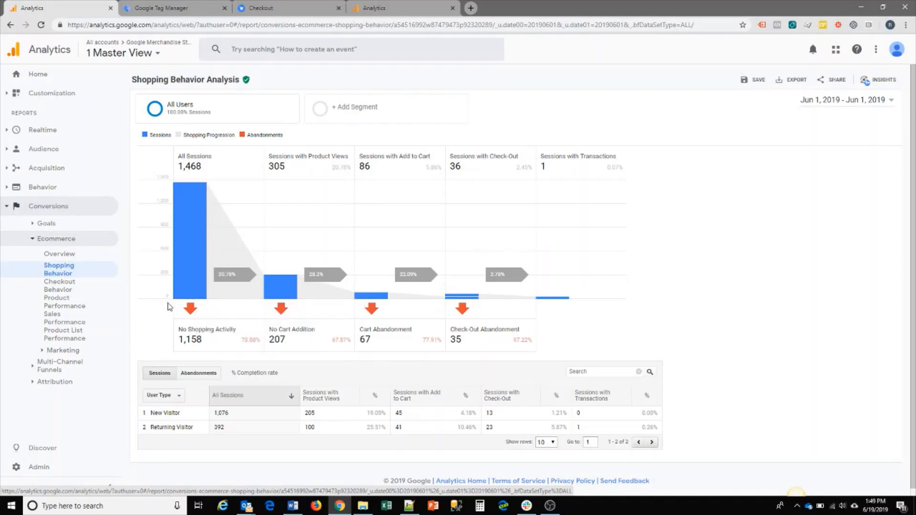
mouse_move(270, 383)
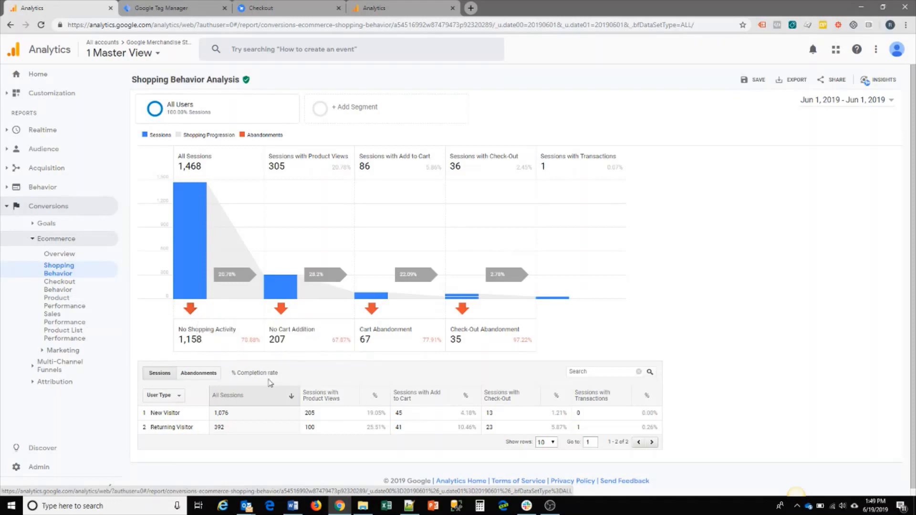
mouse_move(322, 366)
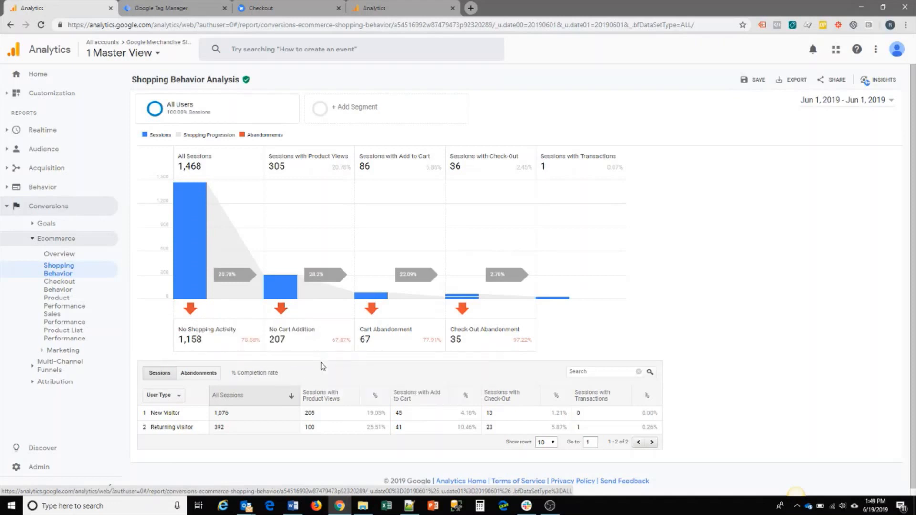
mouse_move(303, 353)
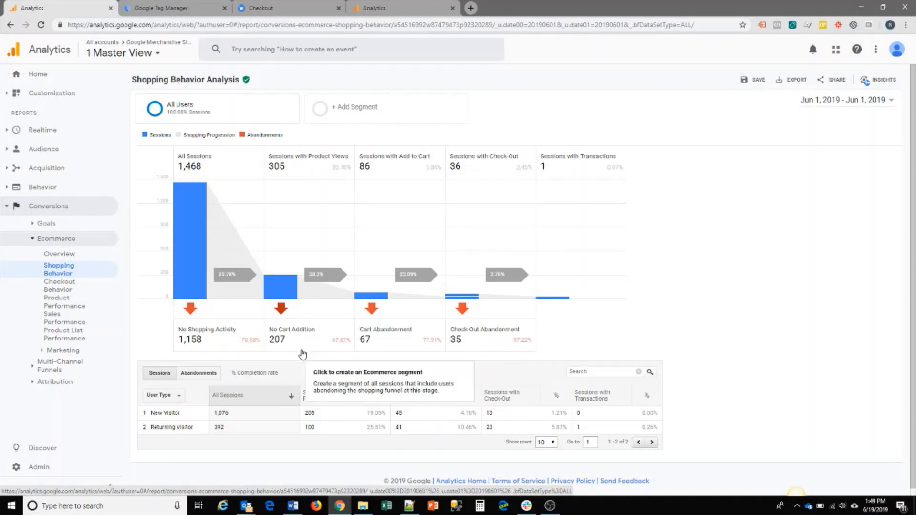
mouse_move(321, 327)
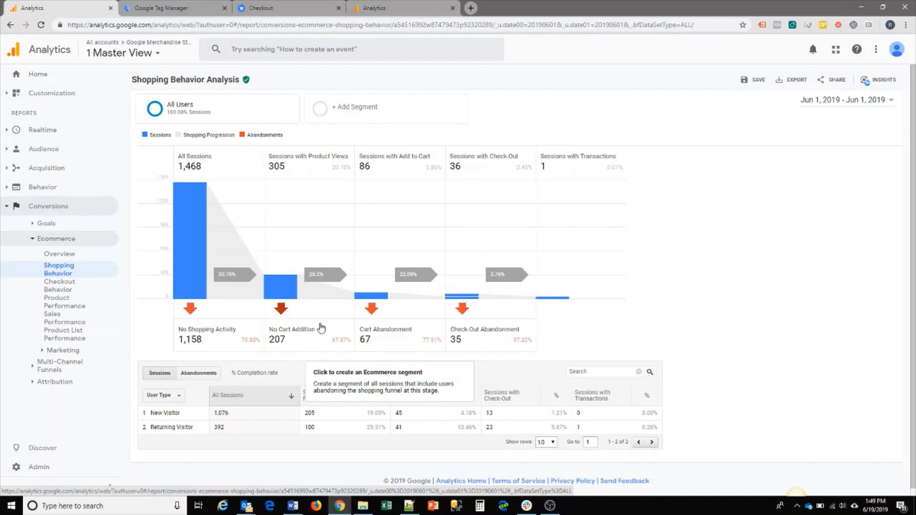
mouse_move(328, 337)
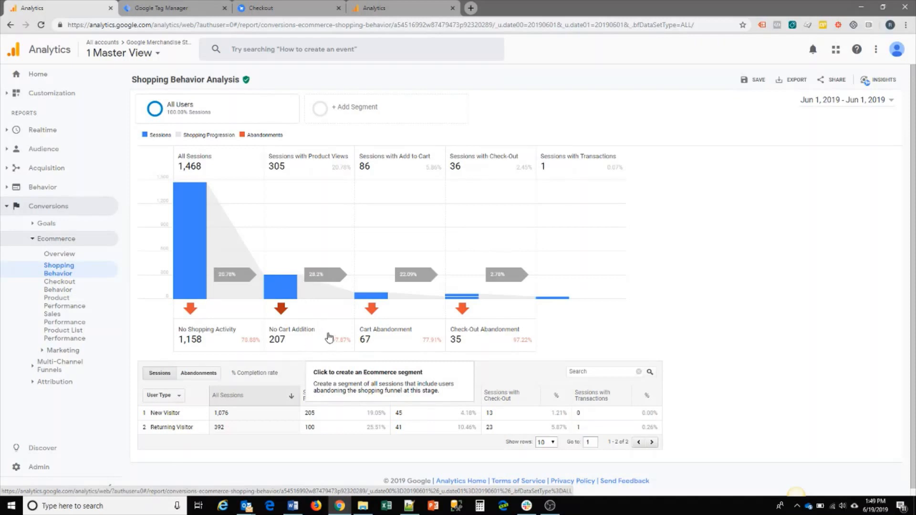
mouse_move(353, 336)
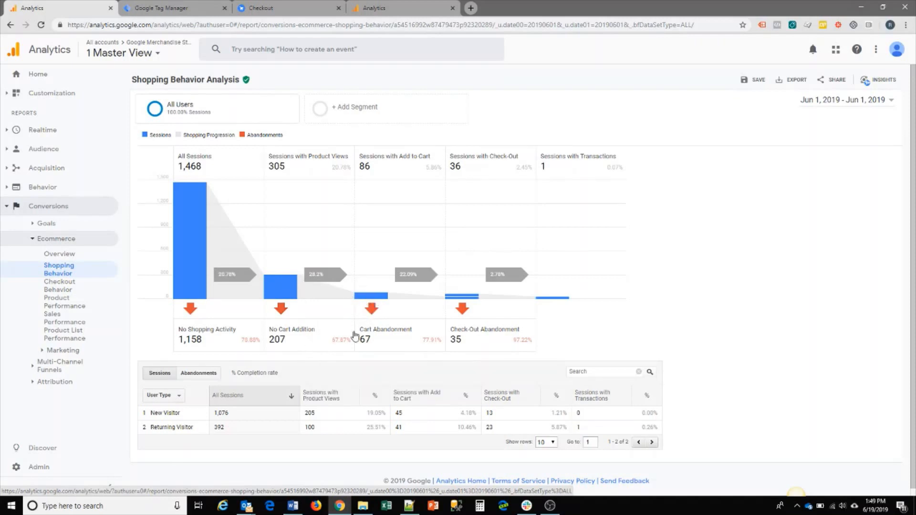
mouse_move(386, 341)
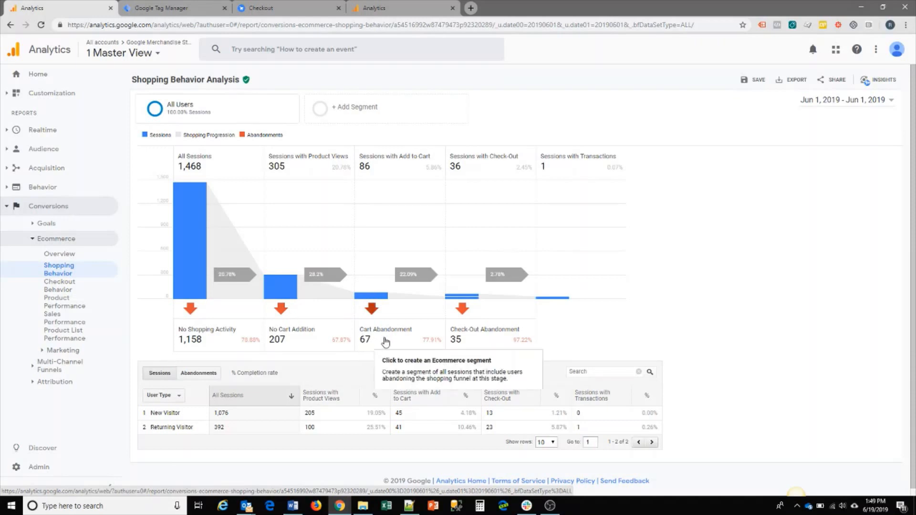
mouse_move(453, 267)
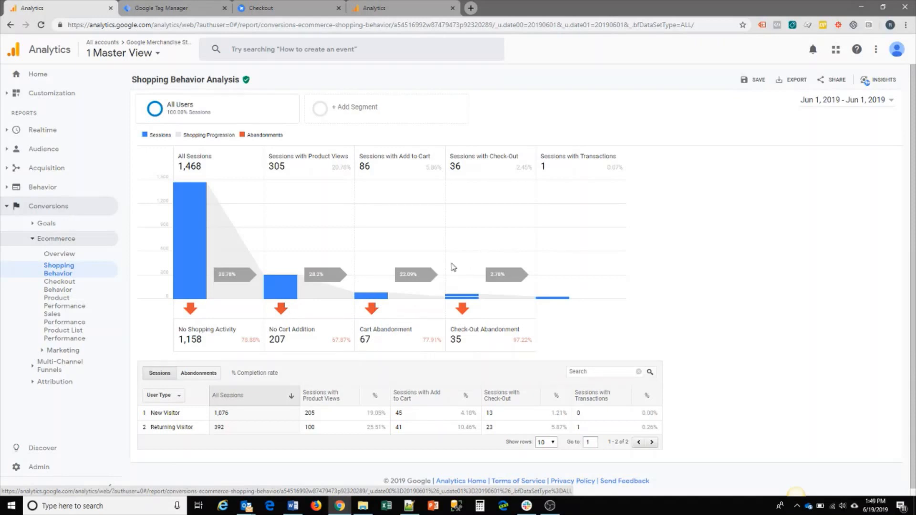
mouse_move(472, 338)
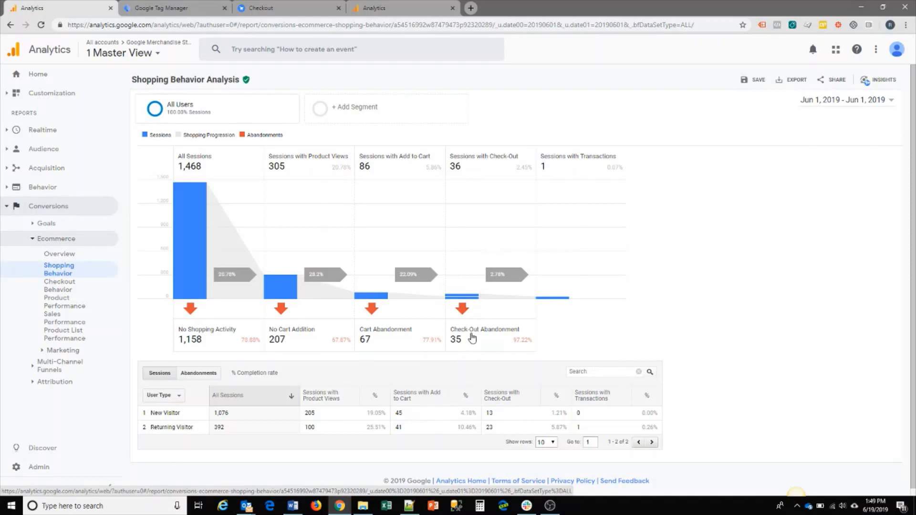
mouse_move(480, 339)
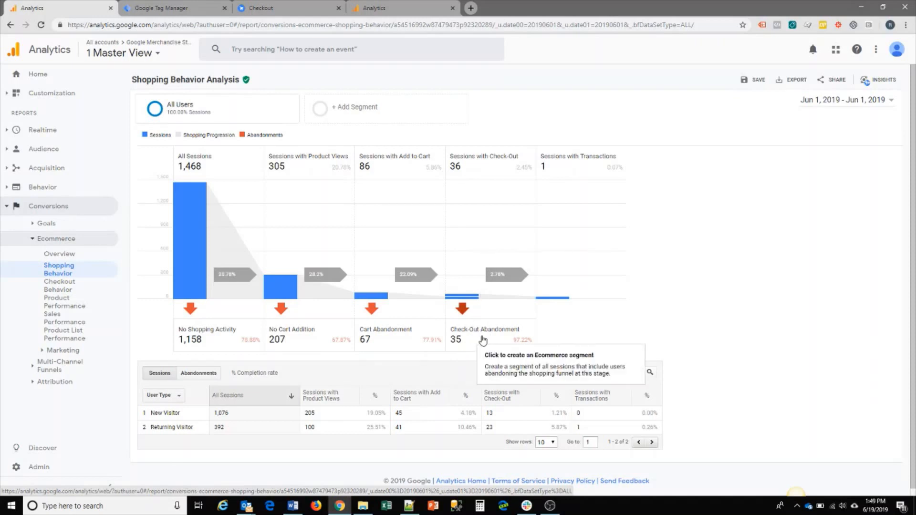
mouse_move(537, 300)
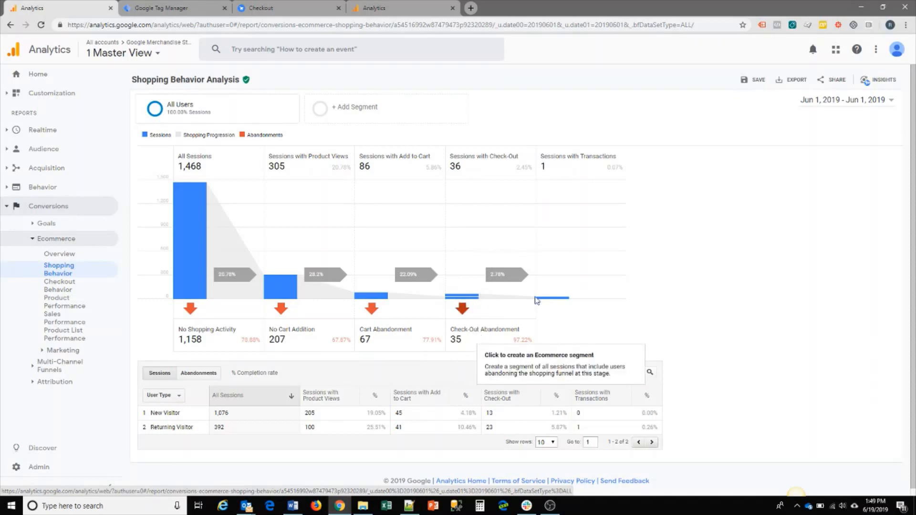
mouse_move(521, 234)
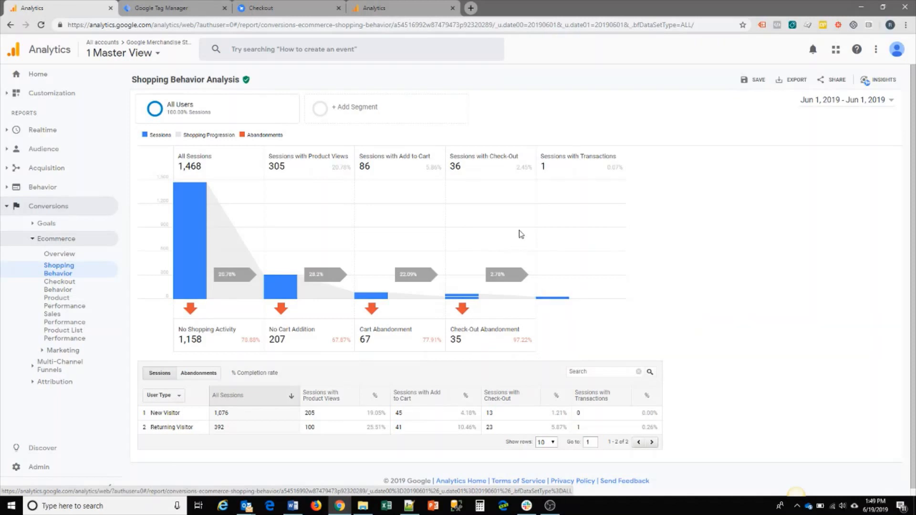
mouse_move(296, 275)
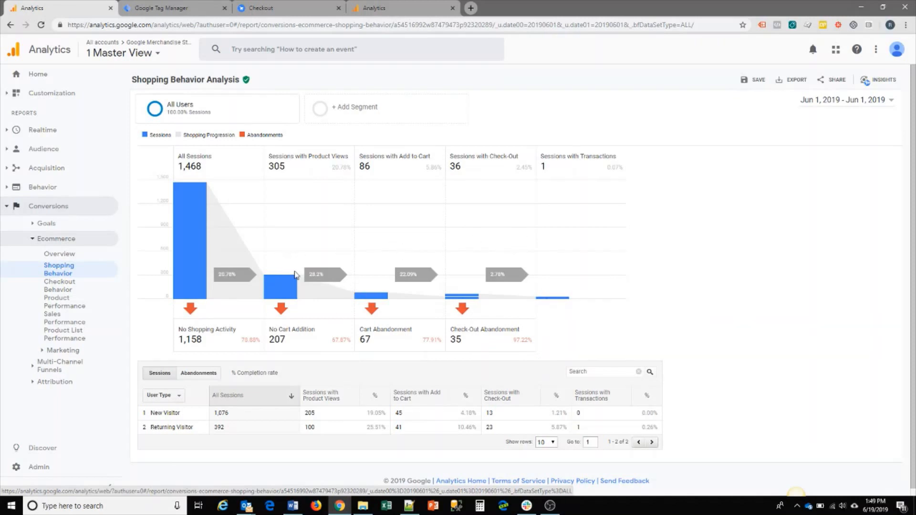
mouse_move(235, 252)
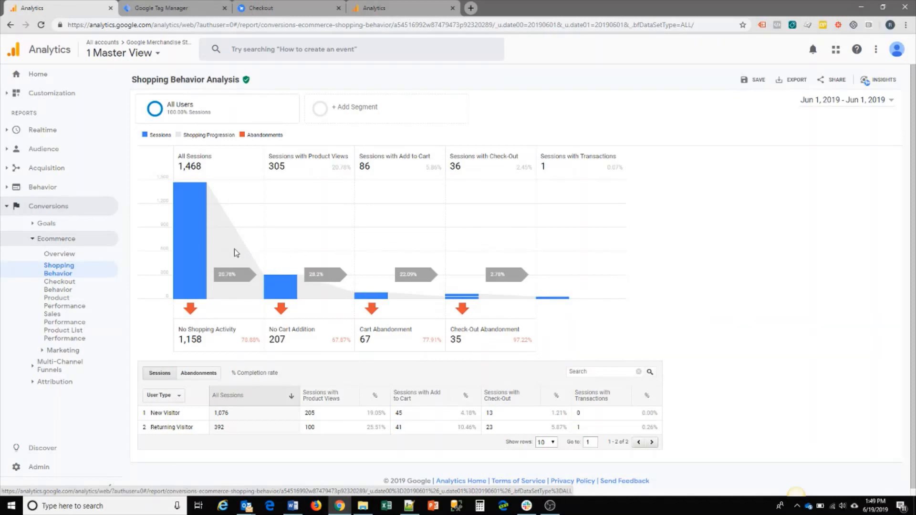
mouse_move(438, 329)
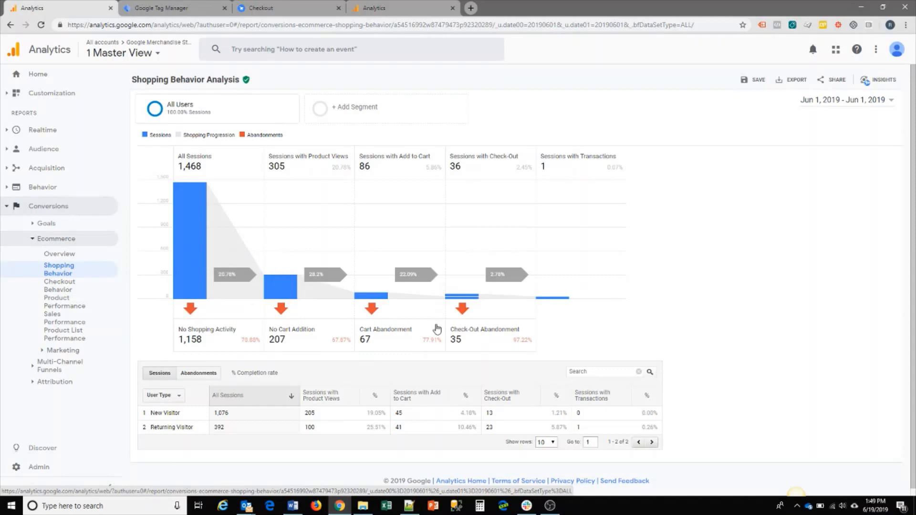
mouse_move(520, 316)
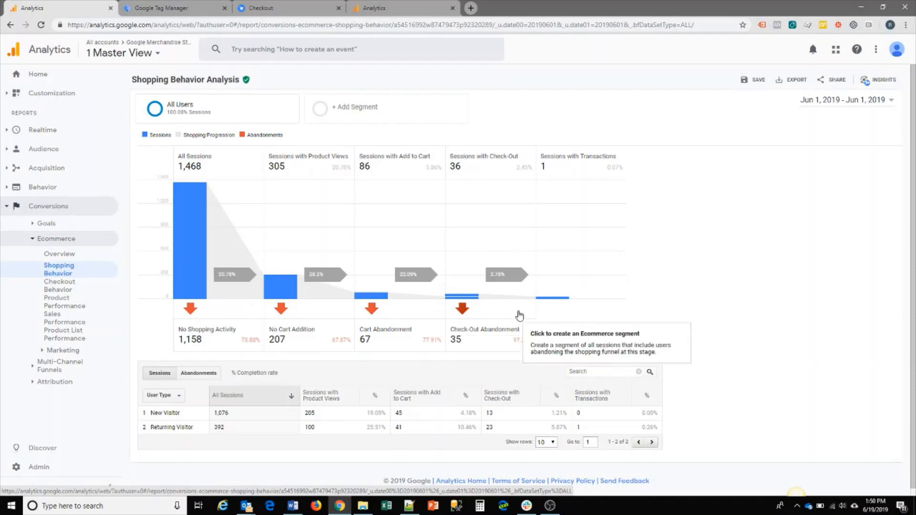
mouse_move(59, 285)
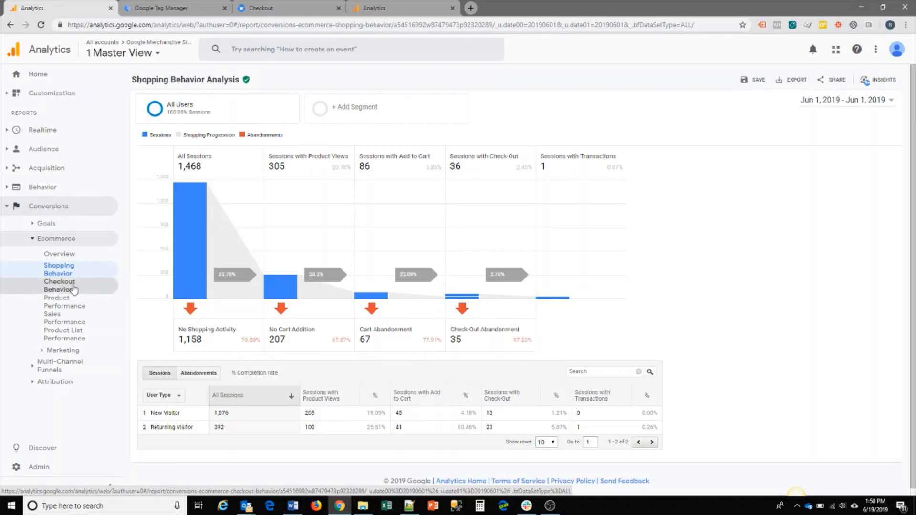
click(59, 285)
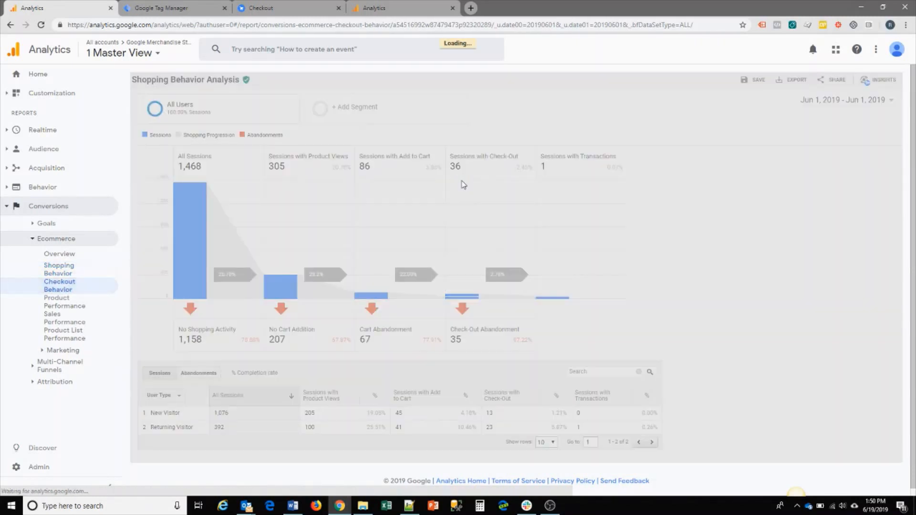
click(59, 286)
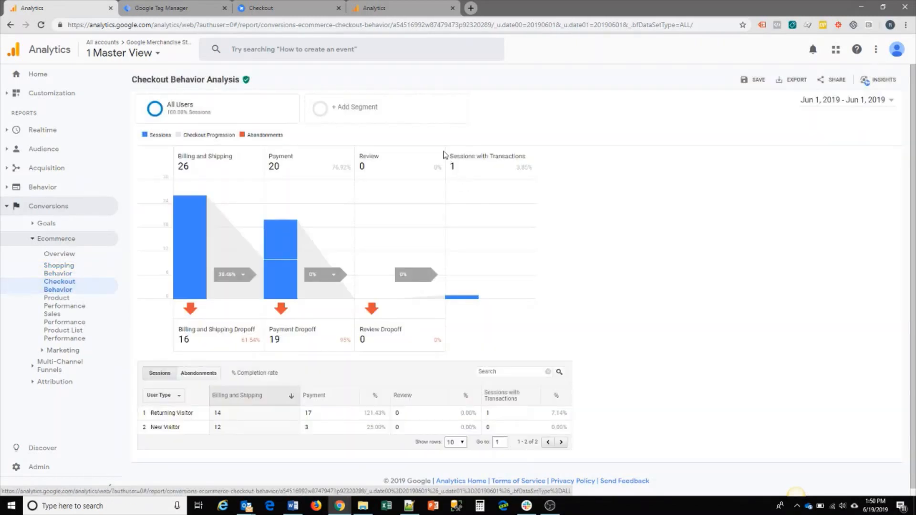
mouse_move(154, 303)
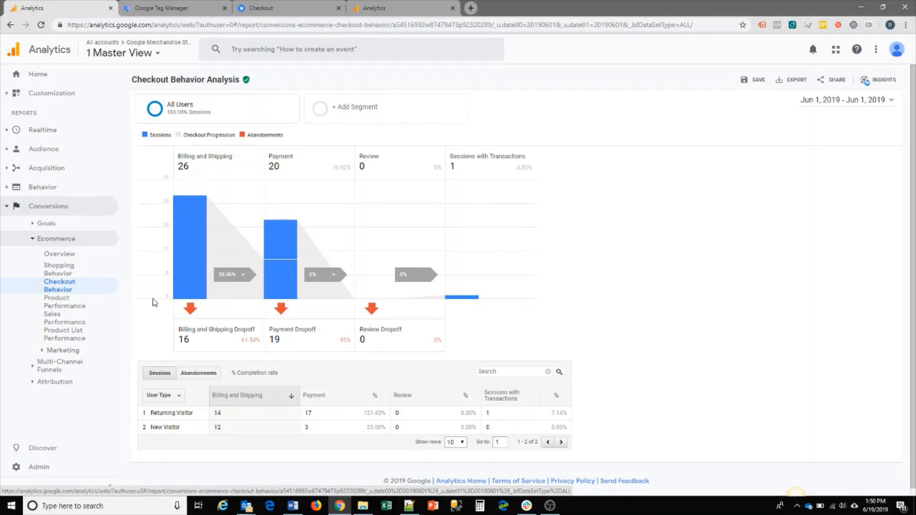
mouse_move(159, 327)
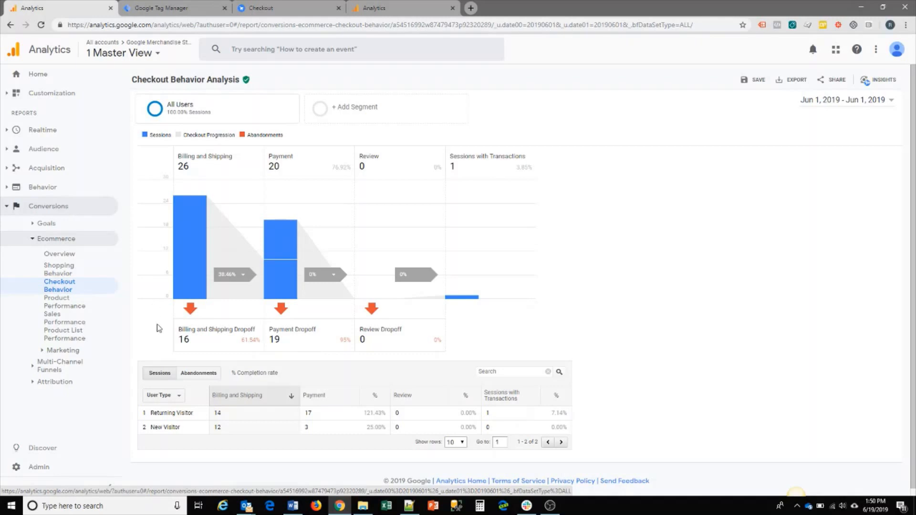
mouse_move(155, 333)
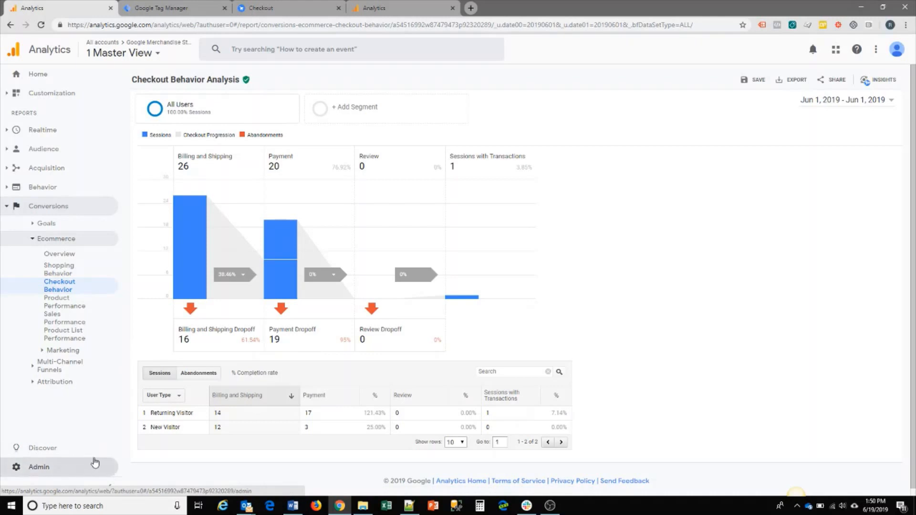
mouse_move(277, 290)
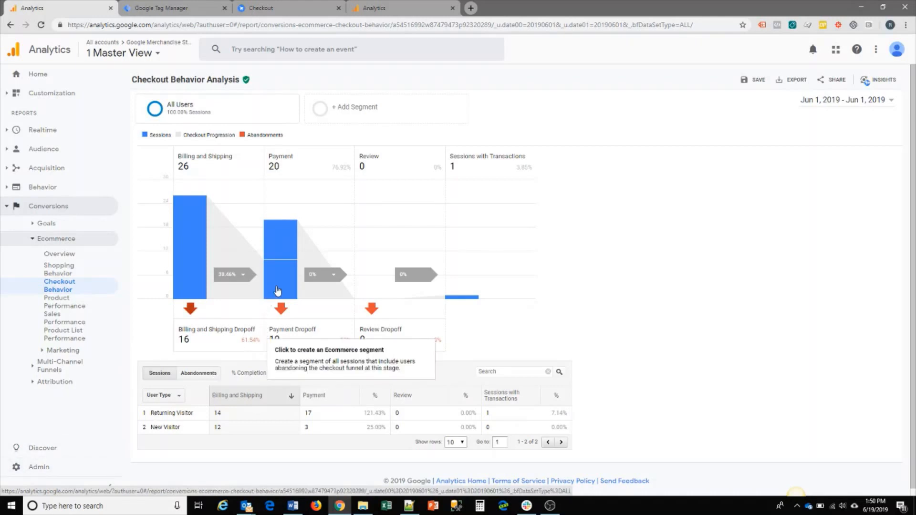
mouse_move(353, 231)
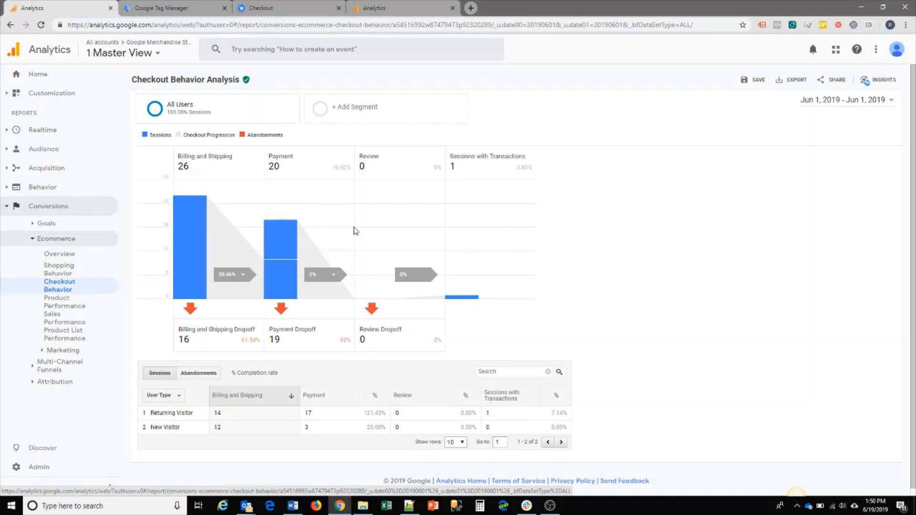
mouse_move(188, 164)
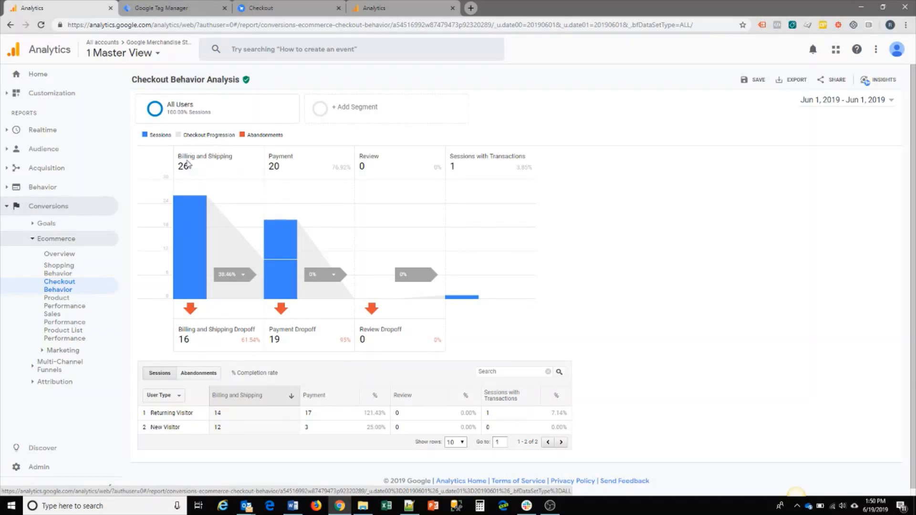
mouse_move(362, 170)
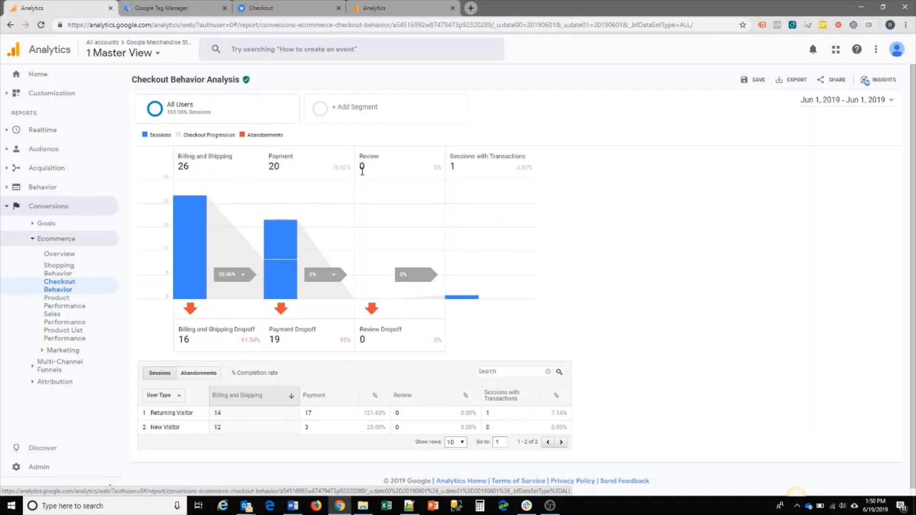
mouse_move(488, 169)
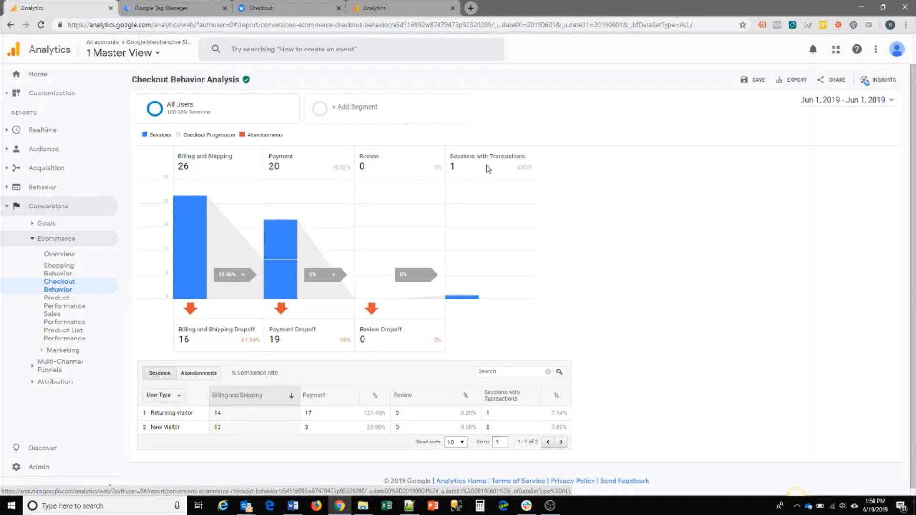
mouse_move(321, 162)
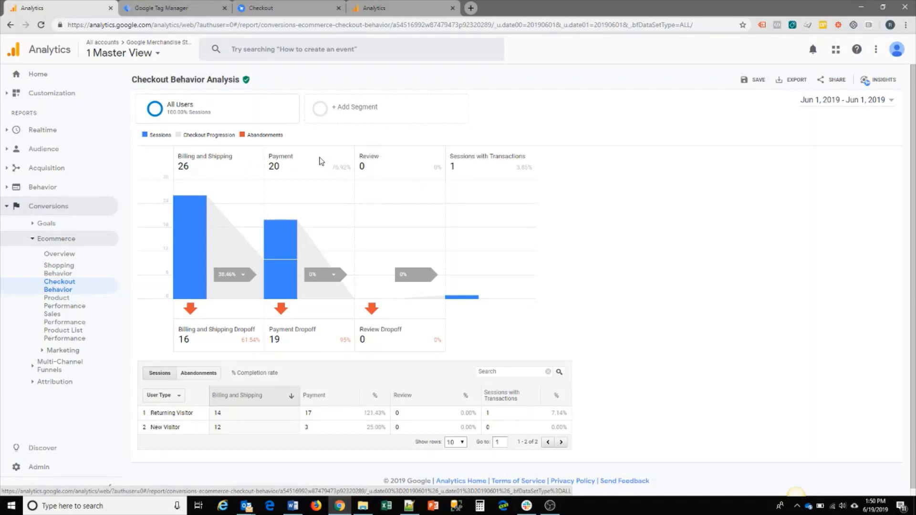
mouse_move(165, 178)
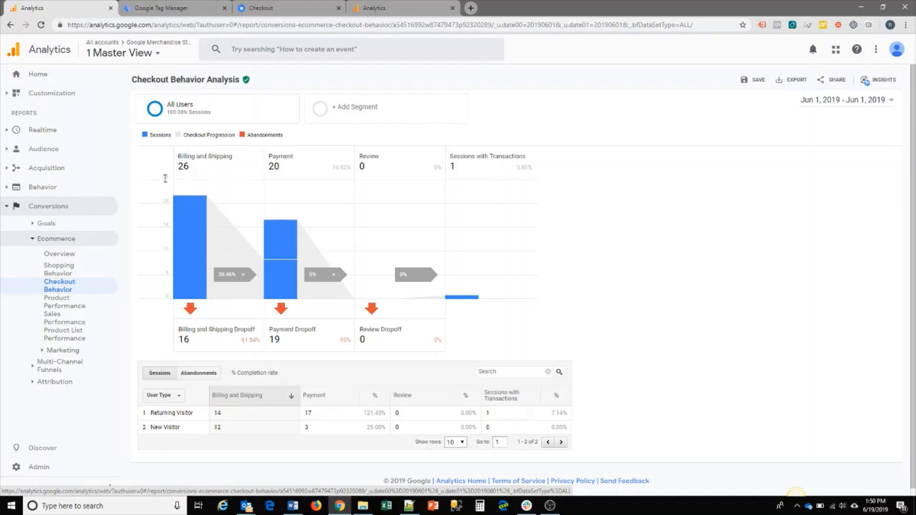
mouse_move(556, 287)
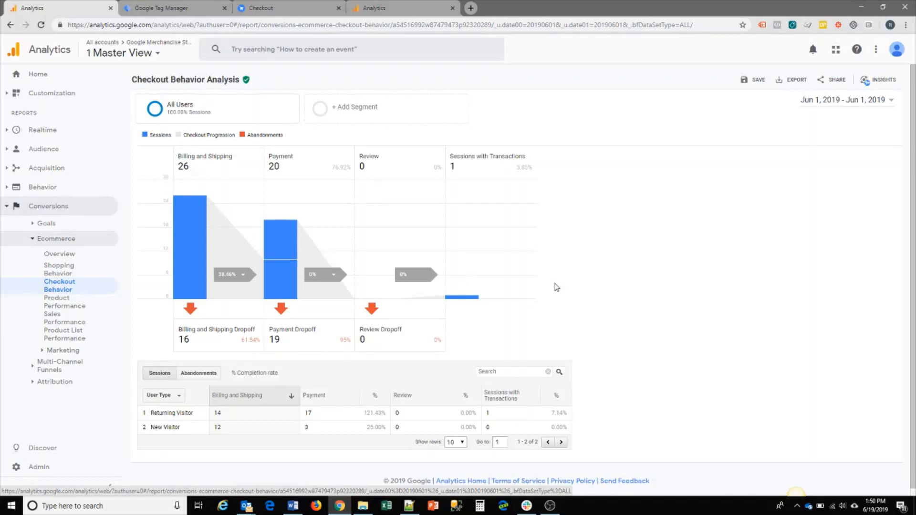
mouse_move(210, 328)
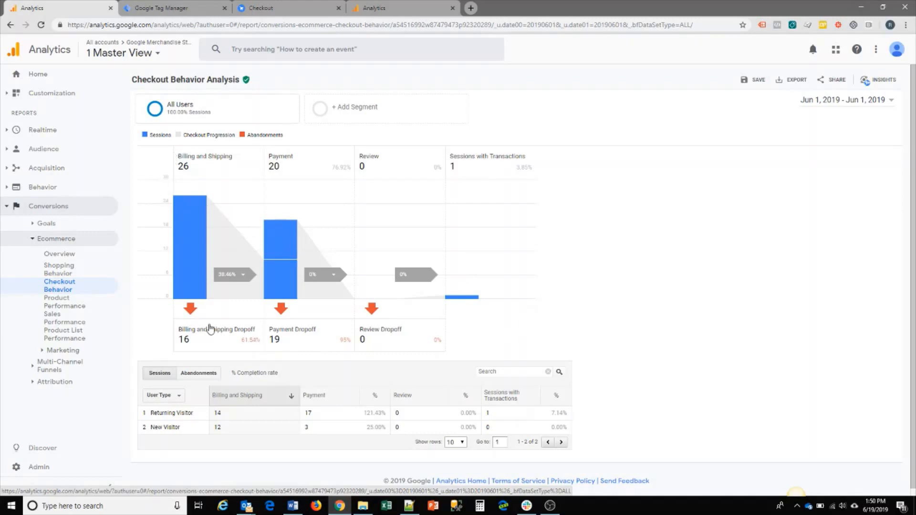
mouse_move(215, 198)
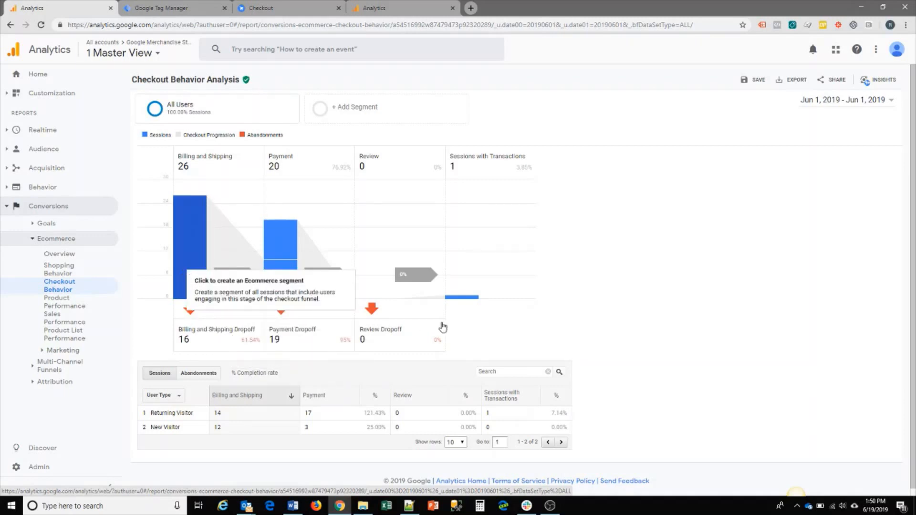
mouse_move(279, 278)
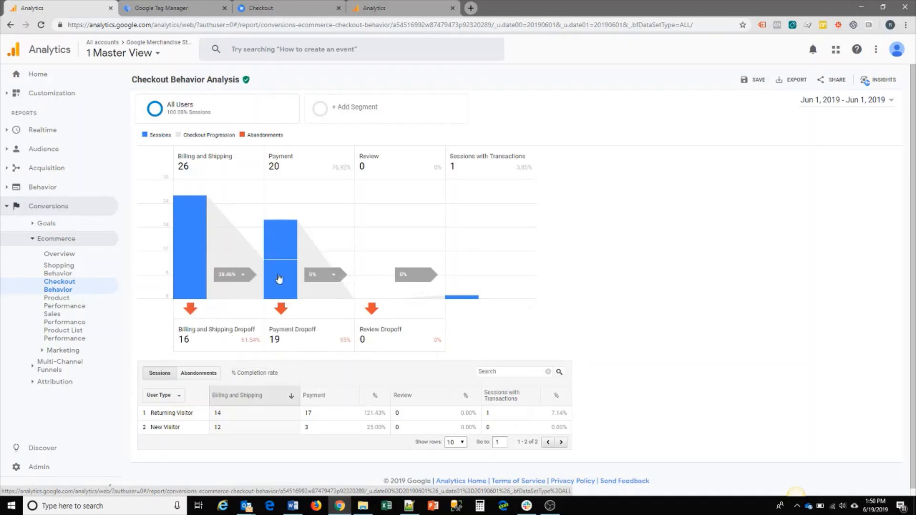
mouse_move(376, 247)
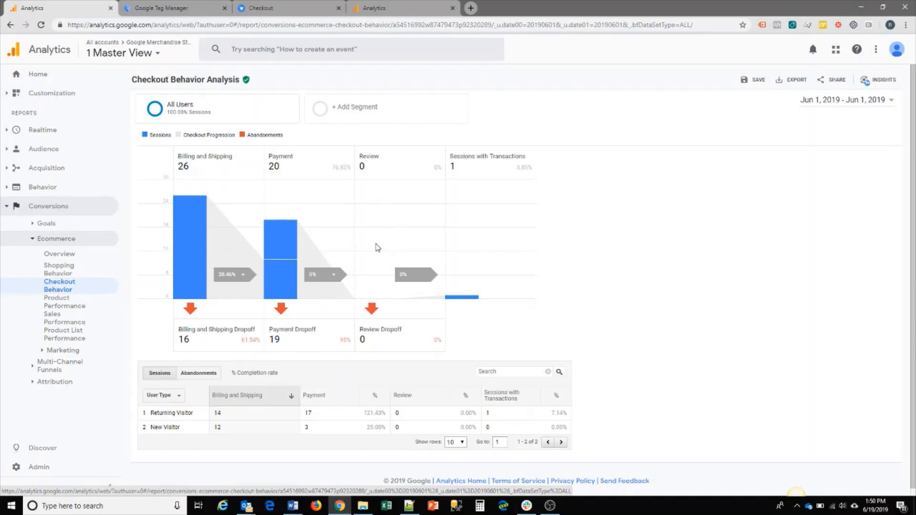
mouse_move(514, 252)
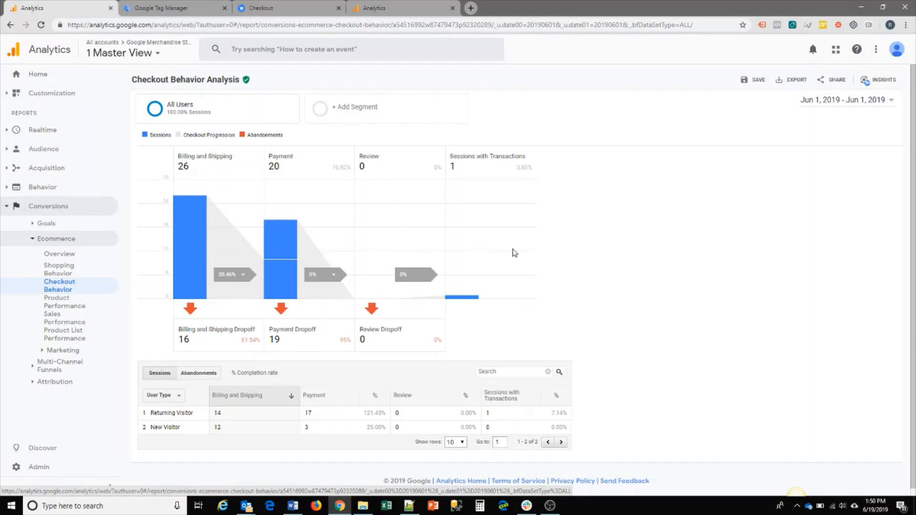
mouse_move(400, 234)
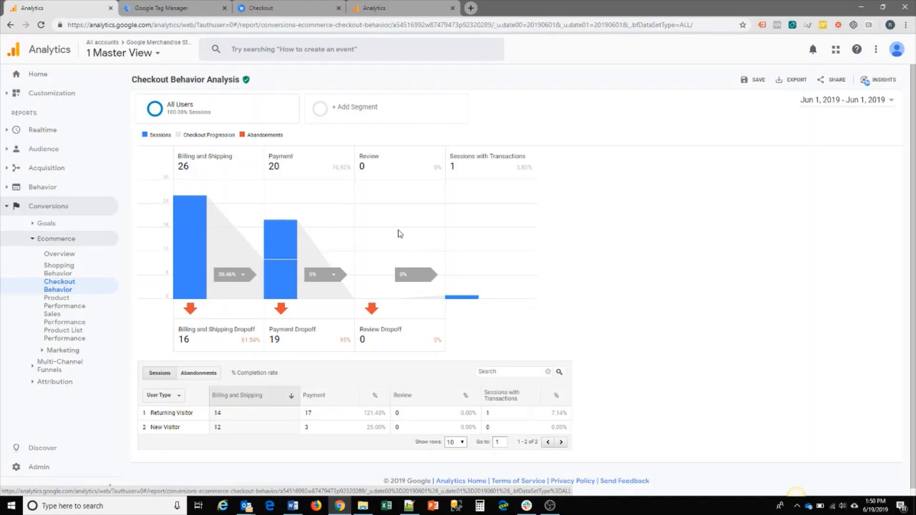
mouse_move(361, 238)
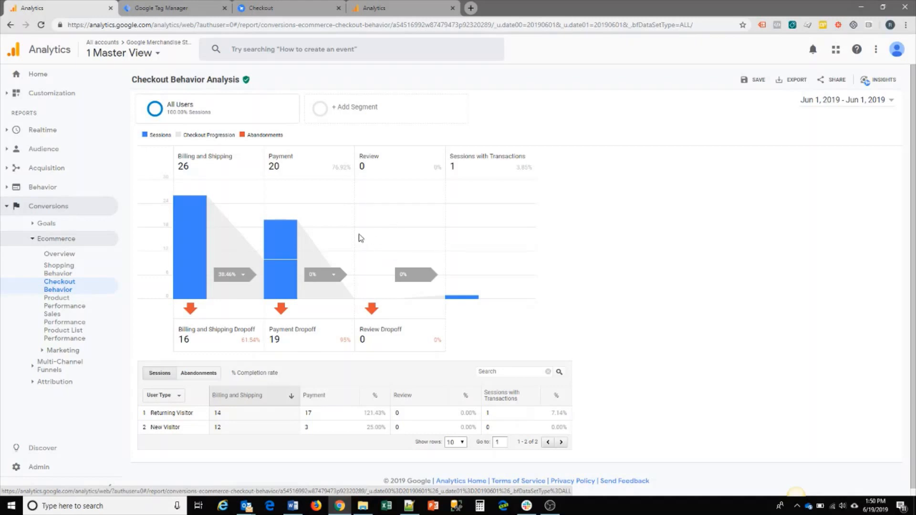
mouse_move(432, 265)
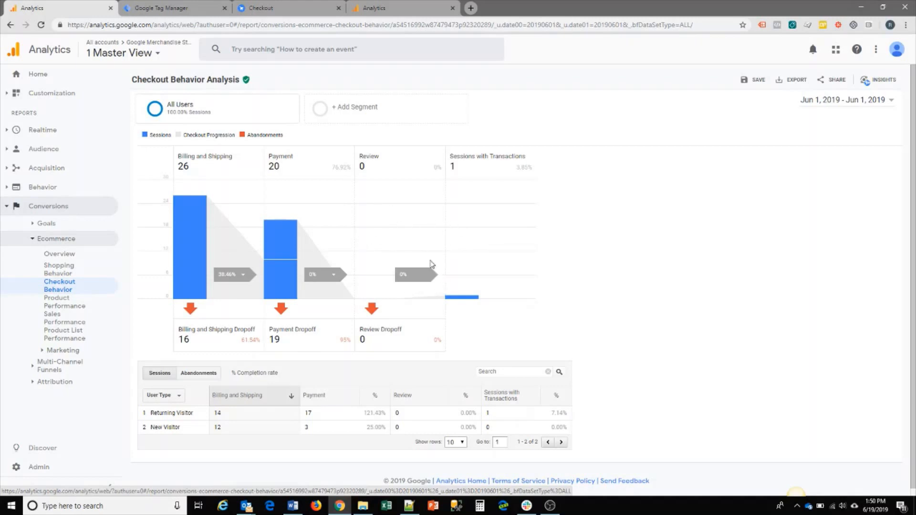
mouse_move(407, 206)
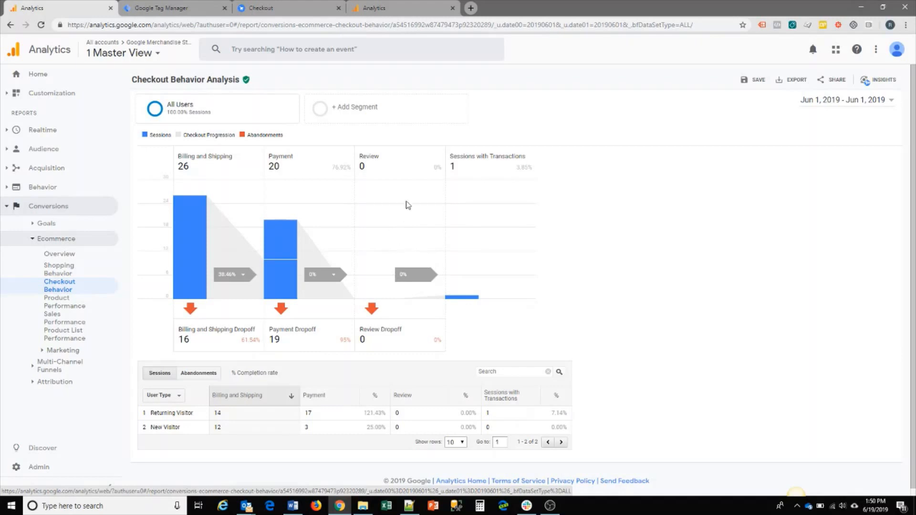
mouse_move(501, 275)
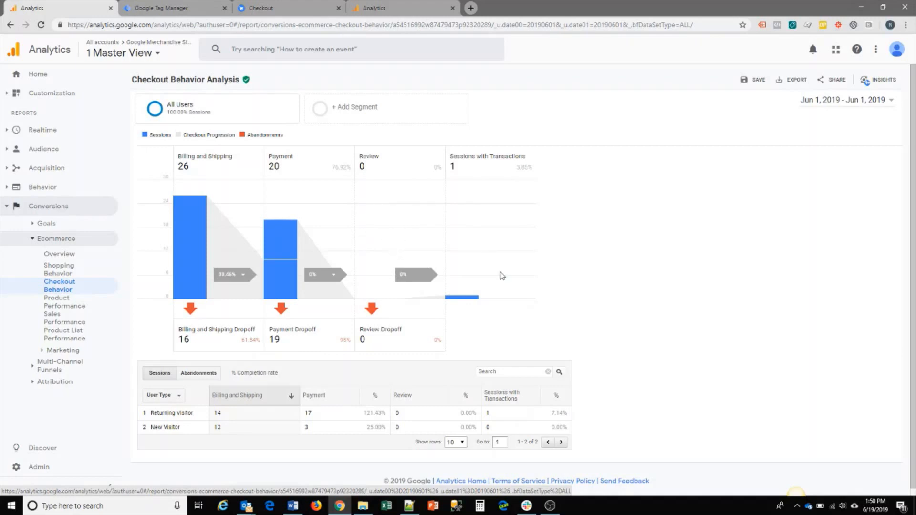
mouse_move(366, 250)
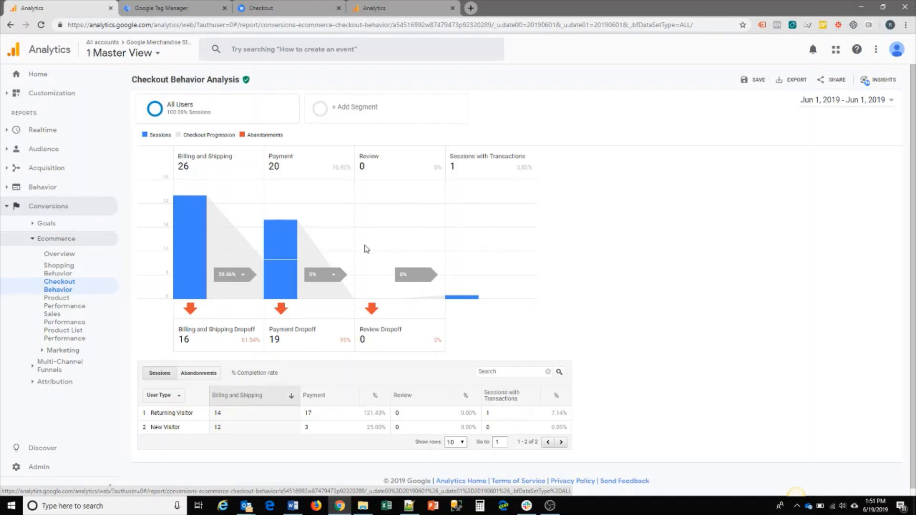
mouse_move(109, 224)
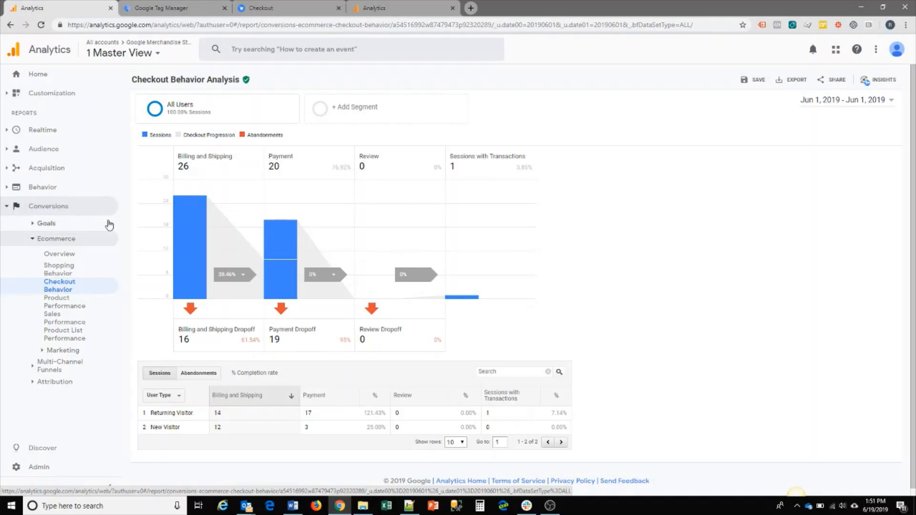
Show the Product Performance report with $23.99 revenue from one Google Canteen Bottle Black.
click(64, 302)
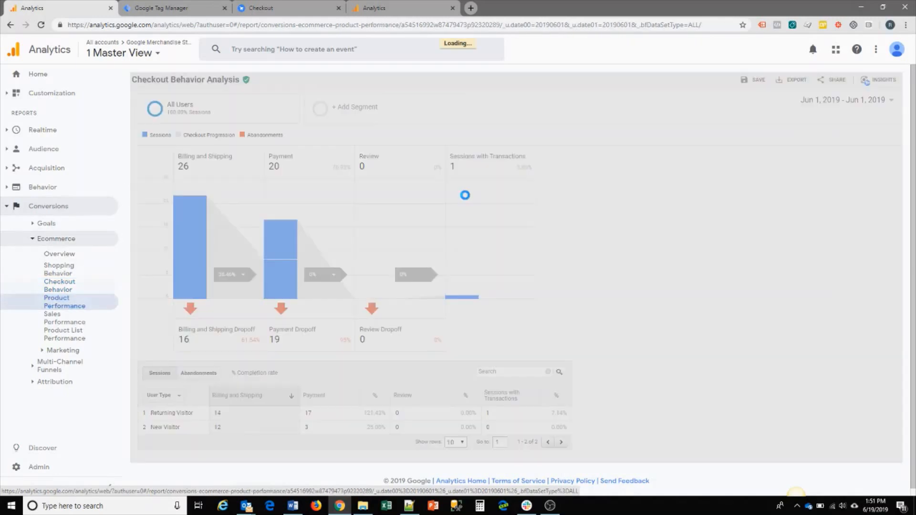
click(64, 301)
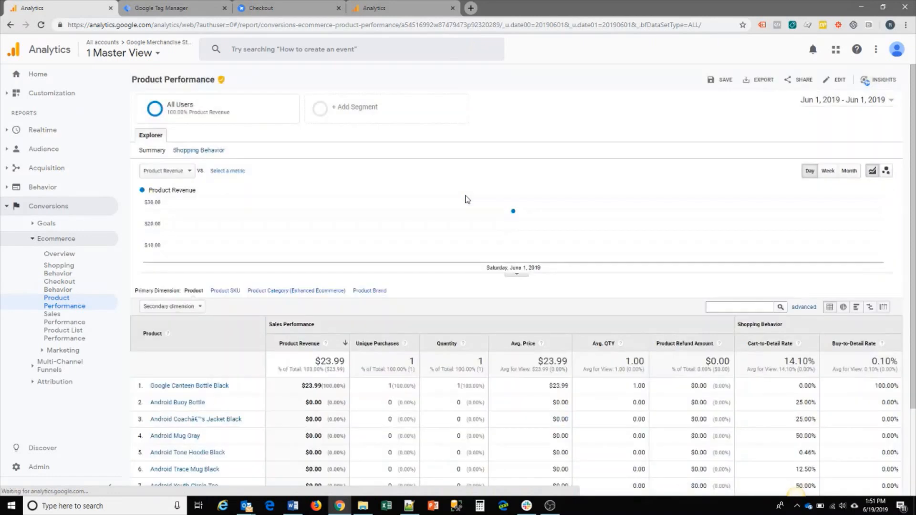
mouse_move(426, 162)
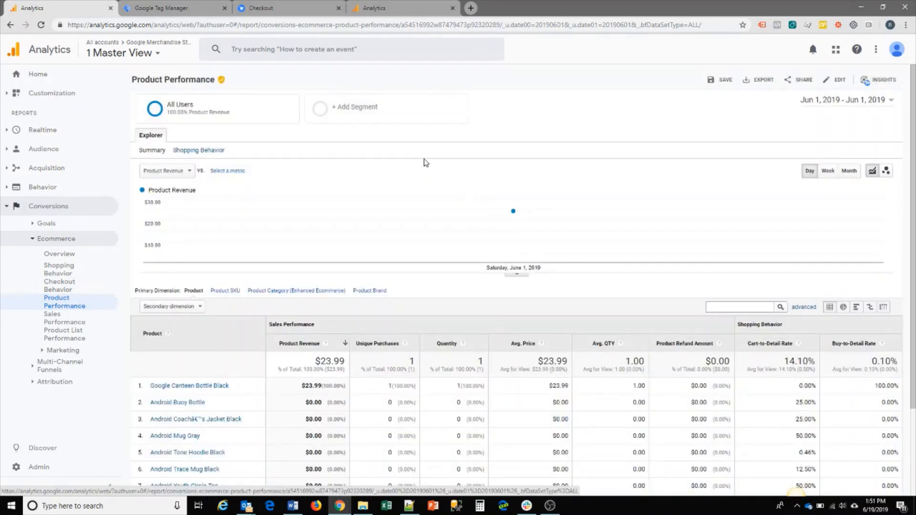
scroll(down, 3)
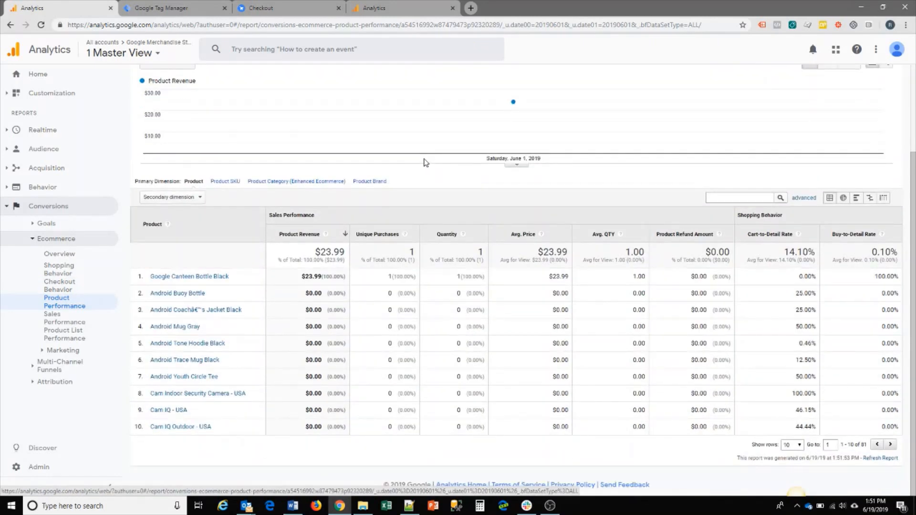
mouse_move(425, 182)
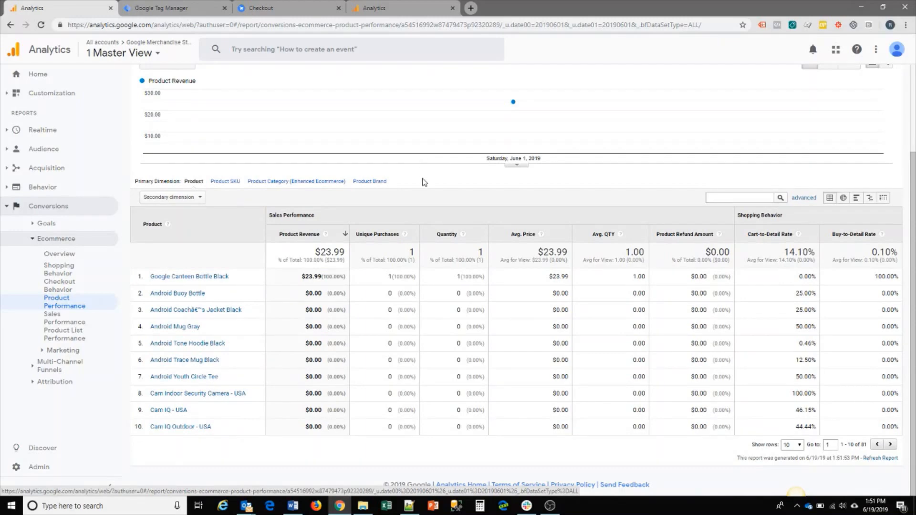
scroll(up, 3)
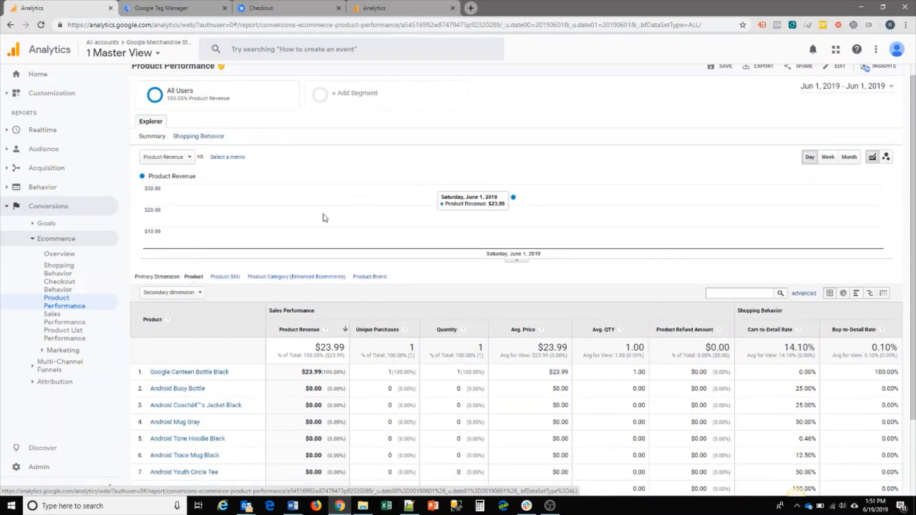
mouse_move(288, 379)
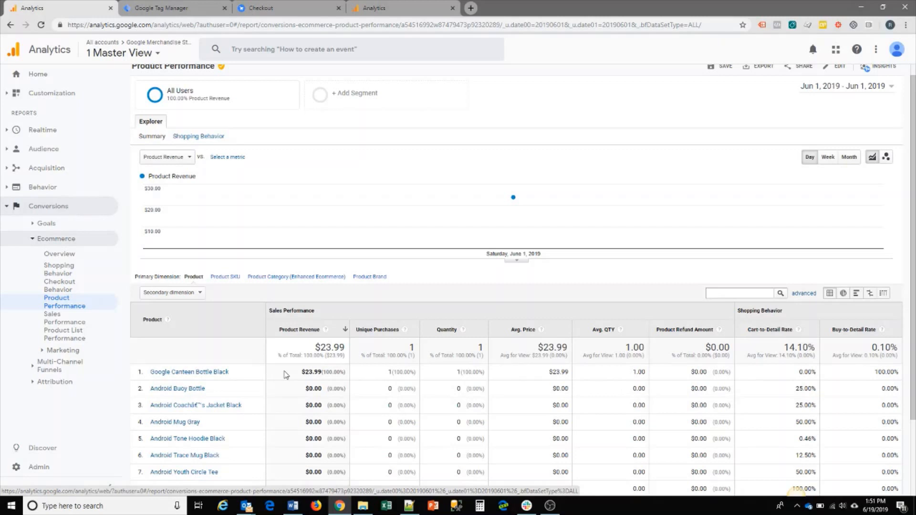
mouse_move(676, 345)
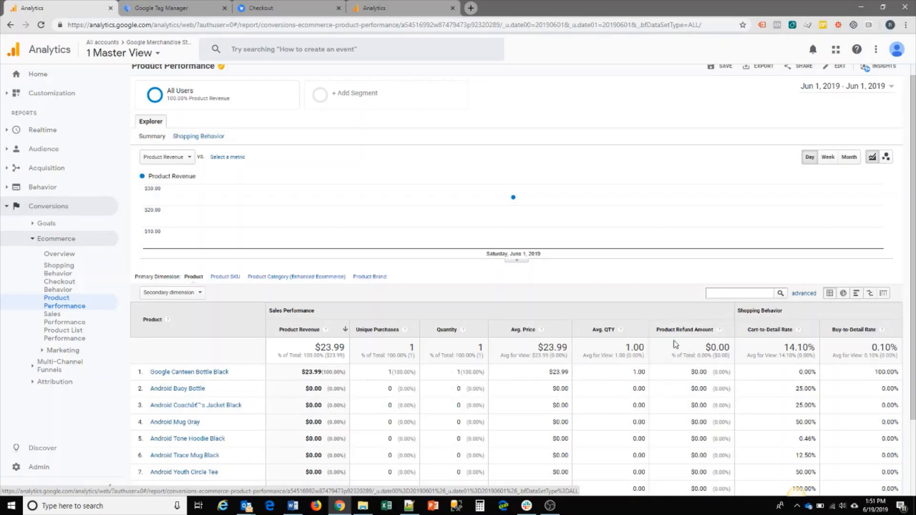
mouse_move(685, 399)
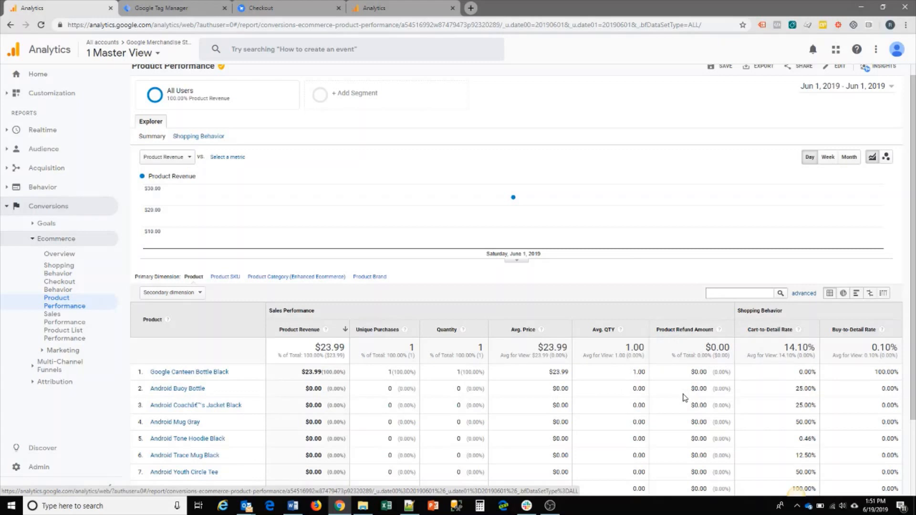
mouse_move(217, 361)
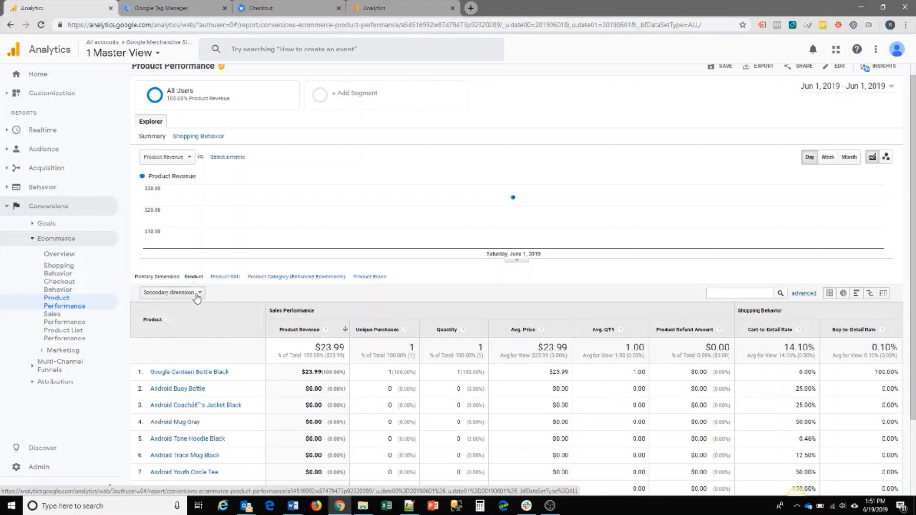
Add Source / Medium as the secondary dimension, showing the Canteen Bottle sale came from direct traffic.
click(170, 292)
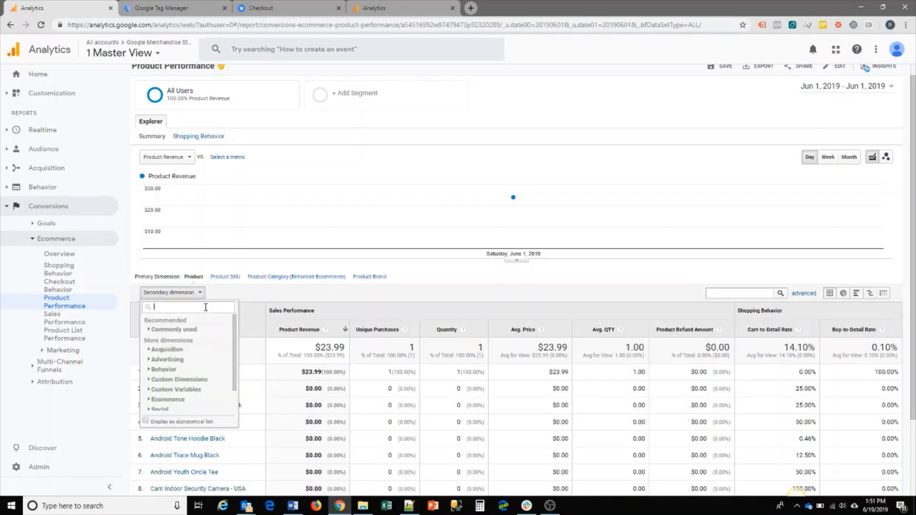
text(s)
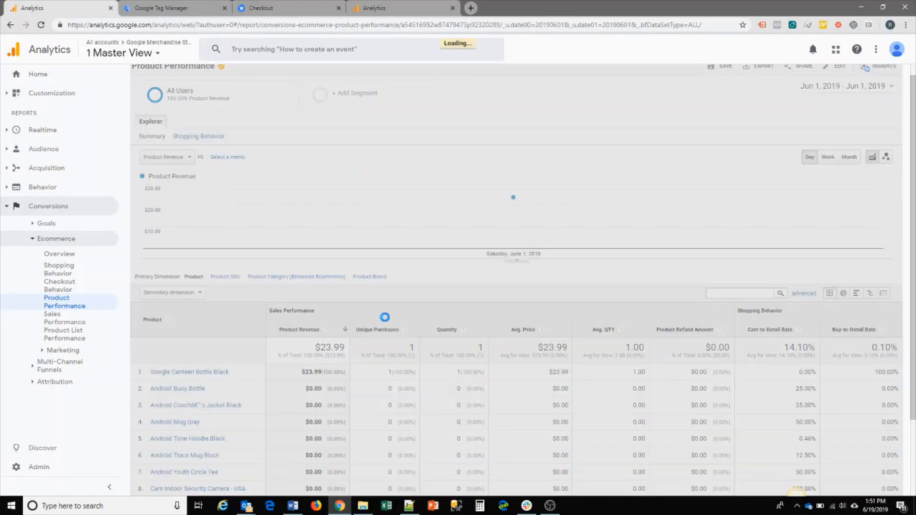
click(170, 292)
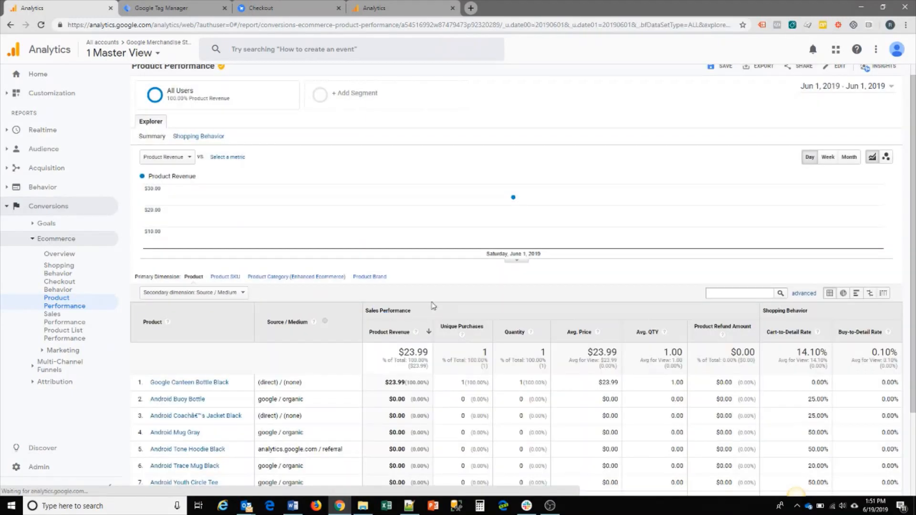
scroll(down, 3)
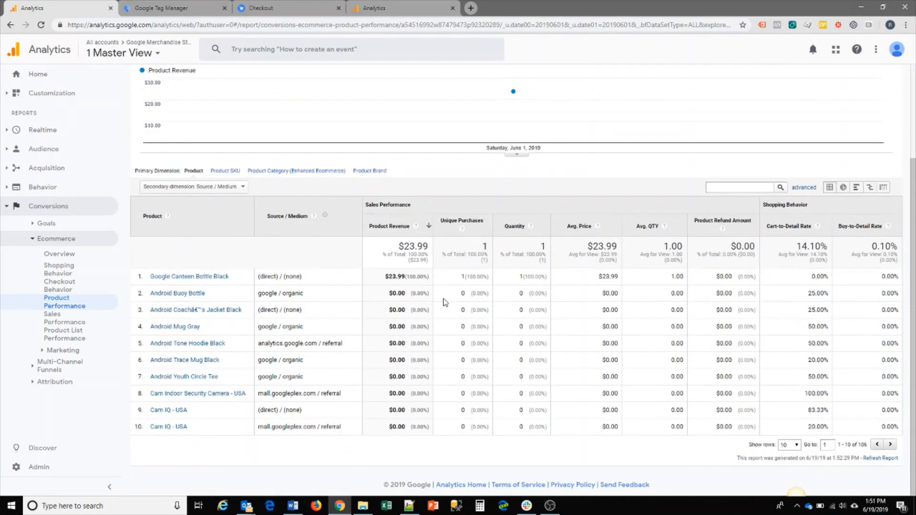
mouse_move(378, 326)
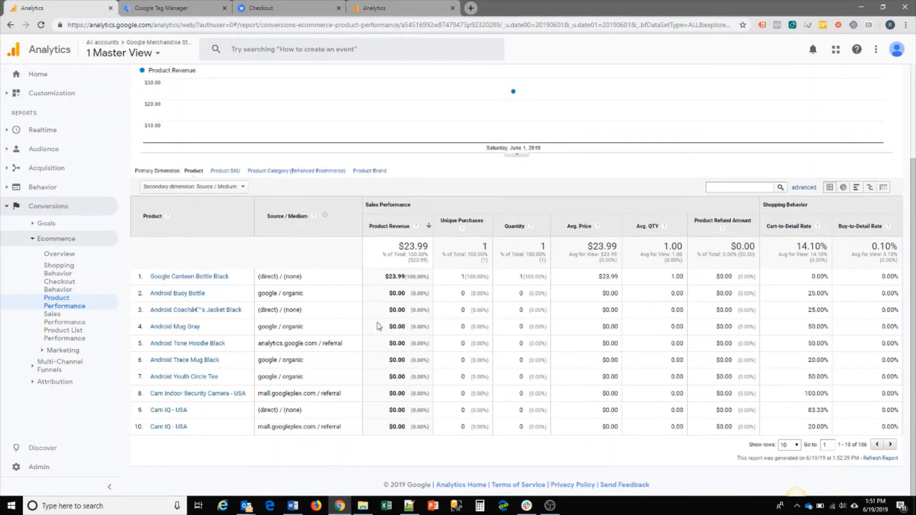
mouse_move(327, 312)
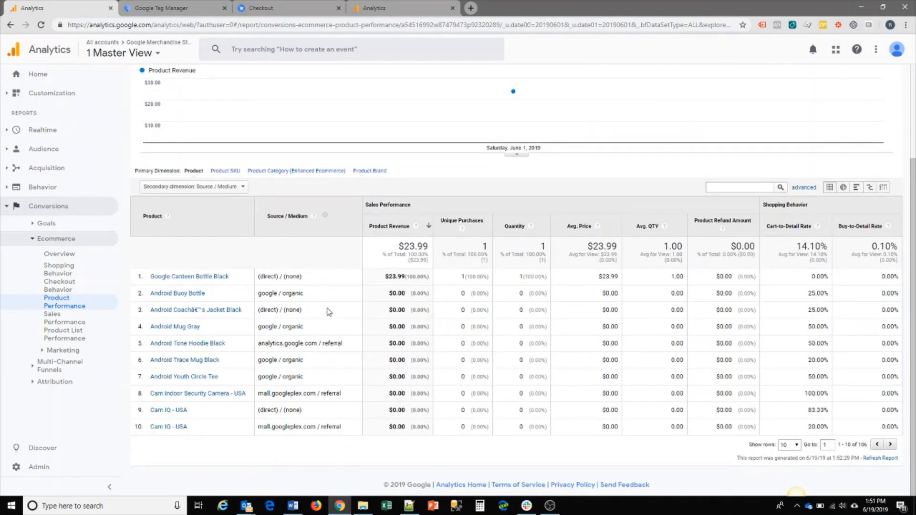
mouse_move(346, 304)
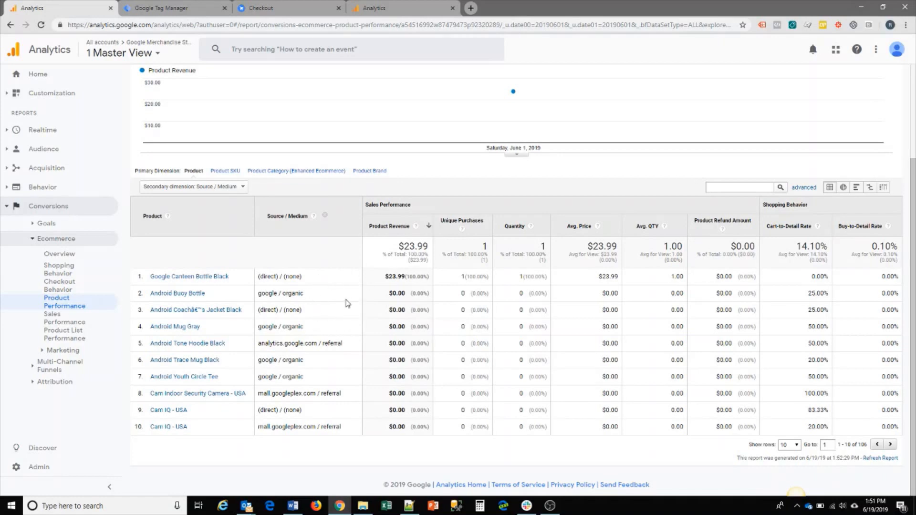
mouse_move(373, 351)
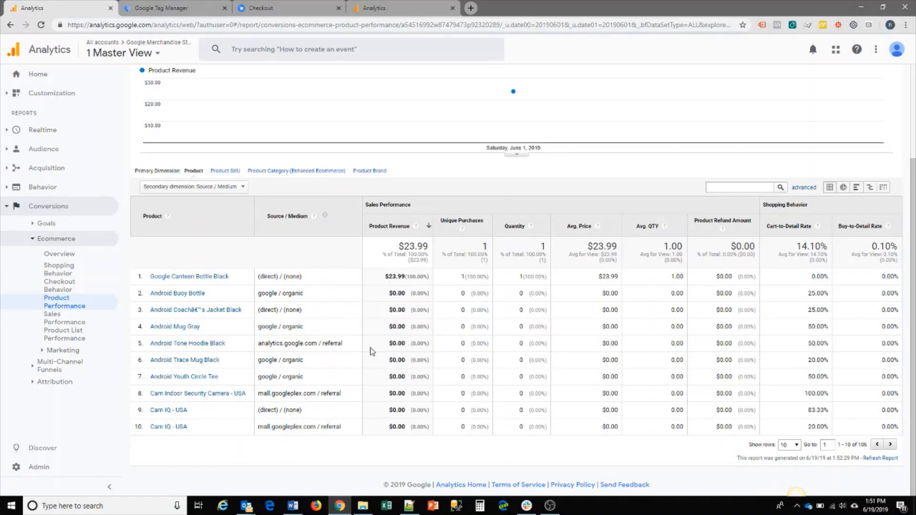
mouse_move(347, 308)
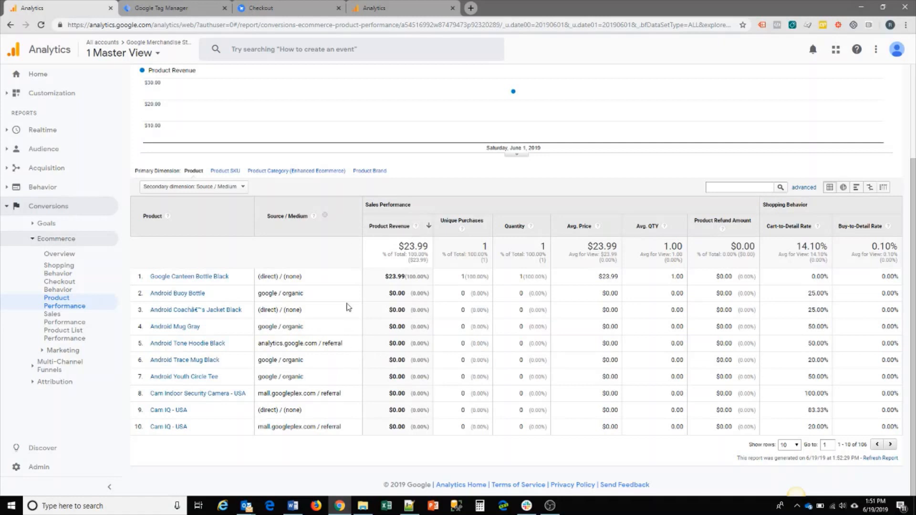
mouse_move(372, 276)
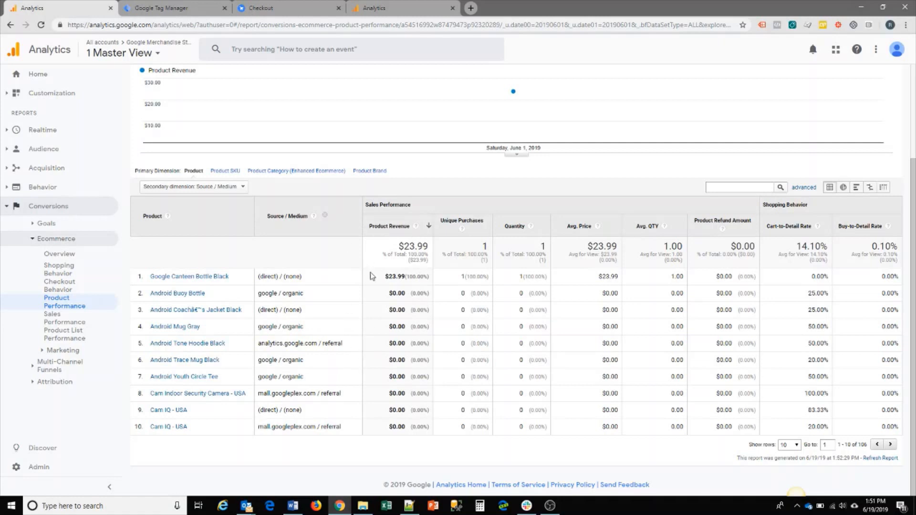
mouse_move(338, 304)
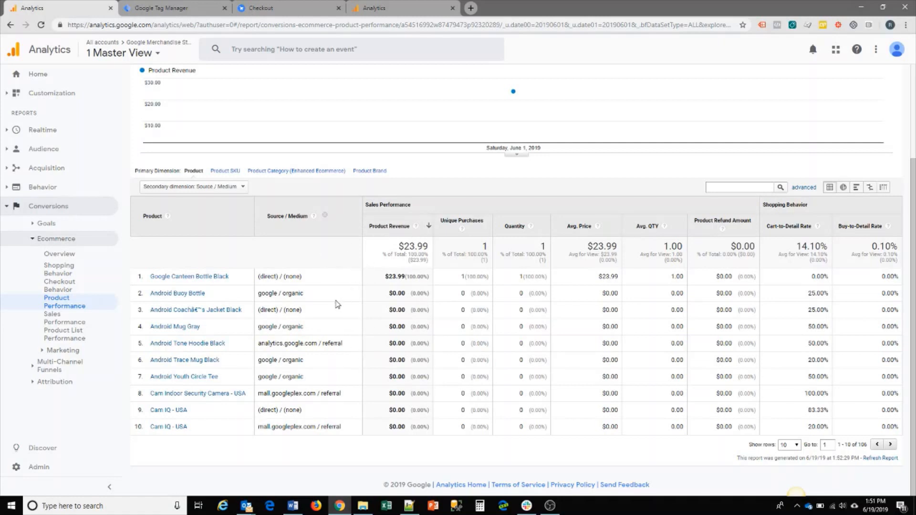
mouse_move(299, 245)
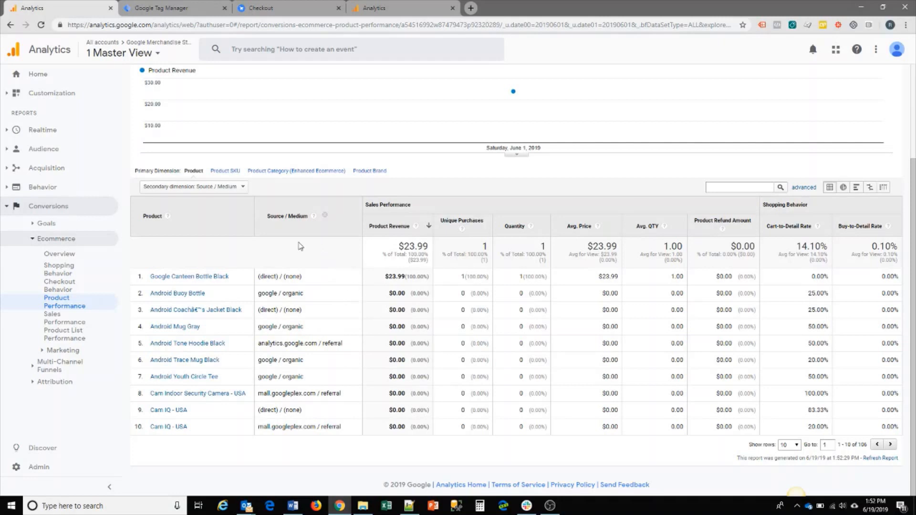
mouse_move(220, 309)
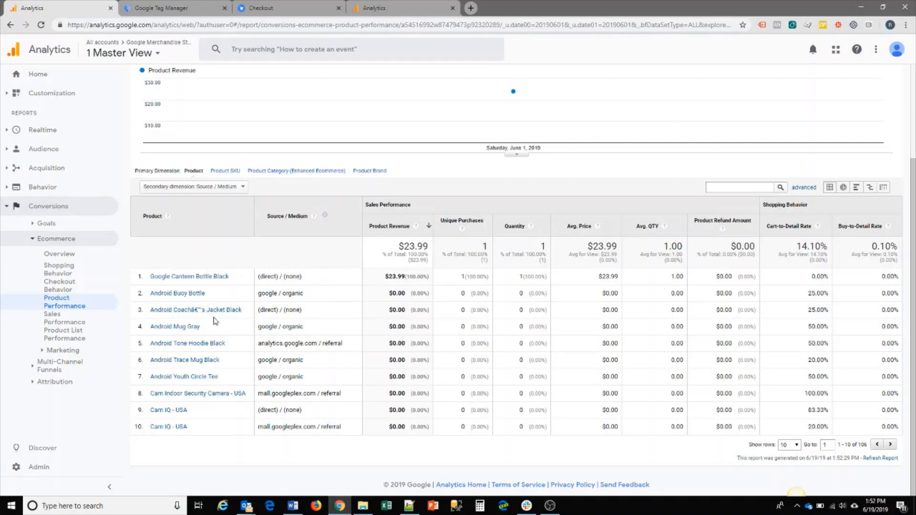
mouse_move(59, 254)
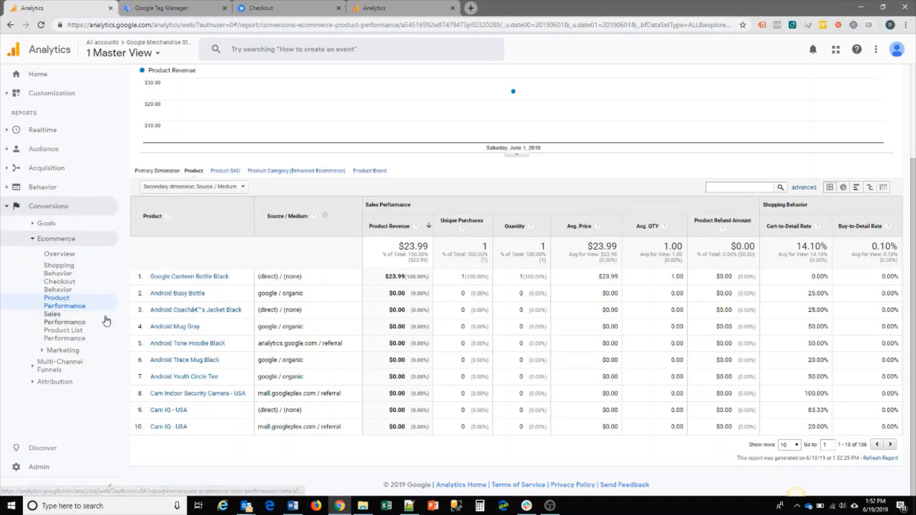
Show the Sales Performance report listing transaction 115955 with $23.99 revenue, $2.48 tax and $6.00 shipping.
click(64, 317)
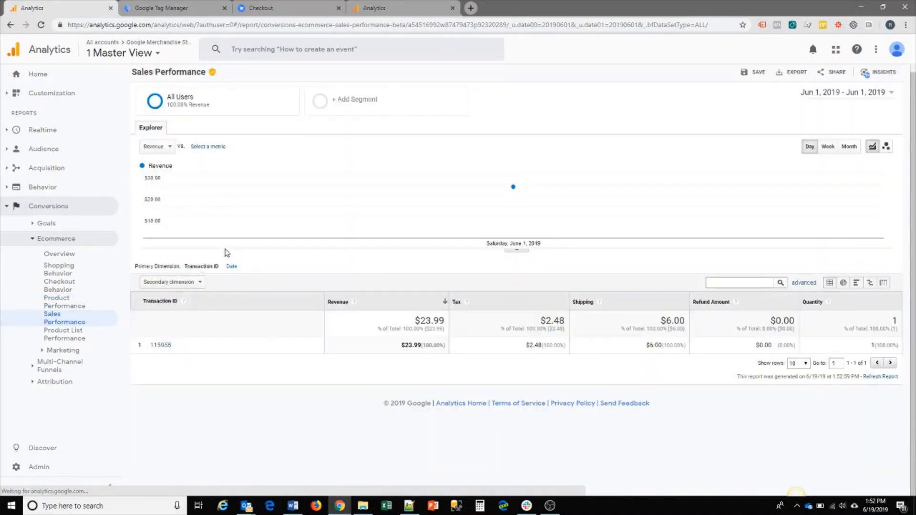
mouse_move(173, 332)
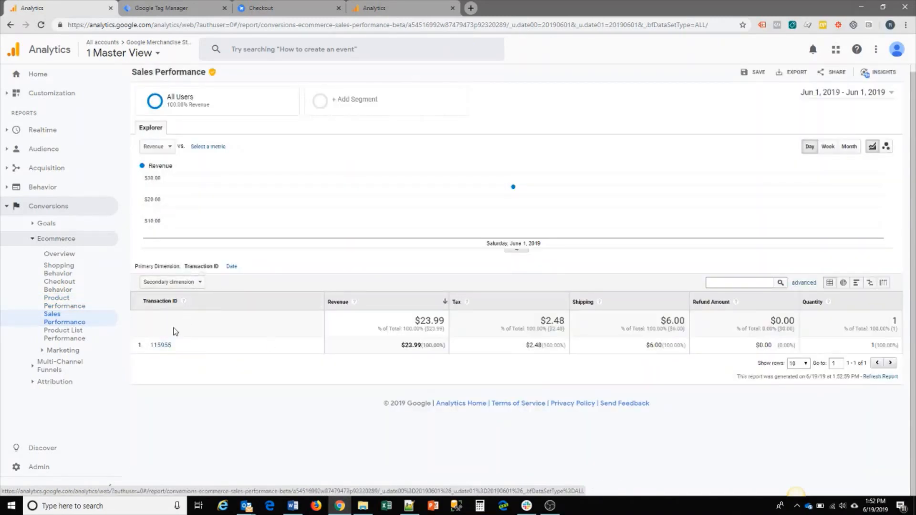
mouse_move(553, 372)
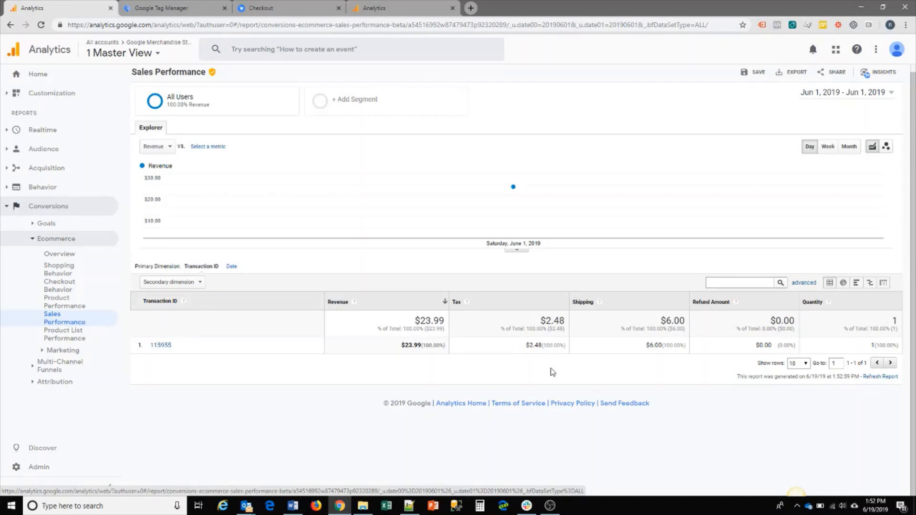
mouse_move(258, 352)
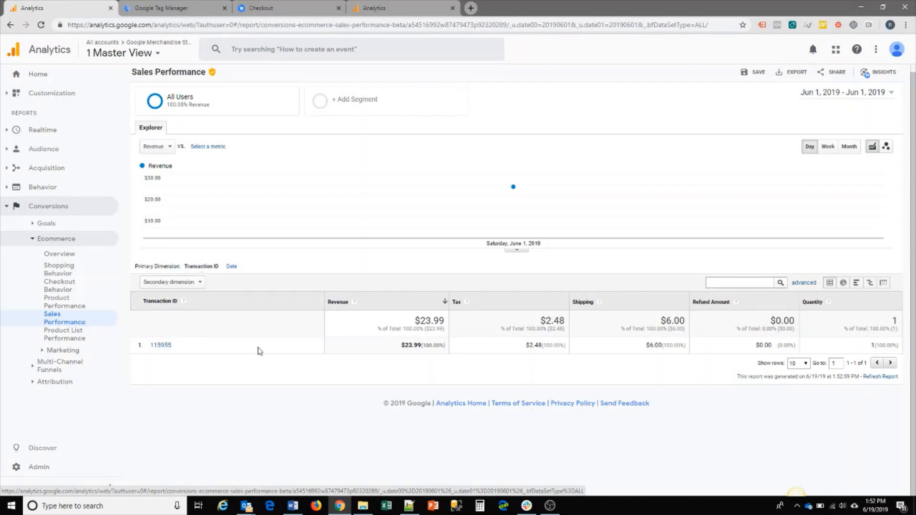
mouse_move(251, 341)
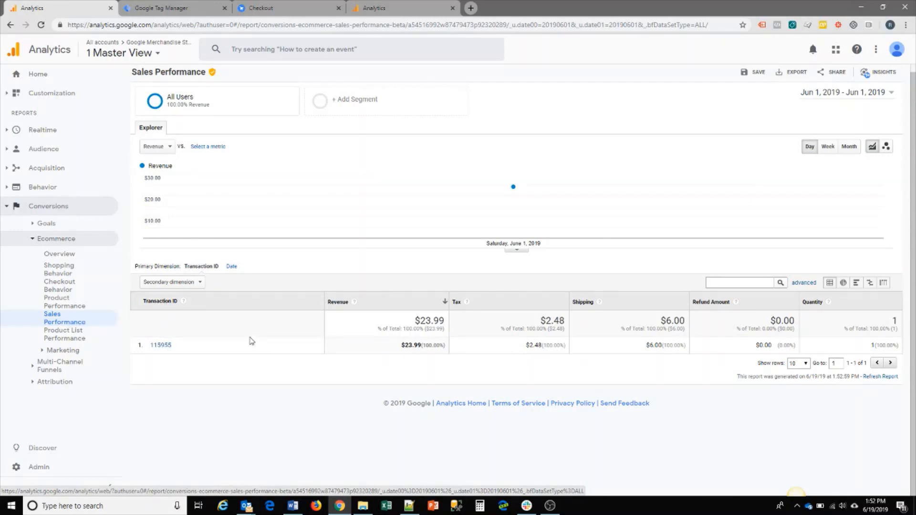
mouse_move(182, 344)
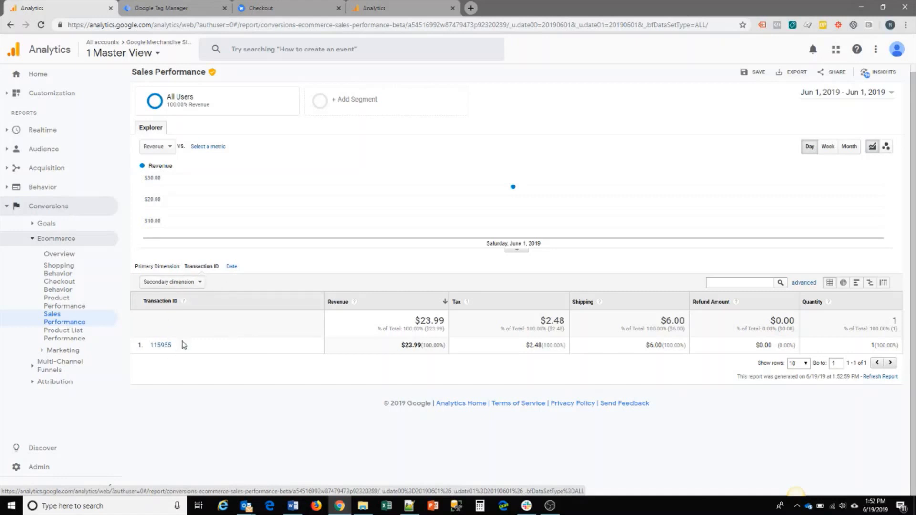
mouse_move(230, 347)
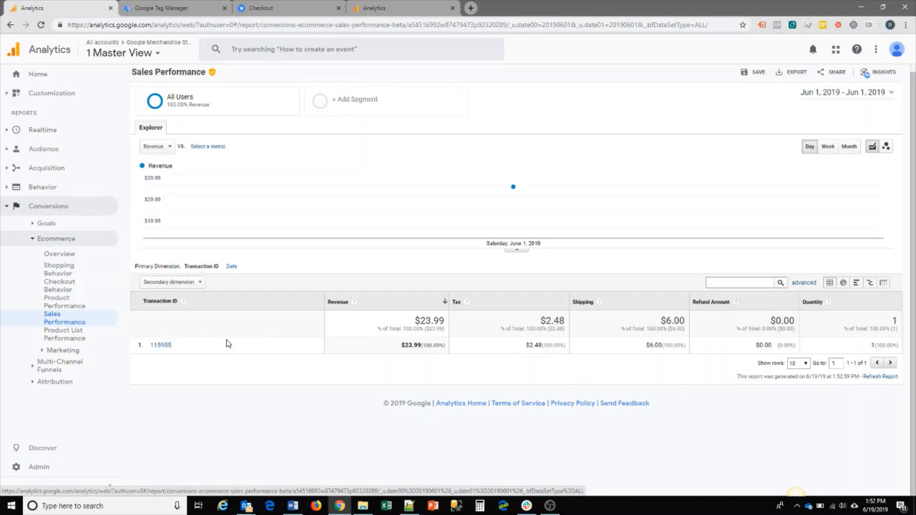
mouse_move(177, 303)
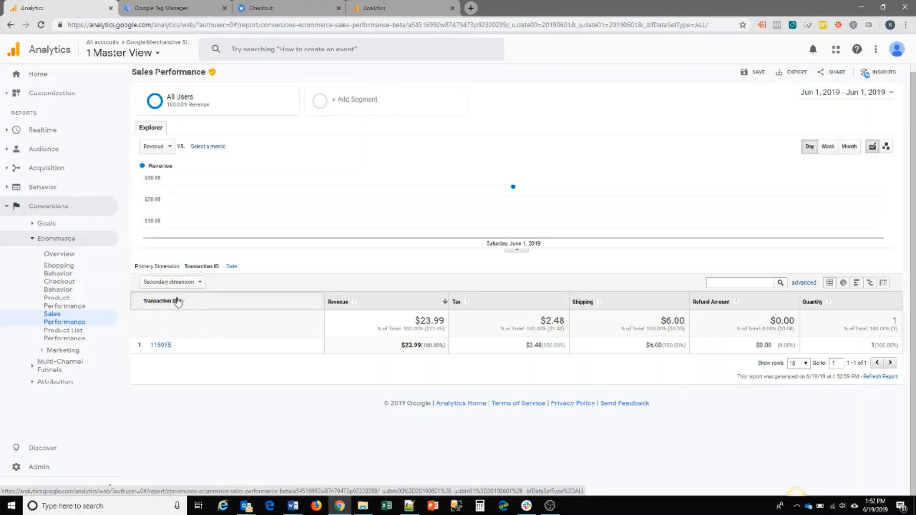
mouse_move(211, 340)
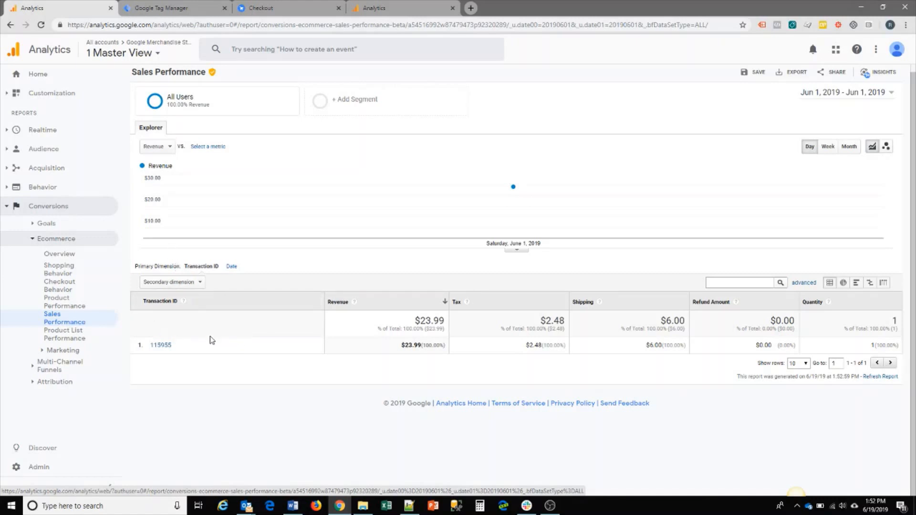
mouse_move(238, 307)
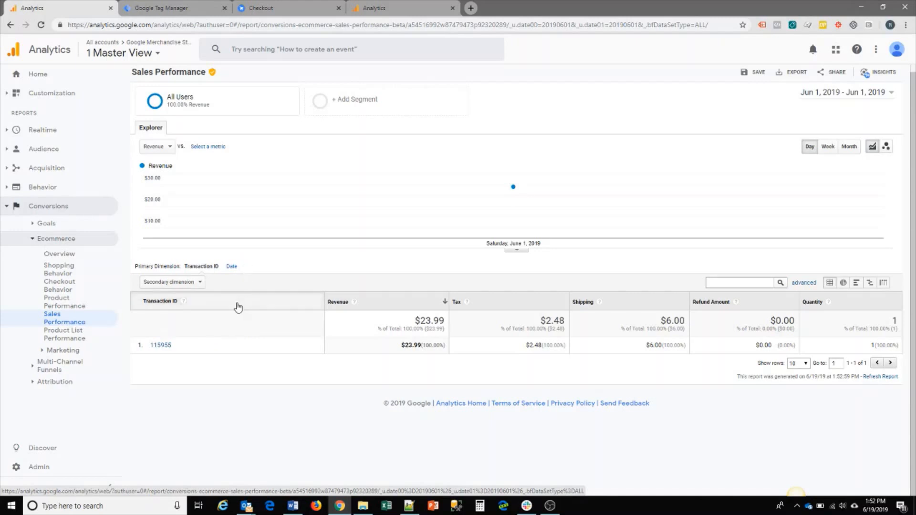
click(170, 281)
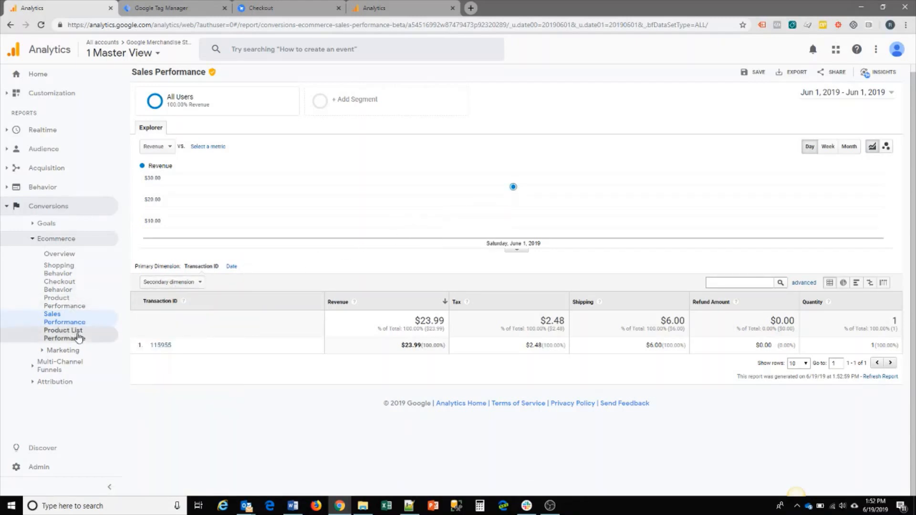
mouse_move(211, 146)
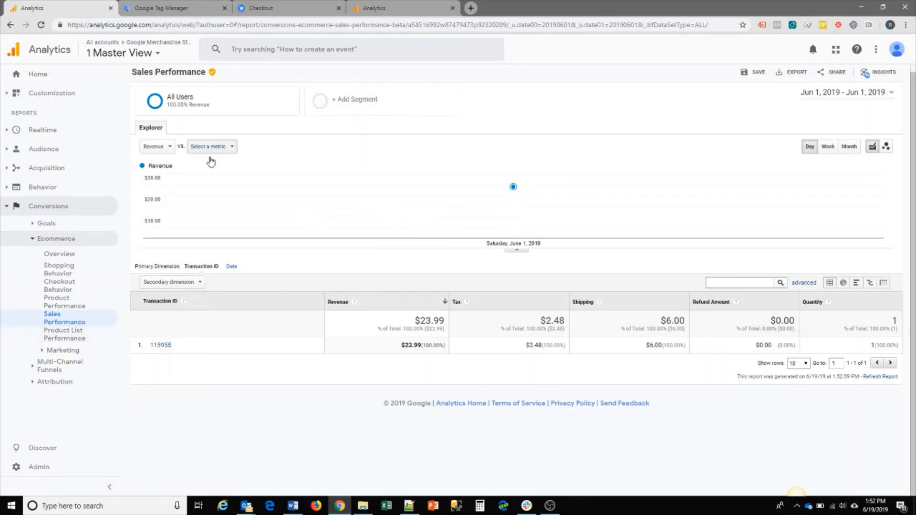
mouse_move(361, 194)
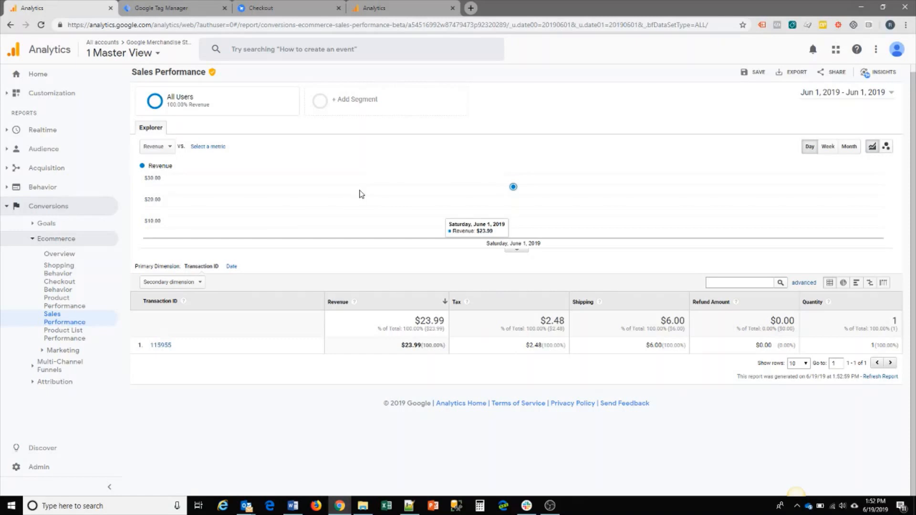
mouse_move(352, 201)
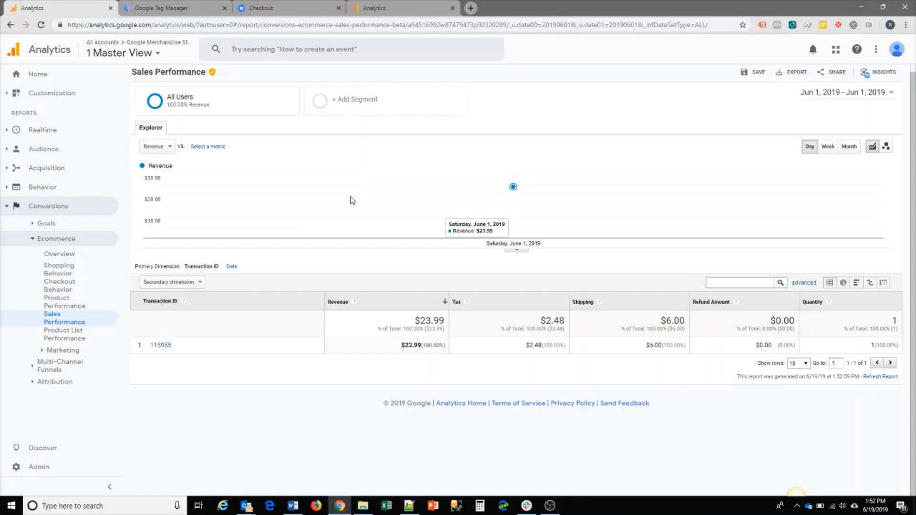
mouse_move(348, 187)
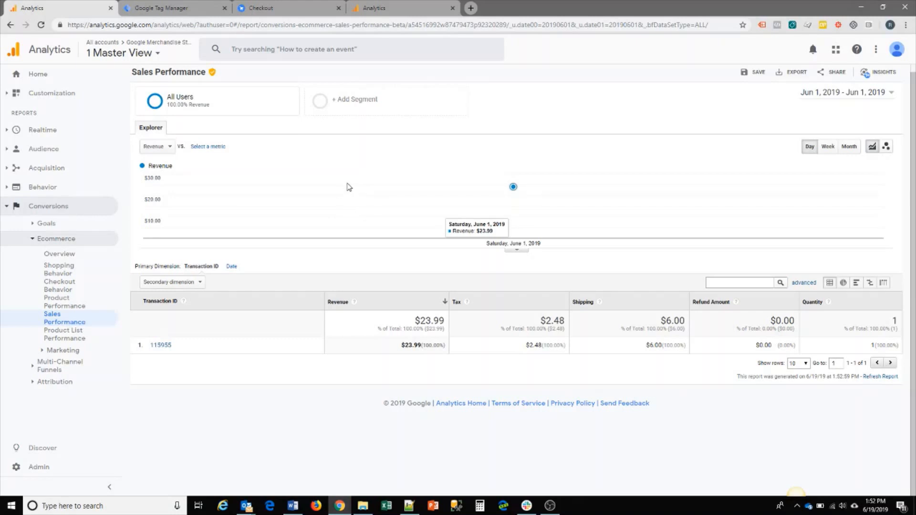
mouse_move(454, 202)
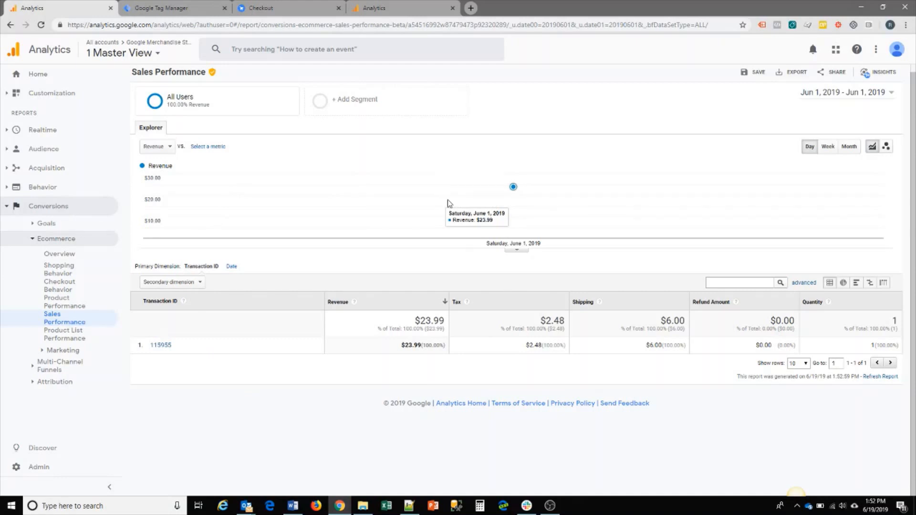
mouse_move(280, 211)
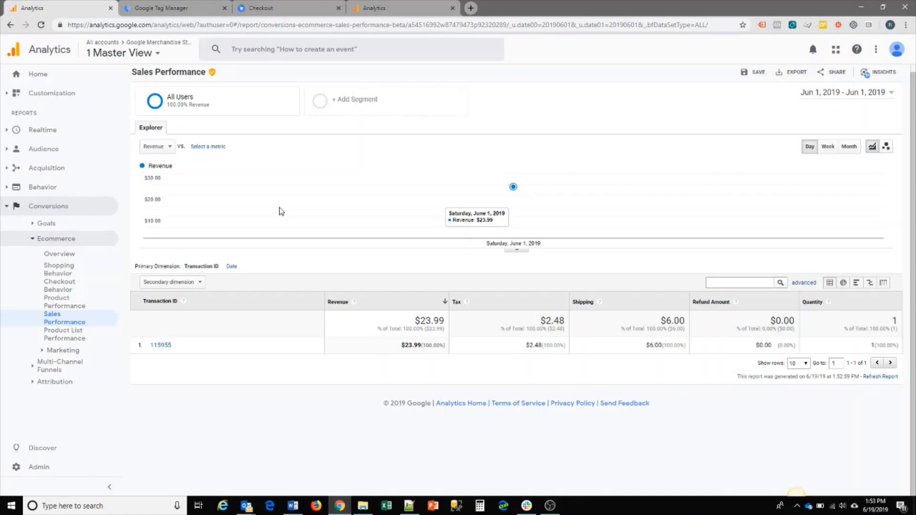
mouse_move(263, 209)
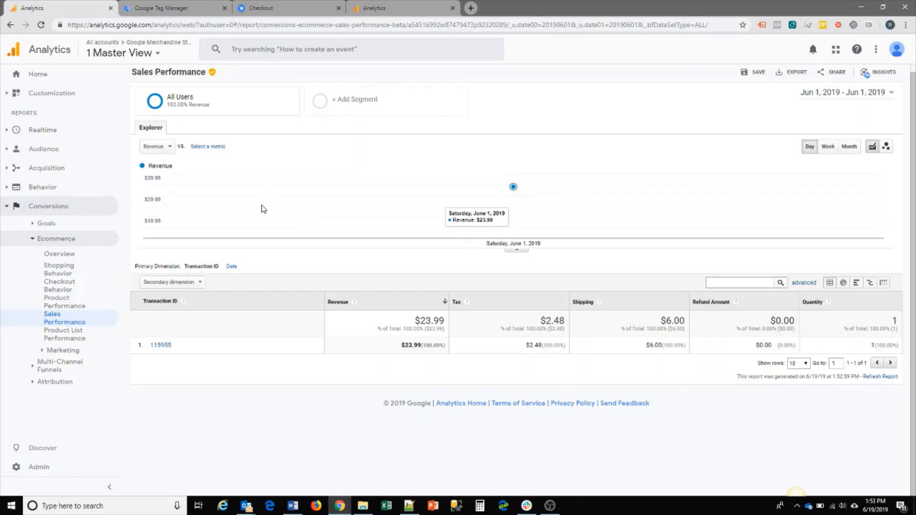
mouse_move(298, 176)
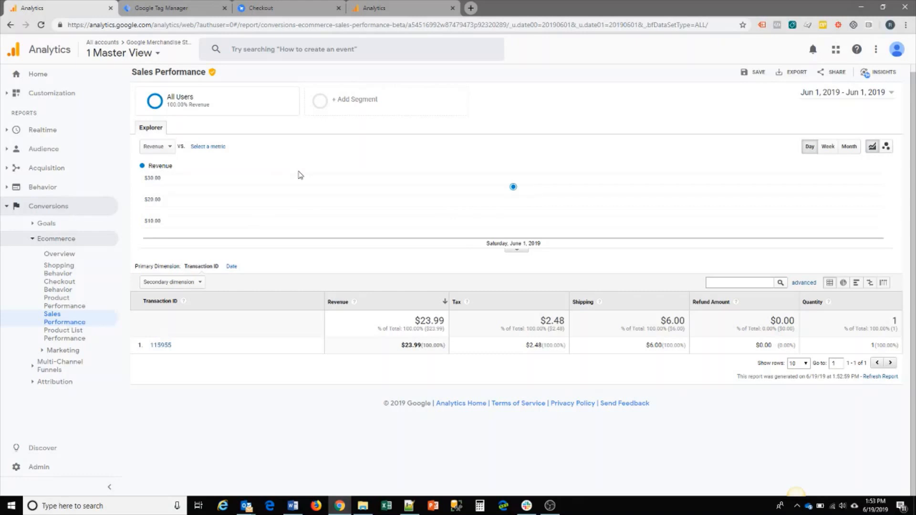
mouse_move(476, 258)
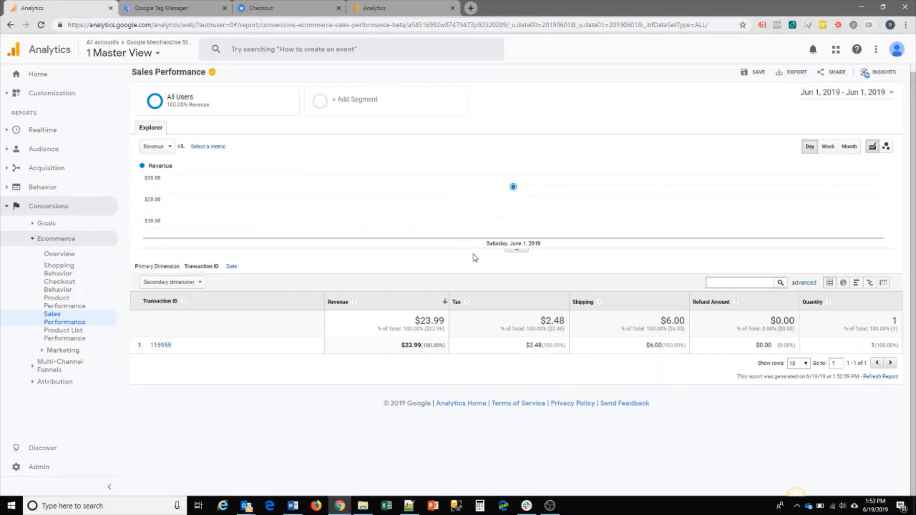
mouse_move(519, 253)
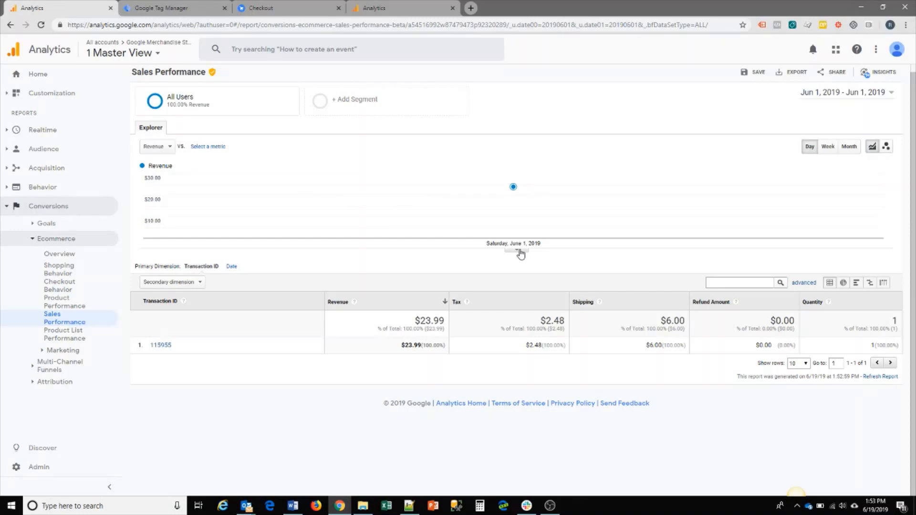
mouse_move(611, 488)
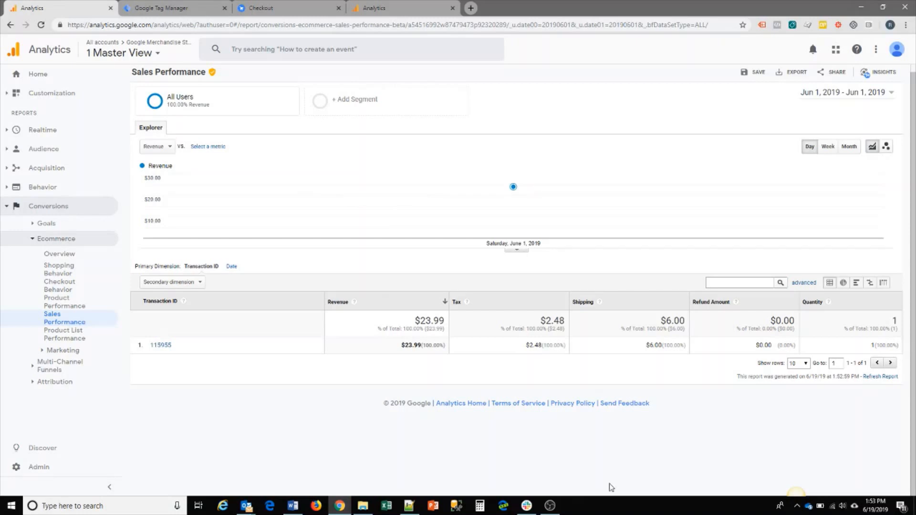